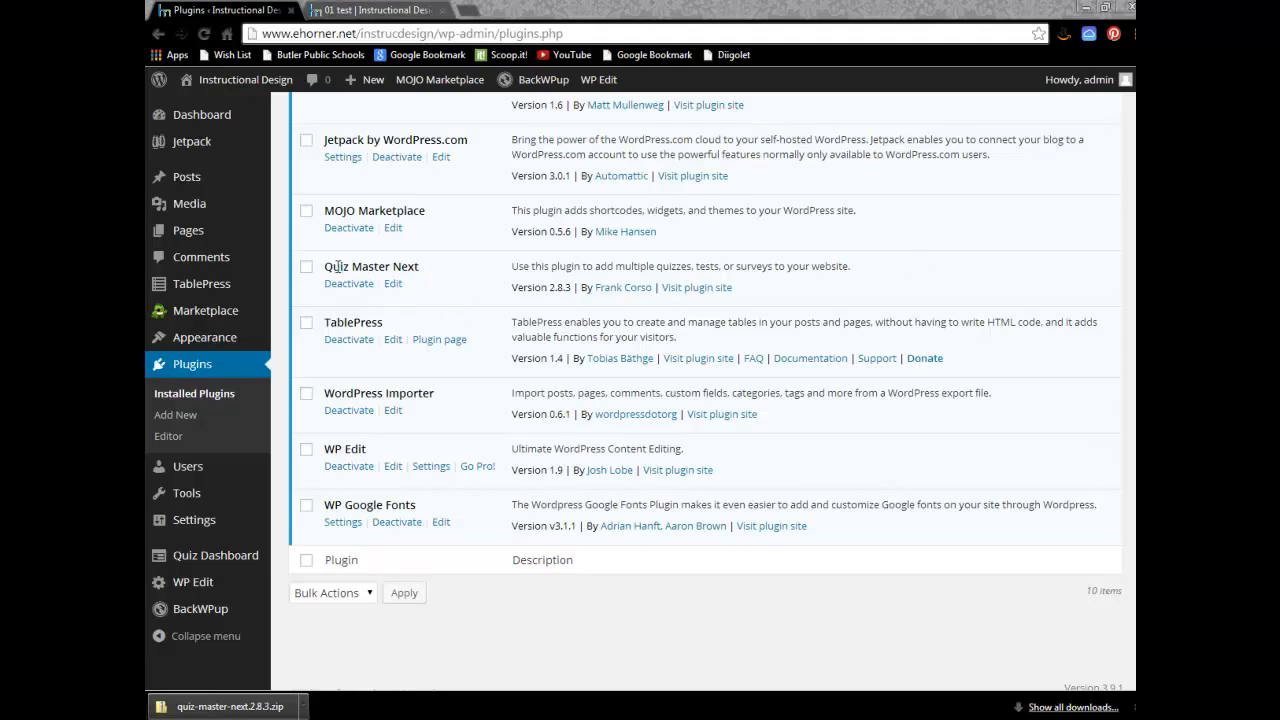
# Open the Quiz Master Next 2.8.3 dashboard and scroll through its statistics panels
pyautogui.doubleClick(356, 266)
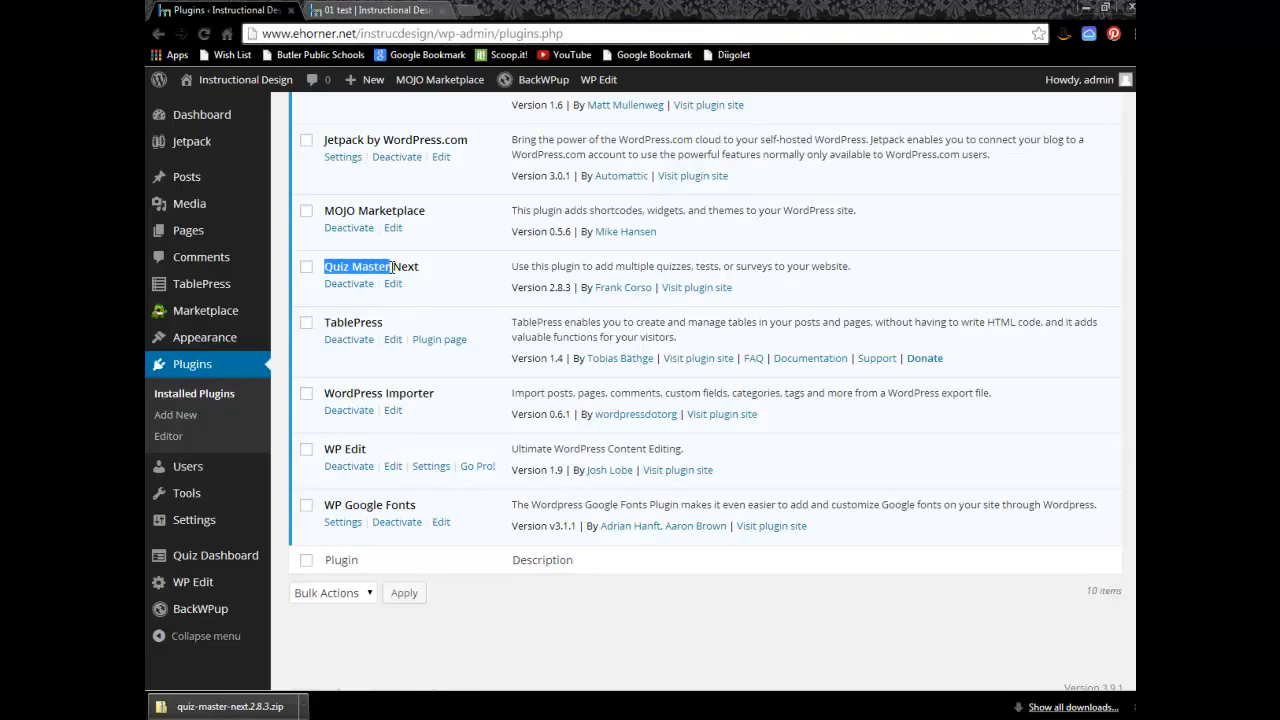
pyautogui.moveTo(439, 339)
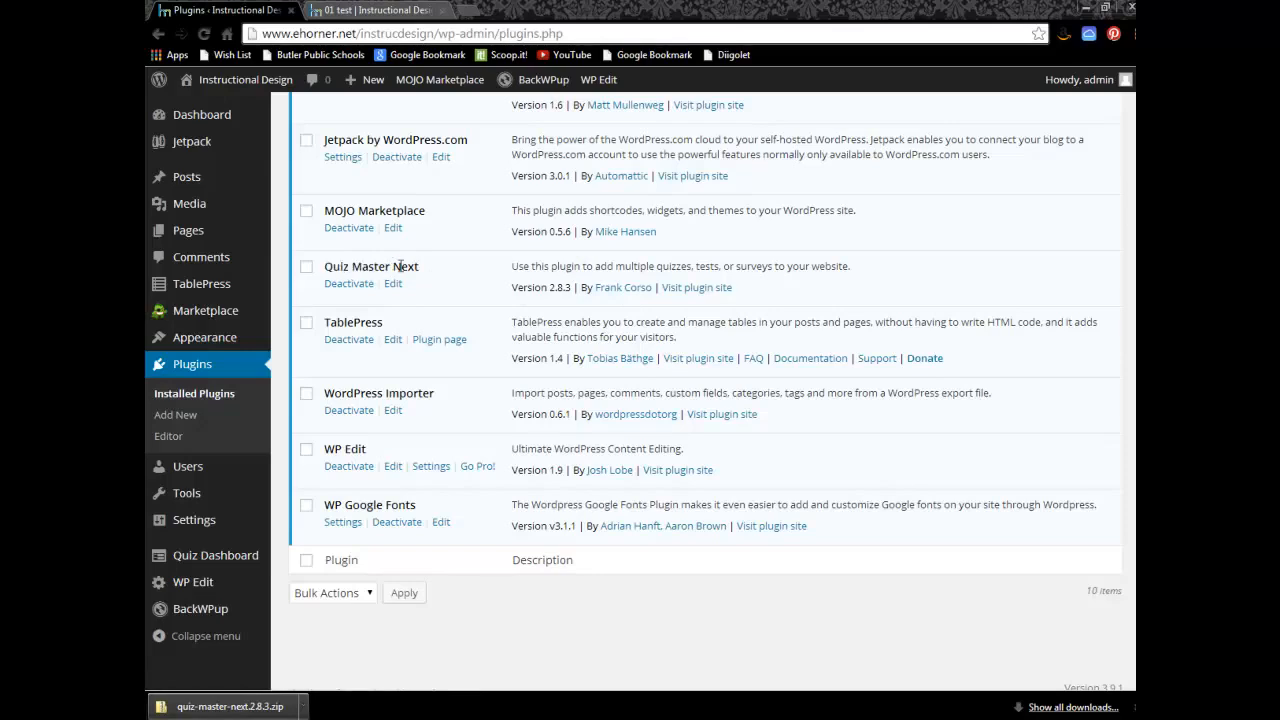
pyautogui.moveTo(428, 271)
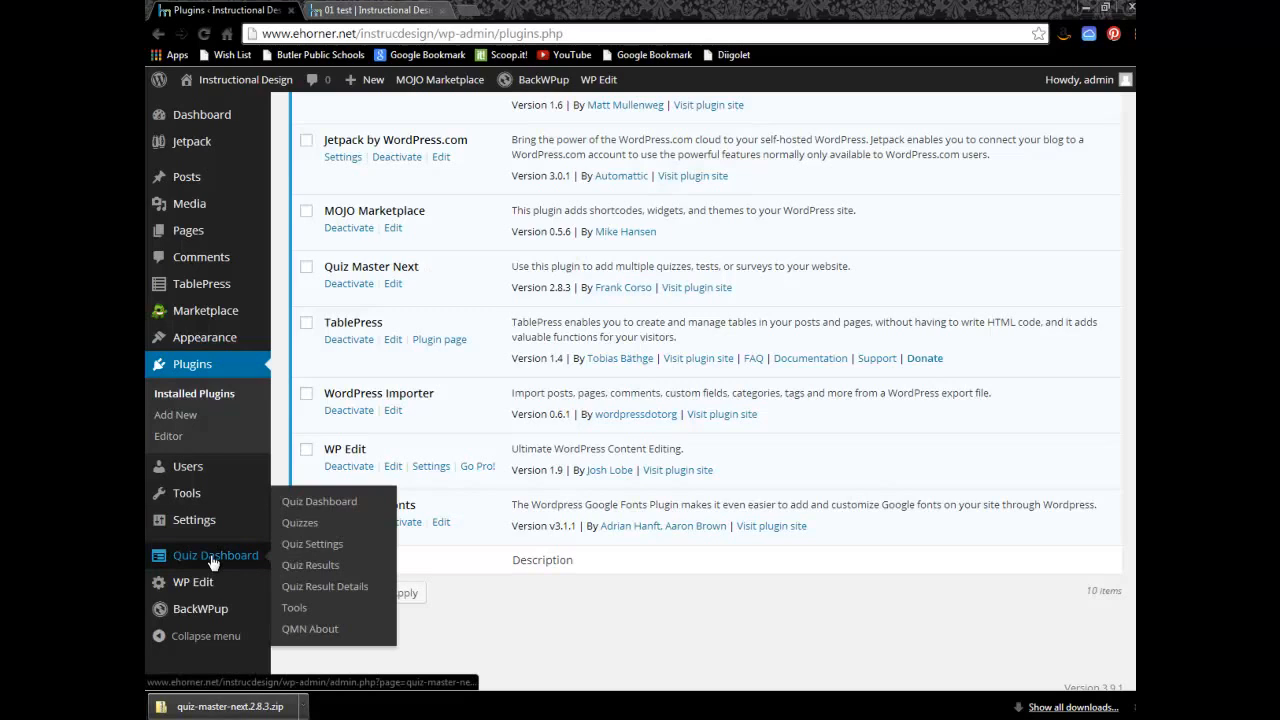
pyautogui.click(299, 522)
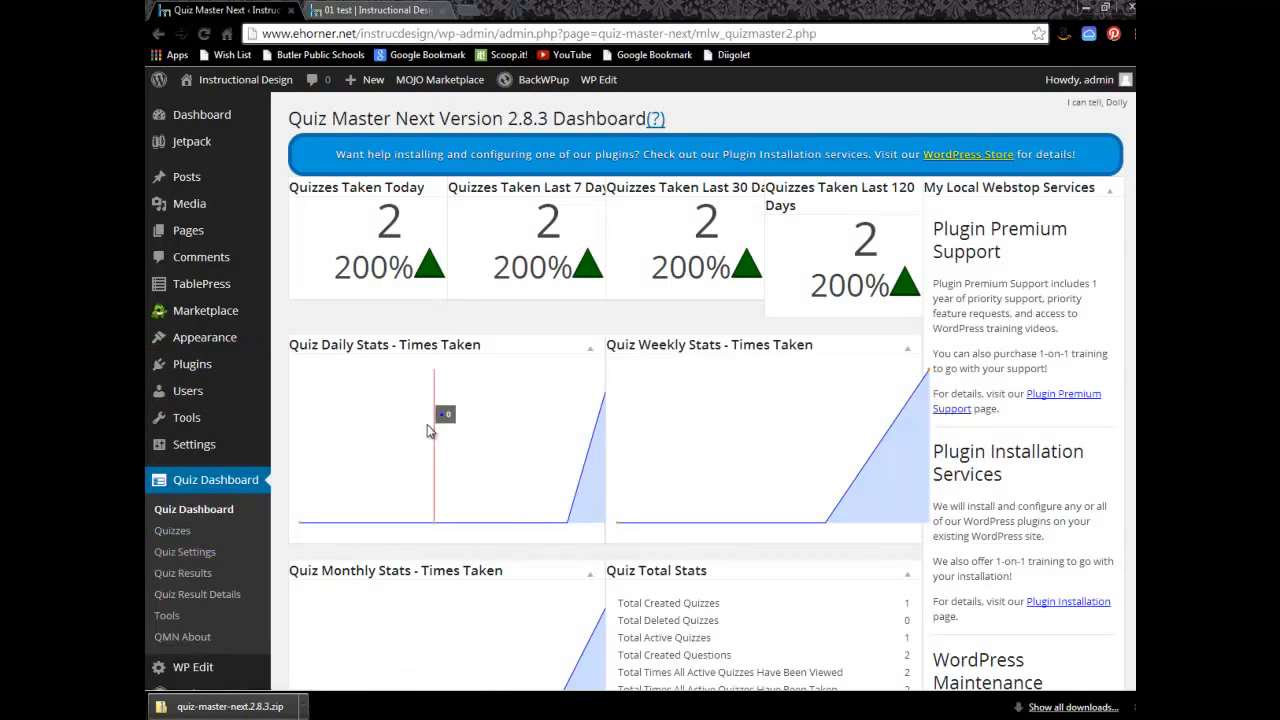
pyautogui.moveTo(865, 270)
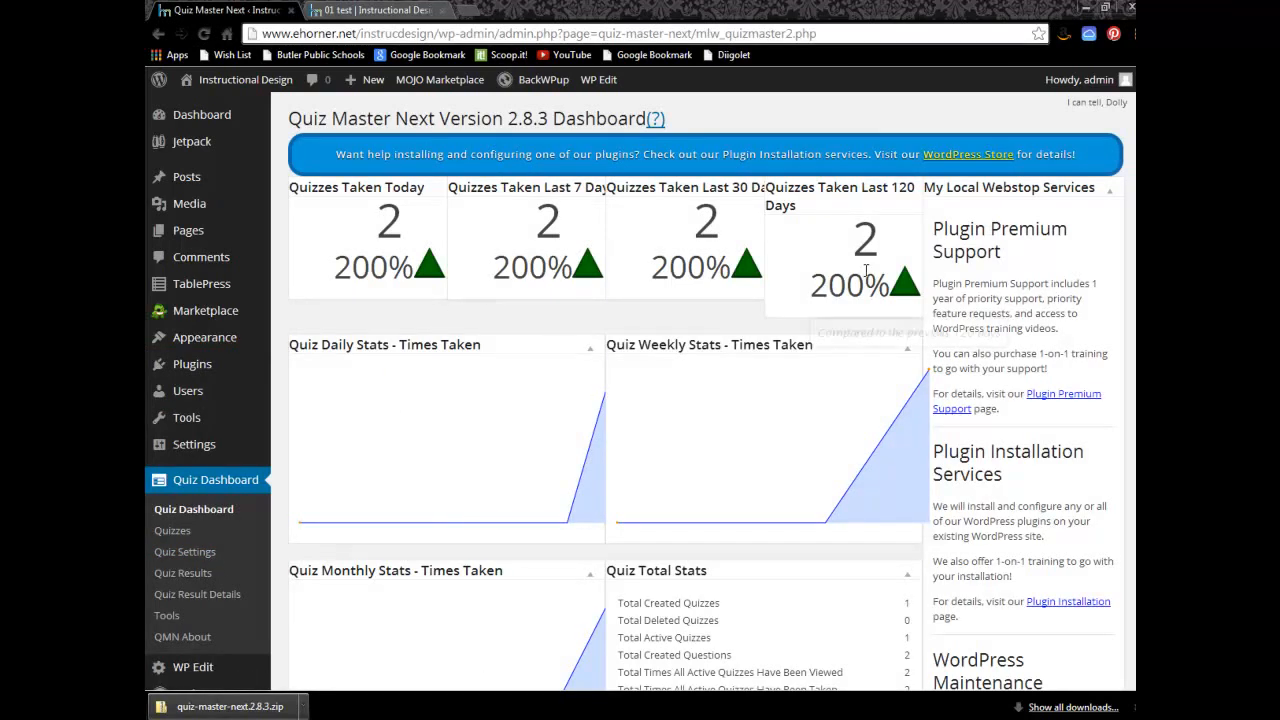
pyautogui.moveTo(865, 285)
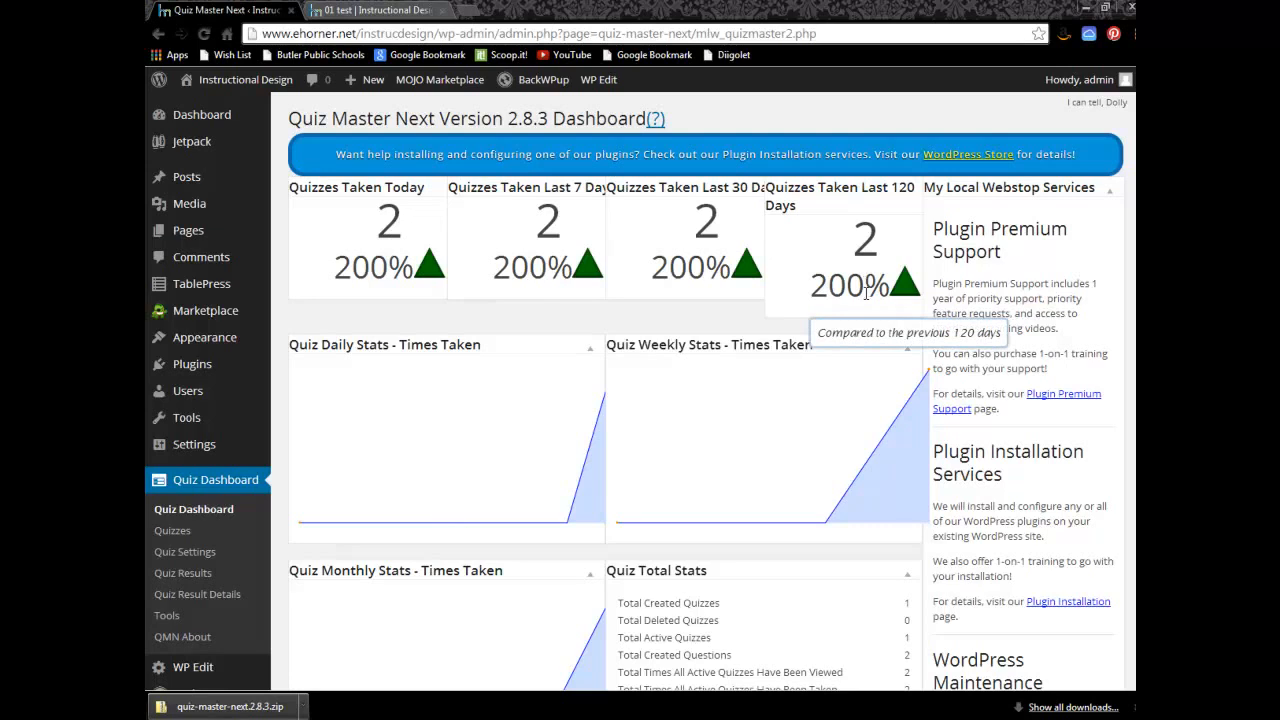
pyautogui.scroll(-3)
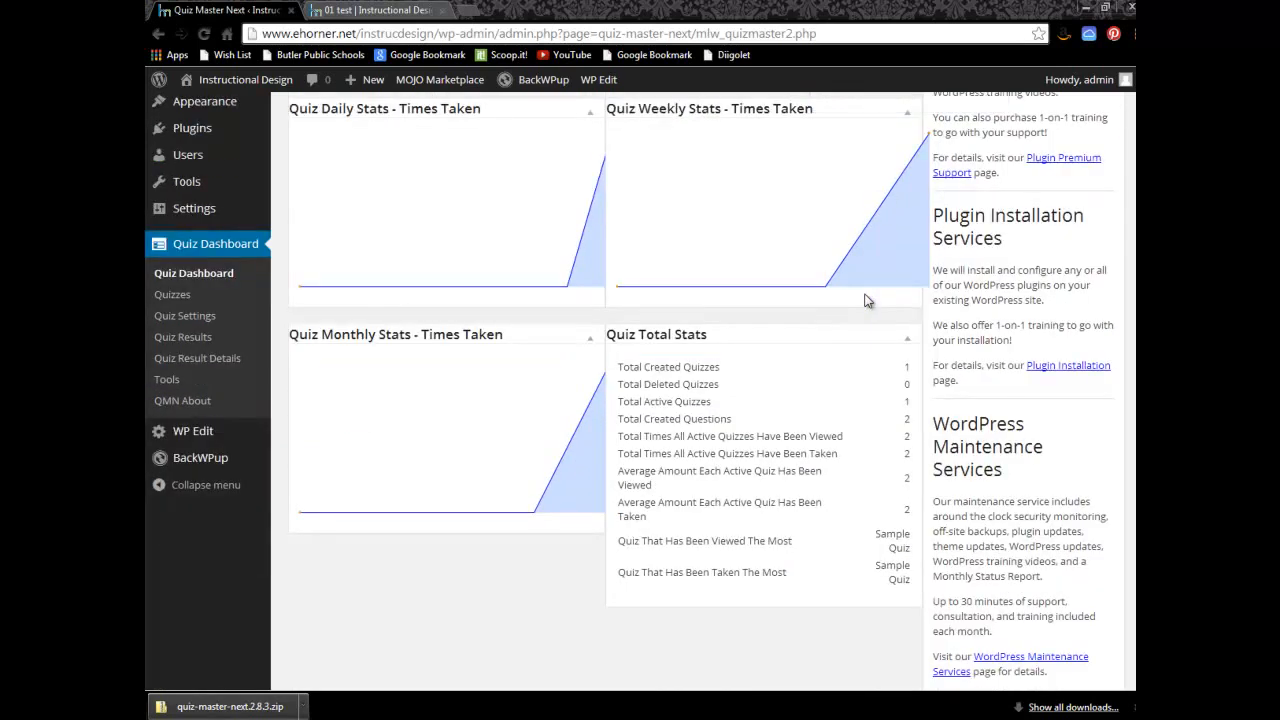
pyautogui.scroll(3)
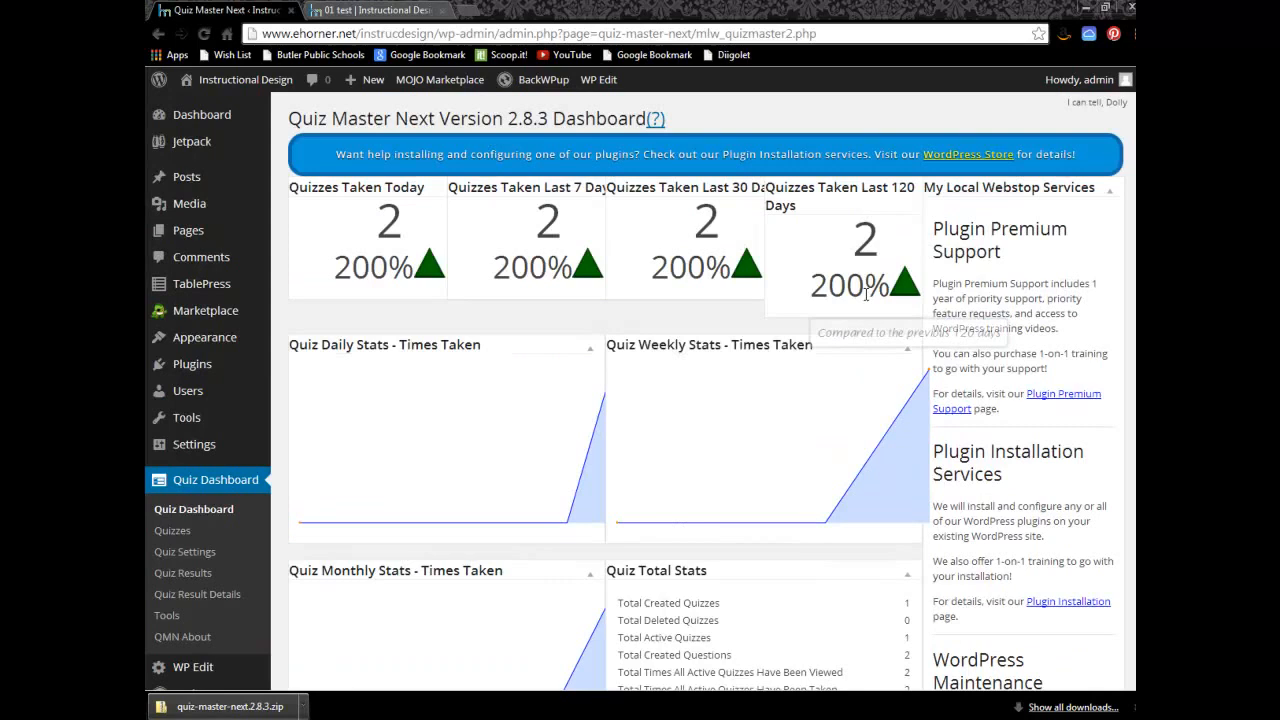
pyautogui.moveTo(193, 509)
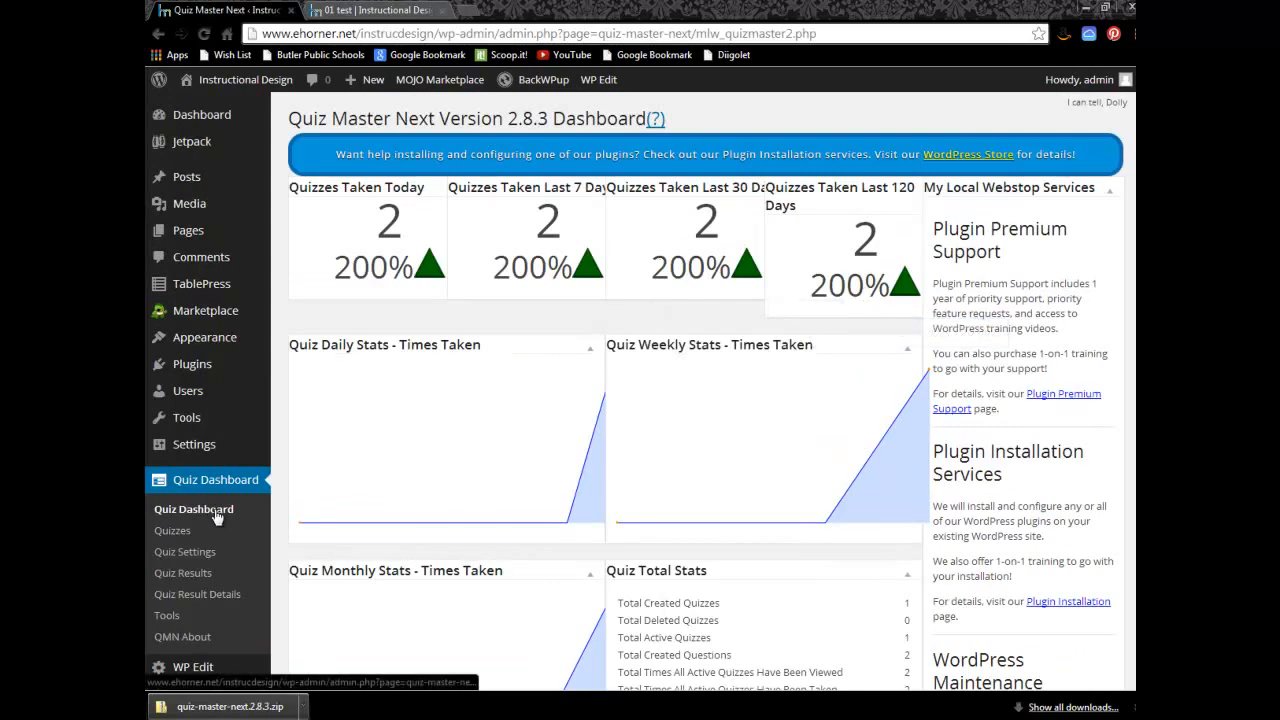
pyautogui.click(171, 530)
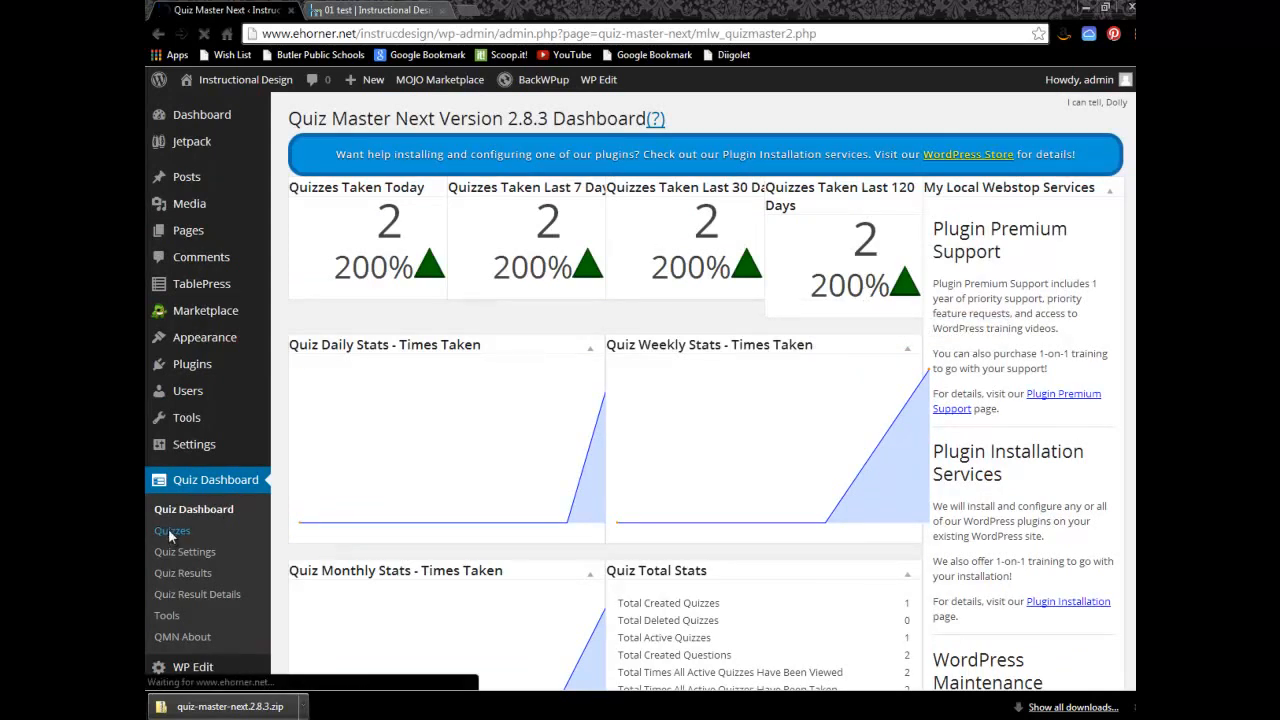
# Create a new quiz named 'Test 2' from the Quizzes list
pyautogui.click(172, 530)
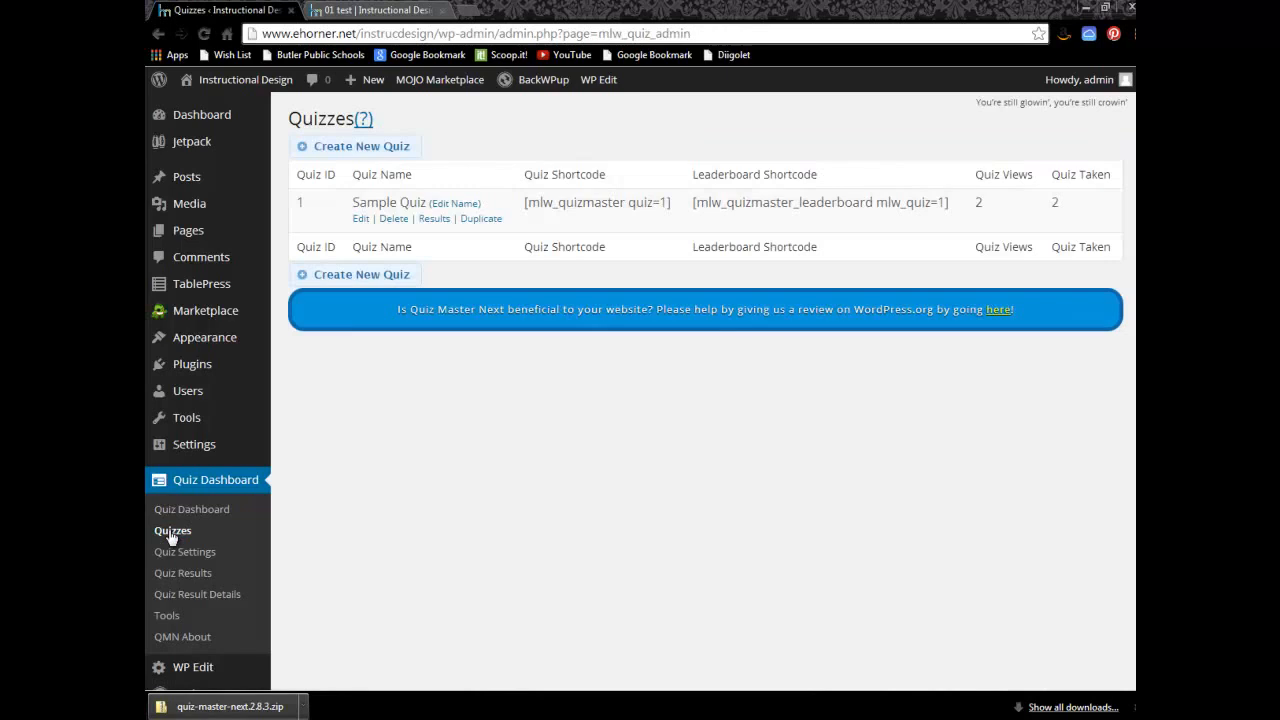
pyautogui.click(355, 274)
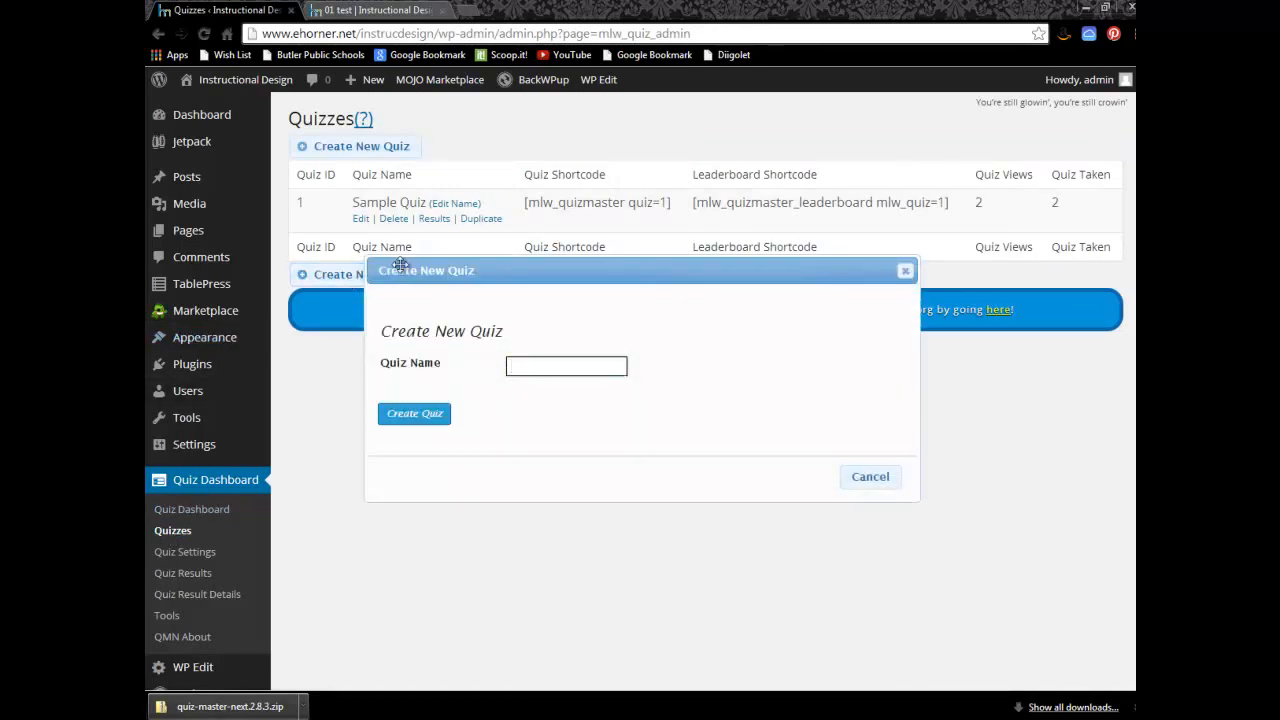
pyautogui.write('Test 2')
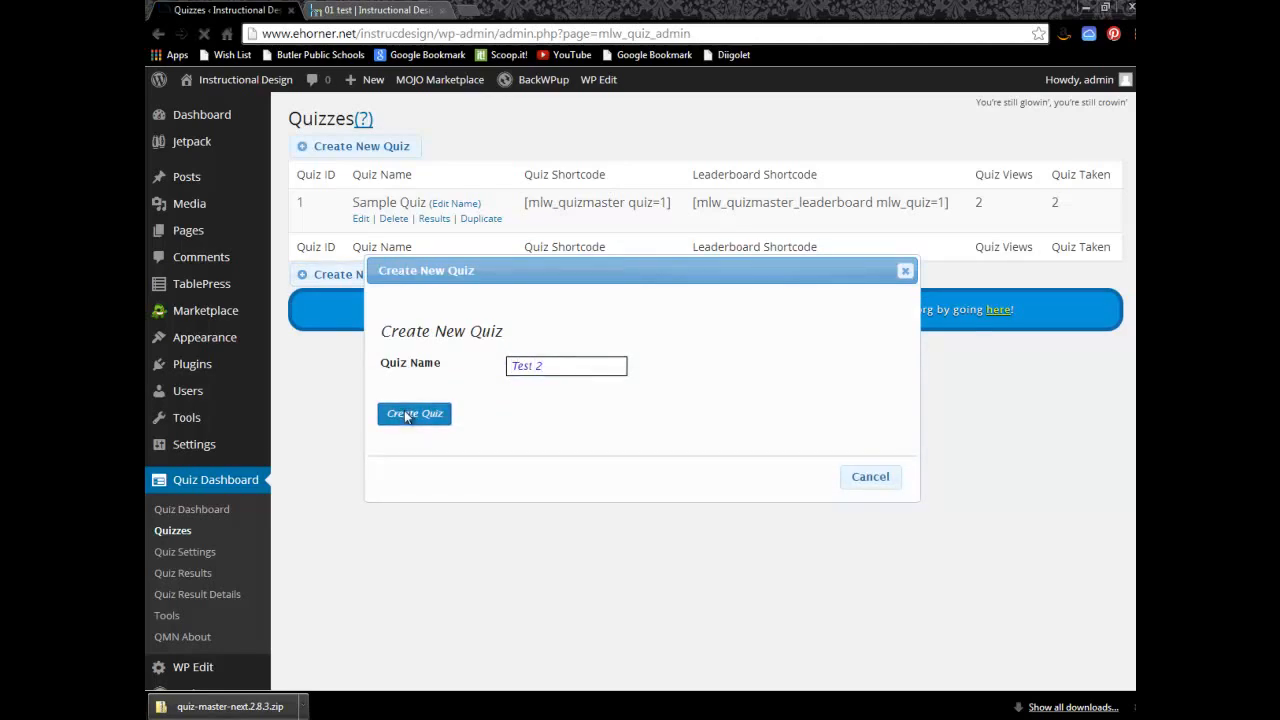
pyautogui.click(414, 413)
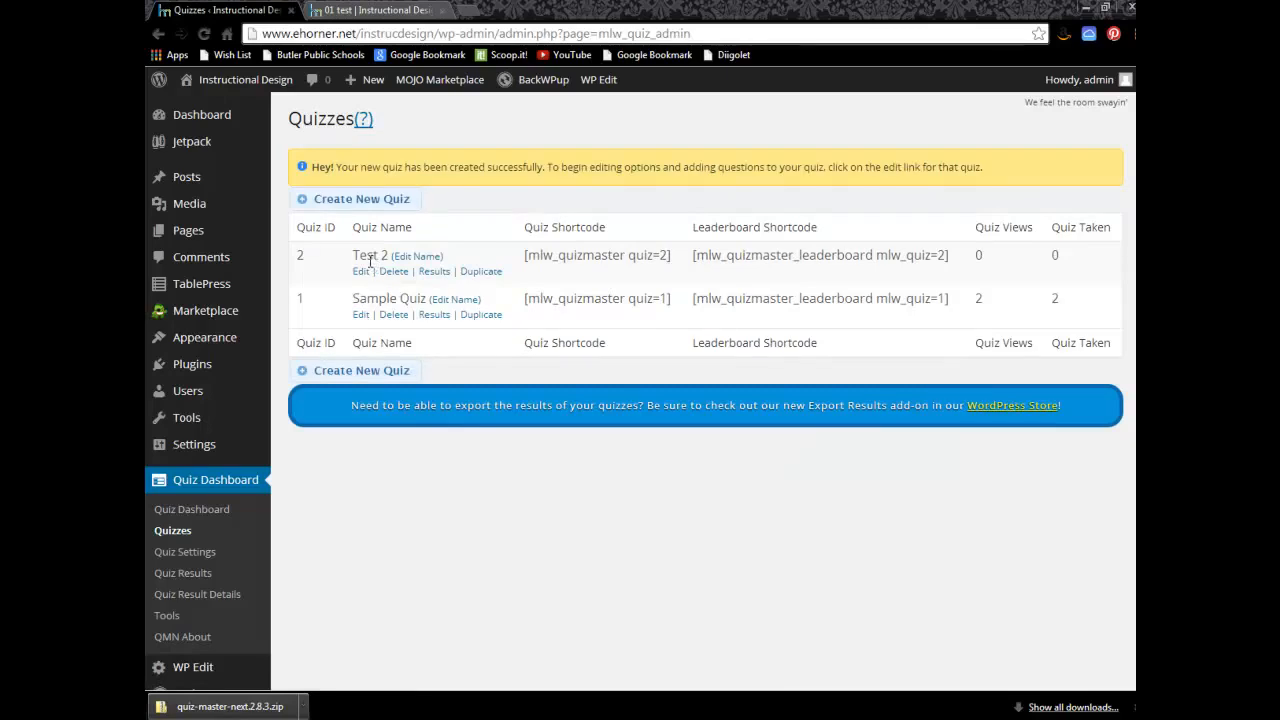
pyautogui.moveTo(360, 271)
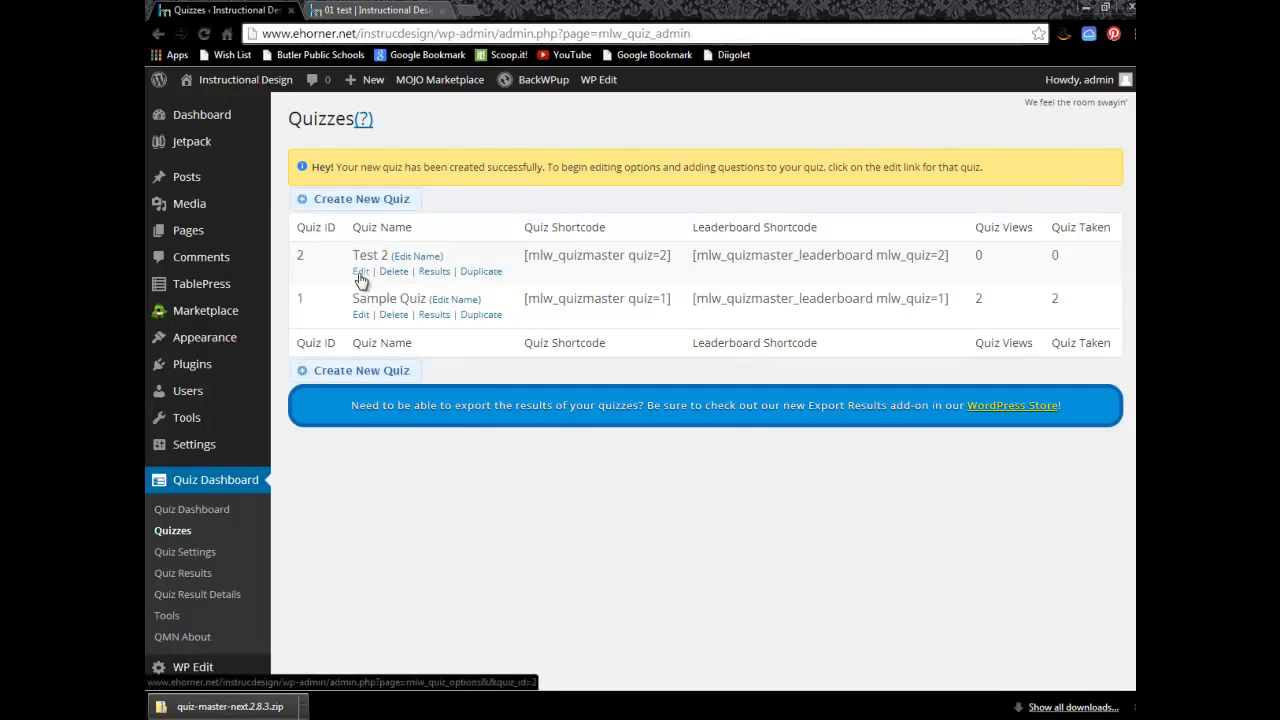
# Edit Test 2 and start a question 'What is 2 + 2?' with 0 as Answer 1
pyautogui.click(360, 271)
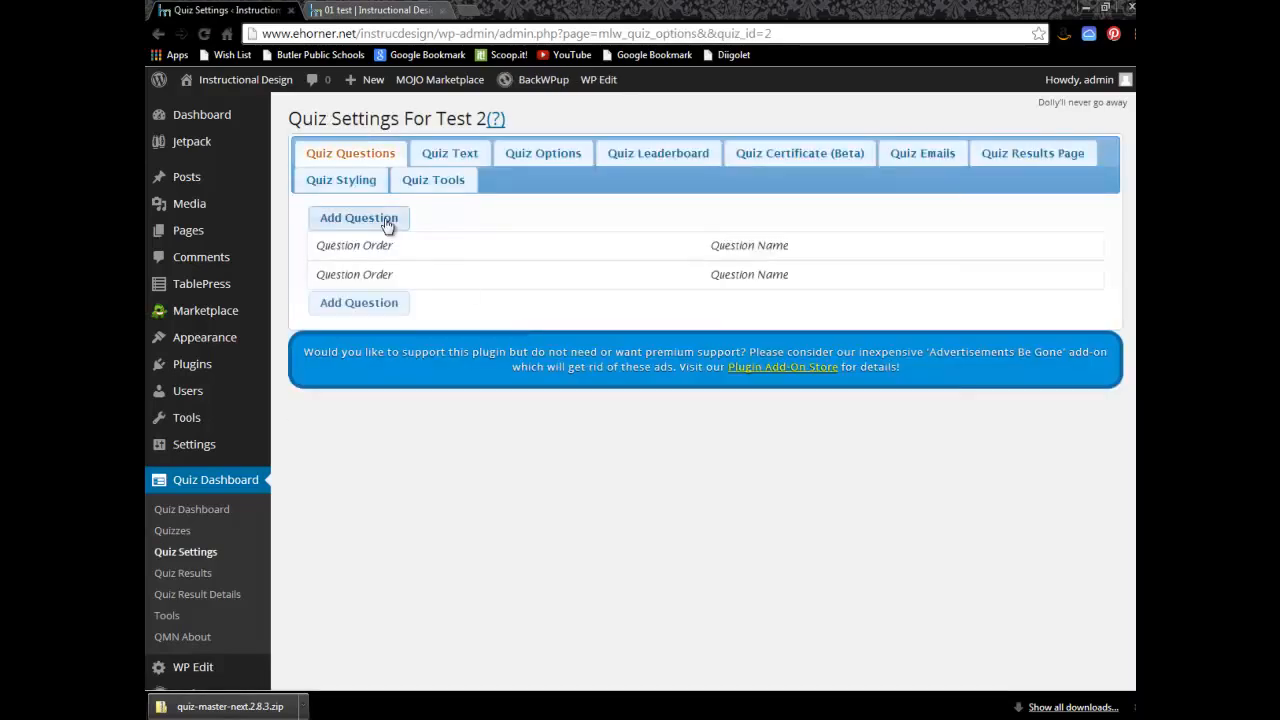
pyautogui.click(358, 217)
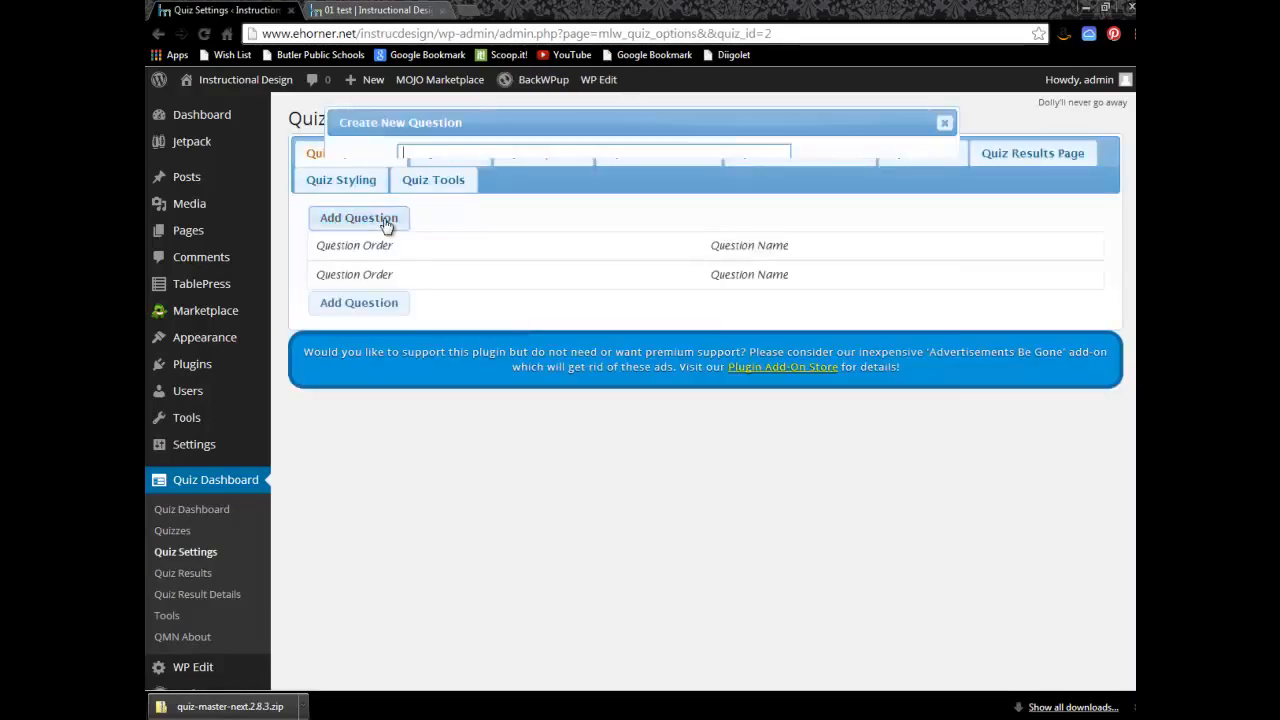
pyautogui.click(358, 217)
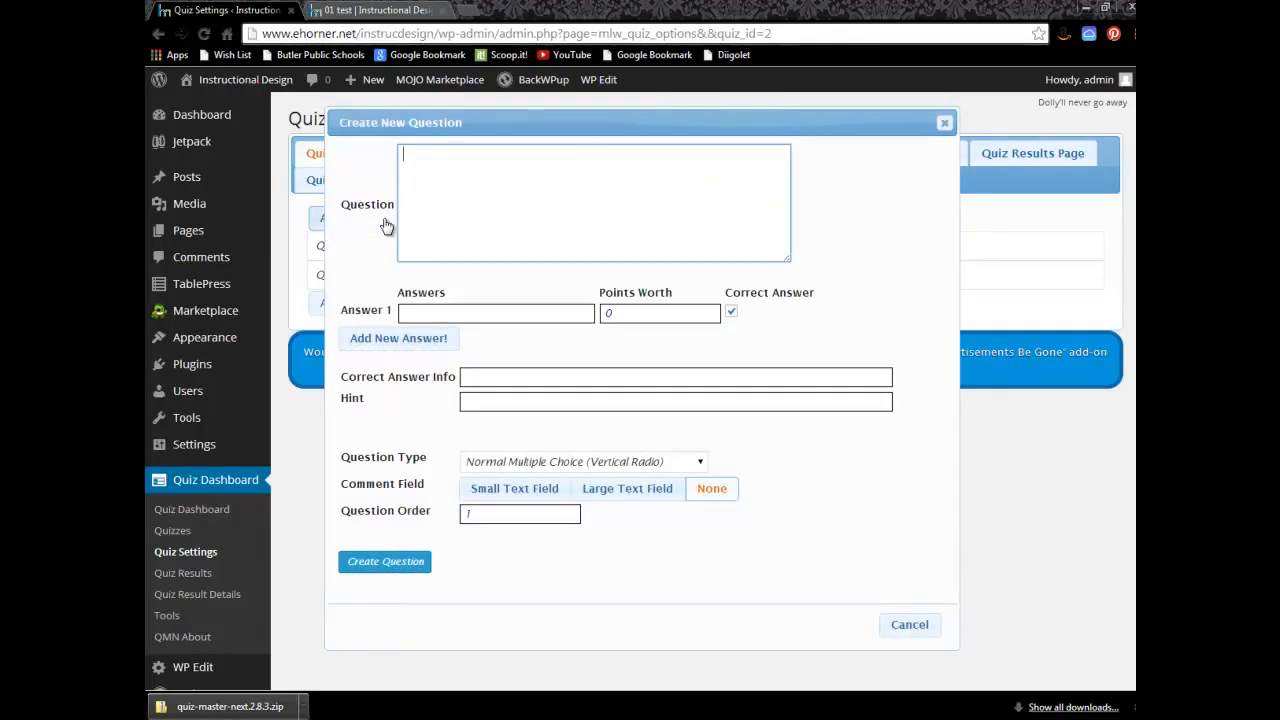
pyautogui.write('W')
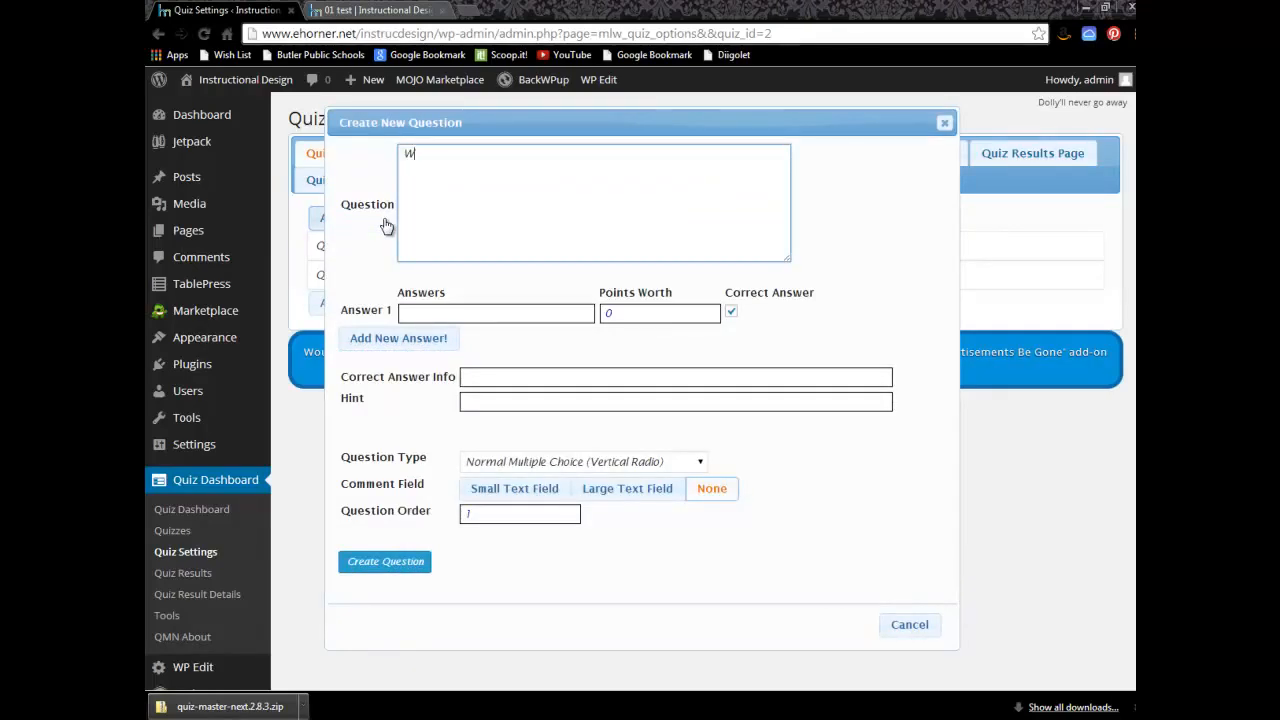
pyautogui.write('hat is 2')
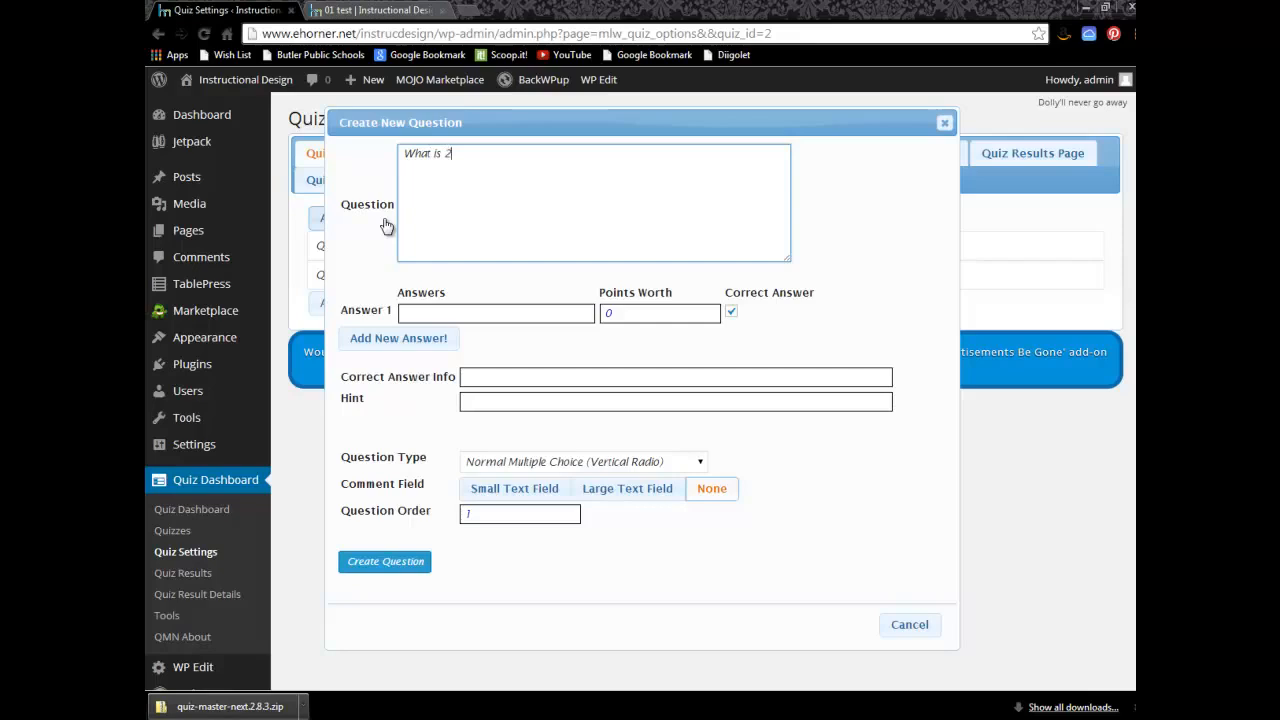
pyautogui.write('+ 2')
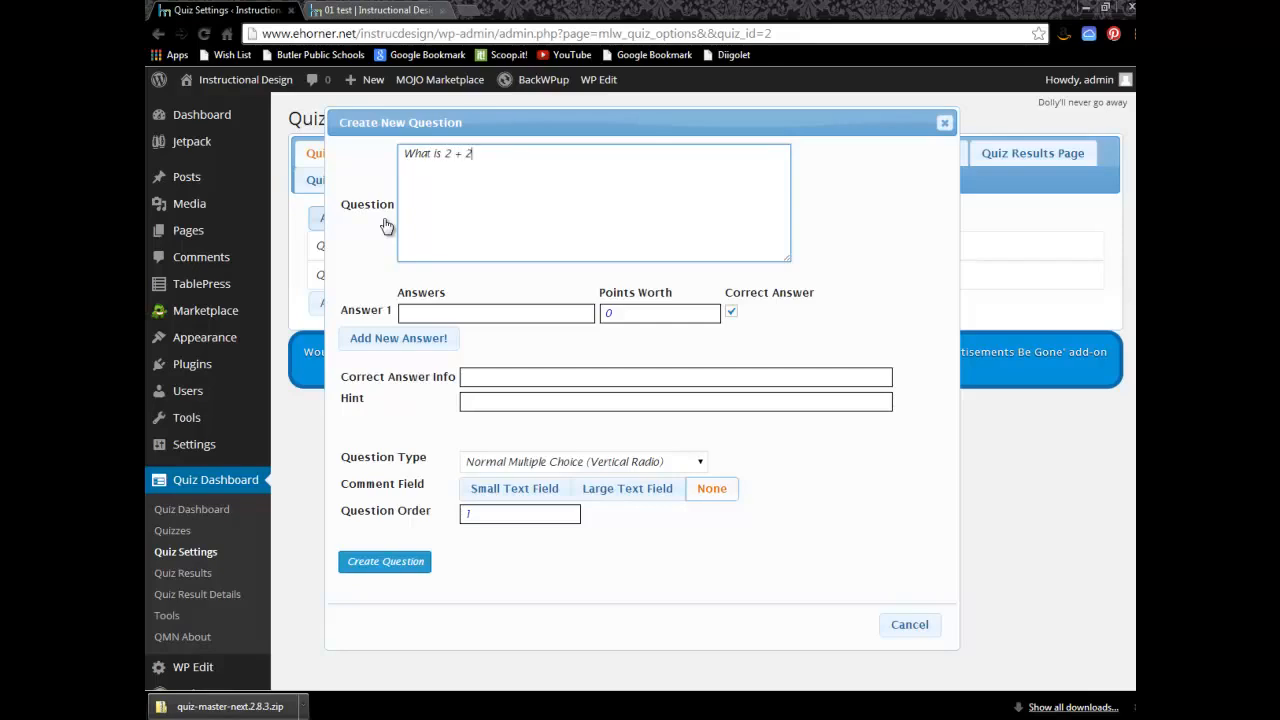
pyautogui.write('?')
pyautogui.click(496, 313)
pyautogui.write('0')
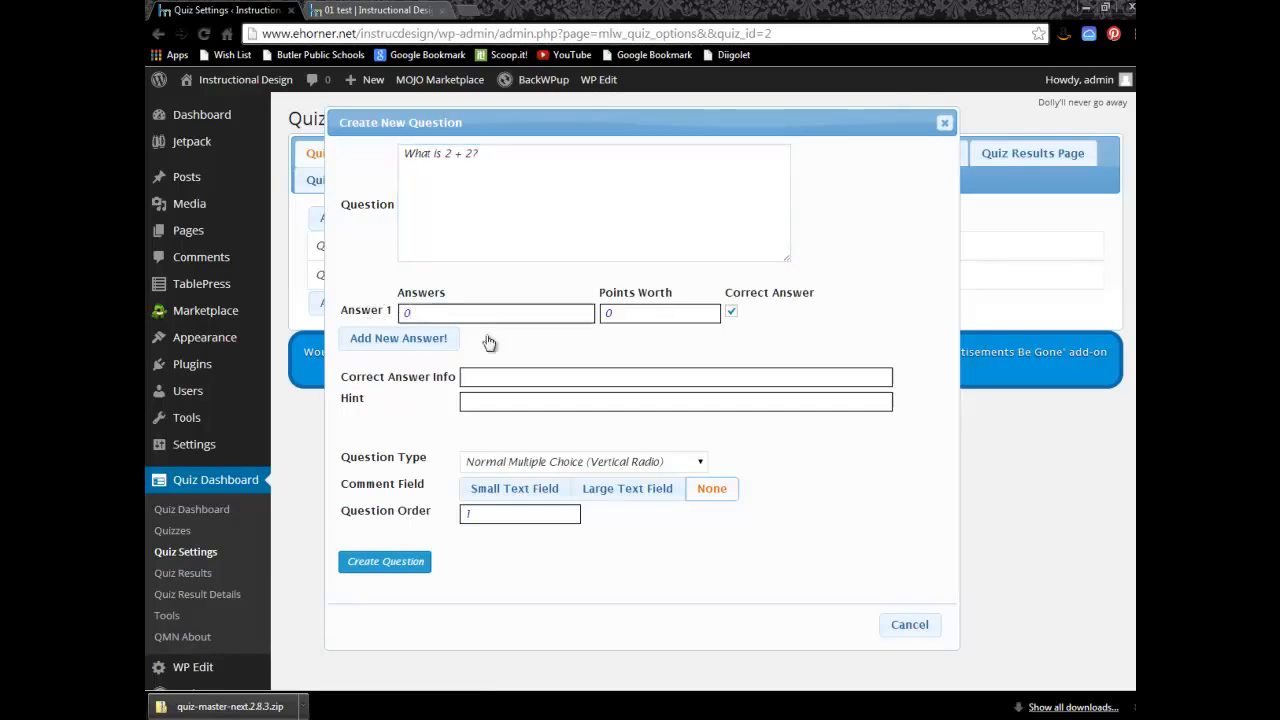
# Add answers 1 and 2, mark only 2 correct, and create the vertical multiple-choice question
pyautogui.click(398, 338)
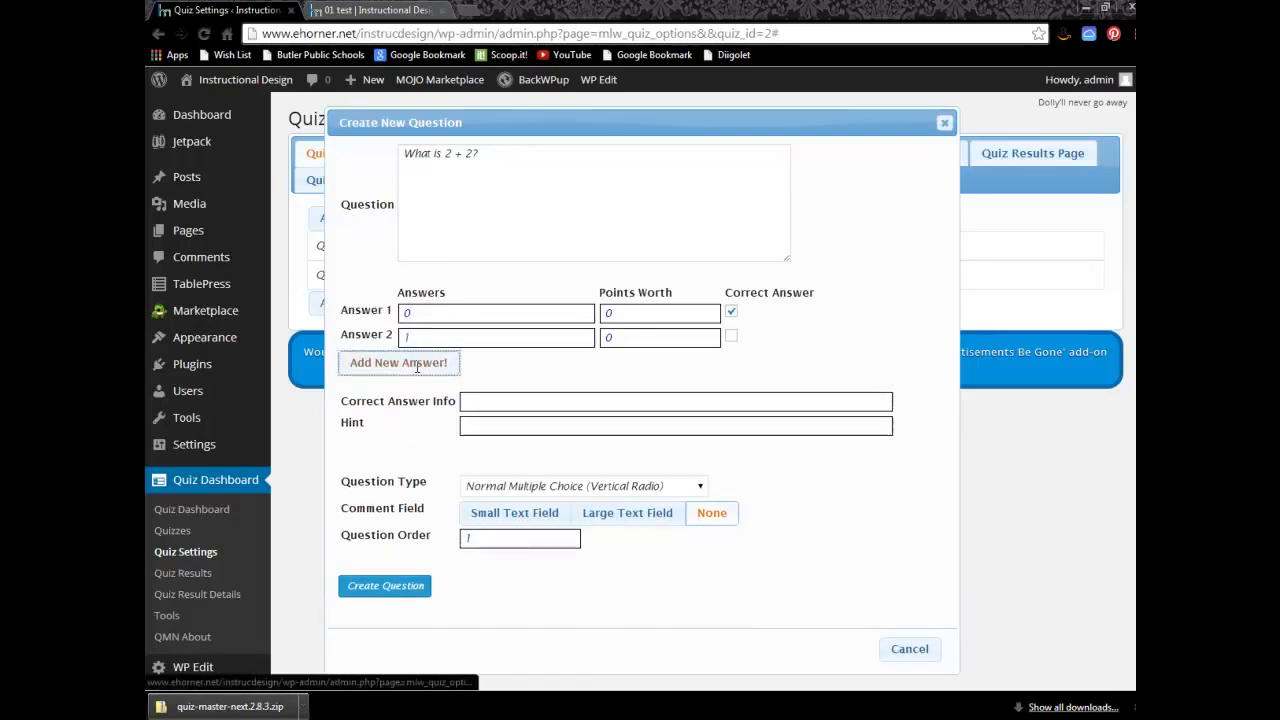
pyautogui.click(398, 362)
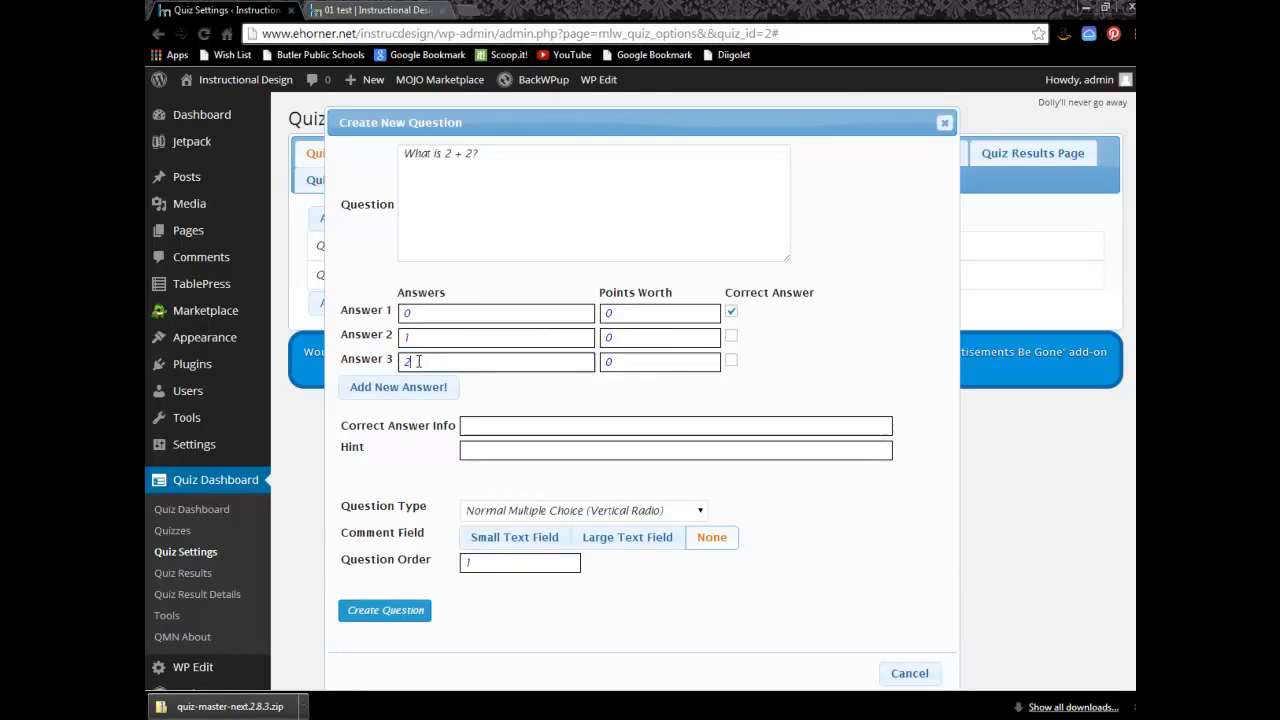
pyautogui.click(731, 361)
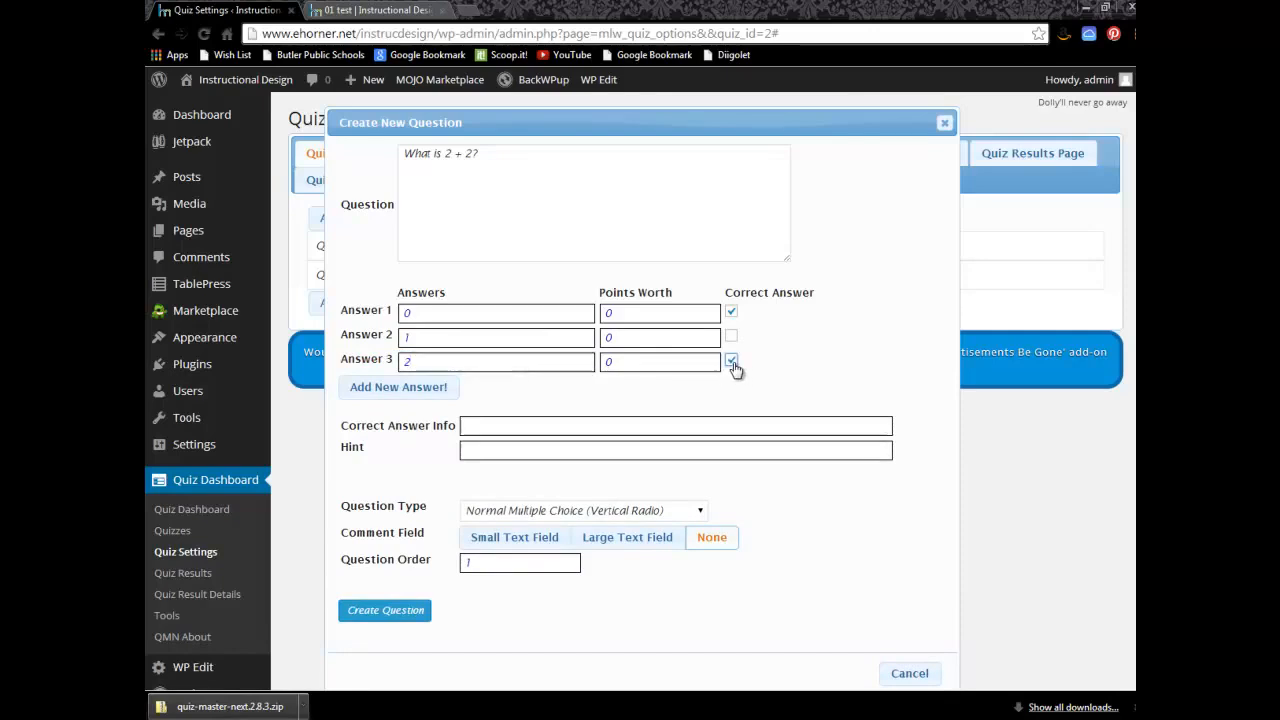
pyautogui.click(731, 361)
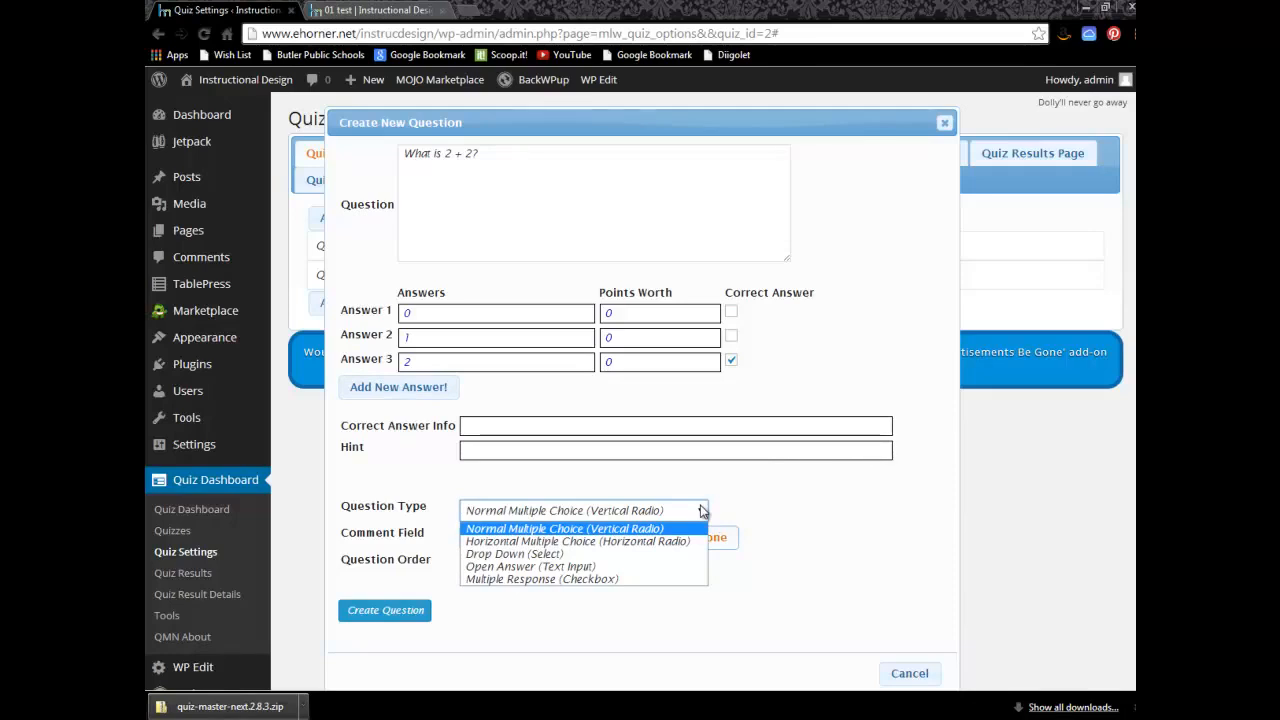
pyautogui.moveTo(728, 517)
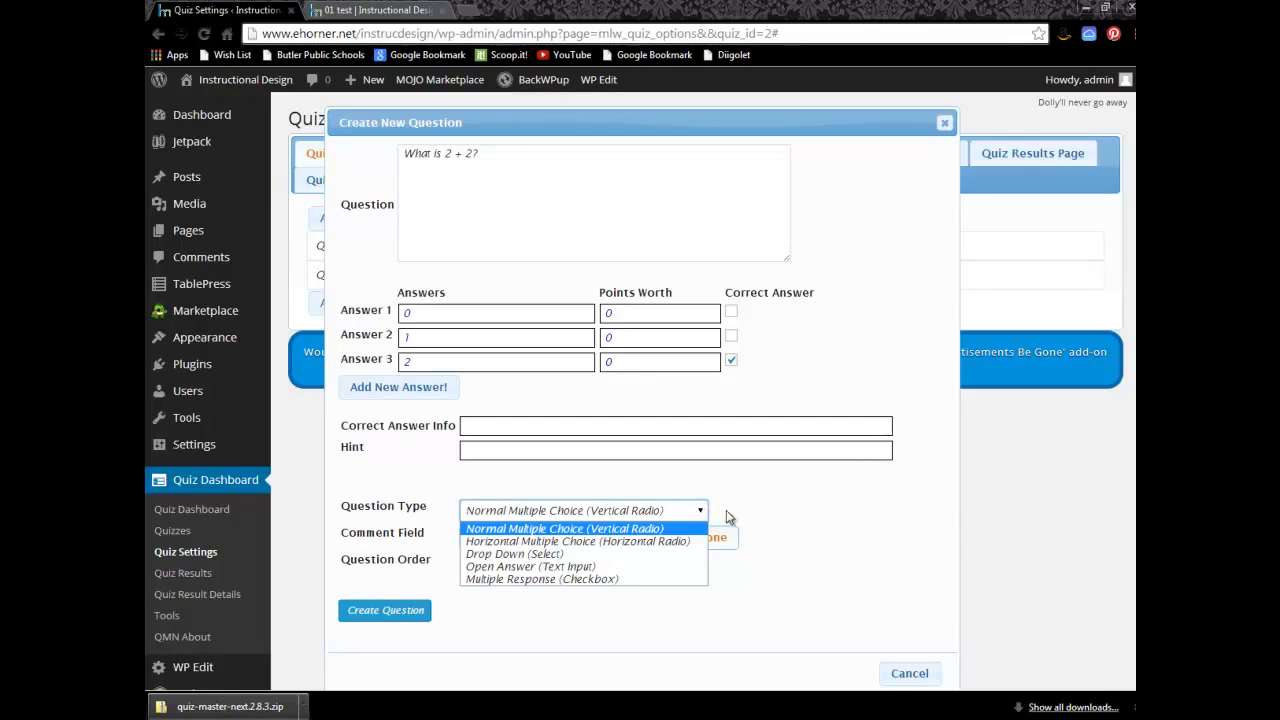
pyautogui.click(563, 528)
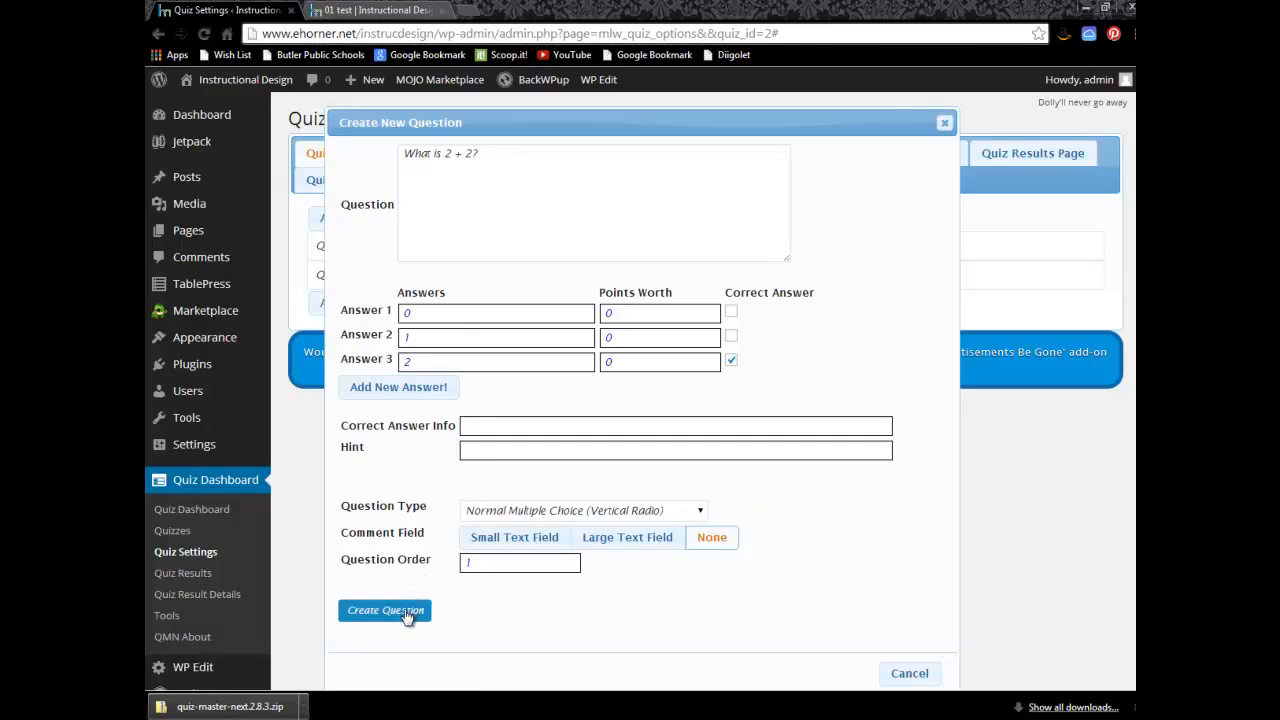
pyautogui.click(385, 610)
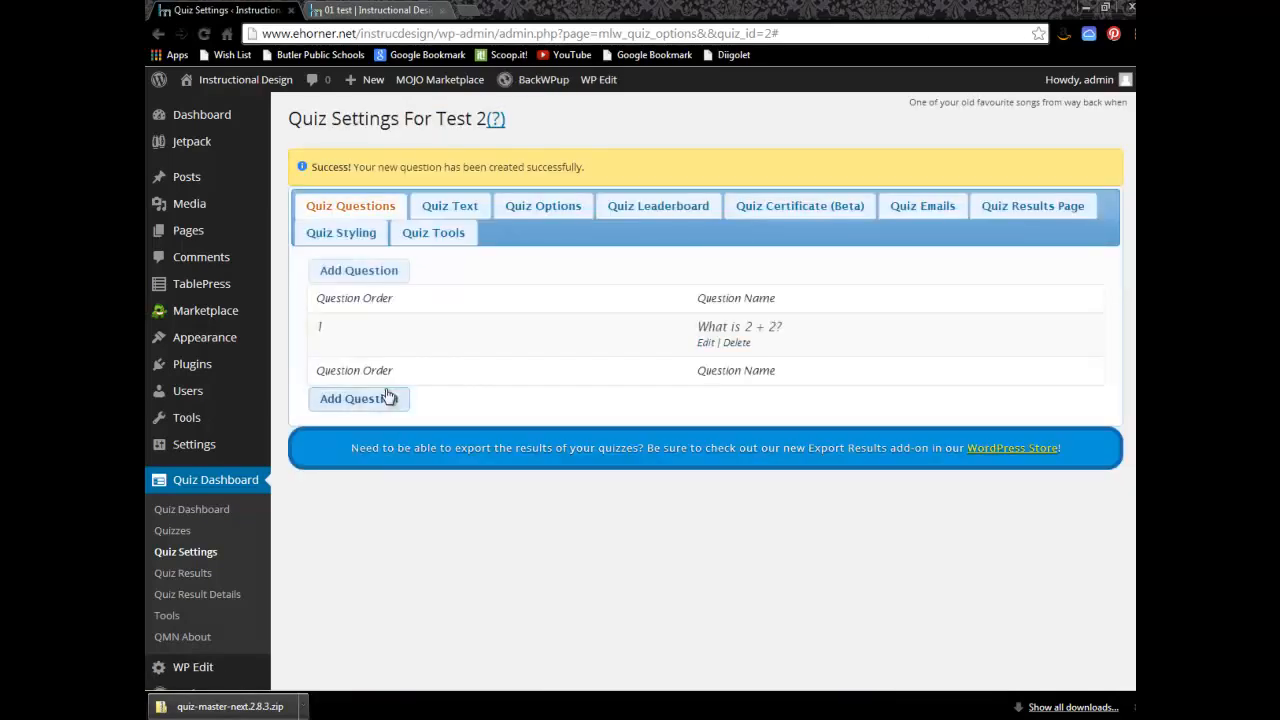
pyautogui.moveTo(325, 348)
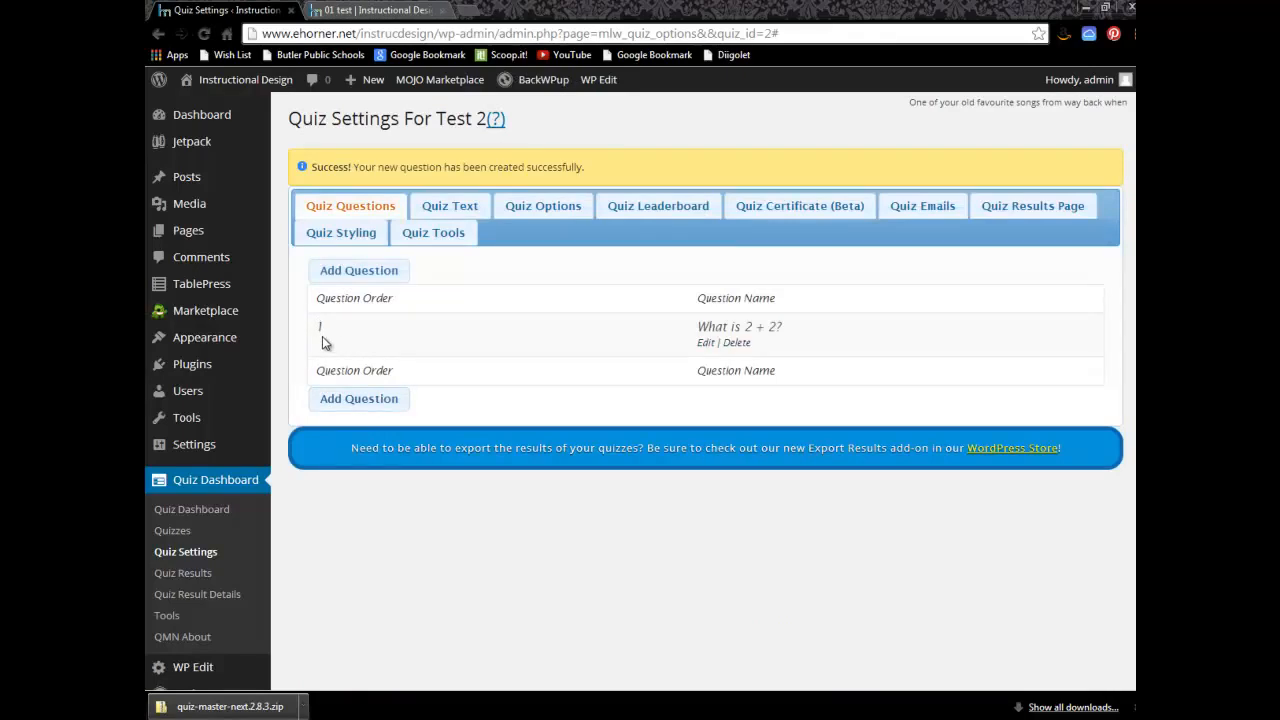
pyautogui.moveTo(330, 335)
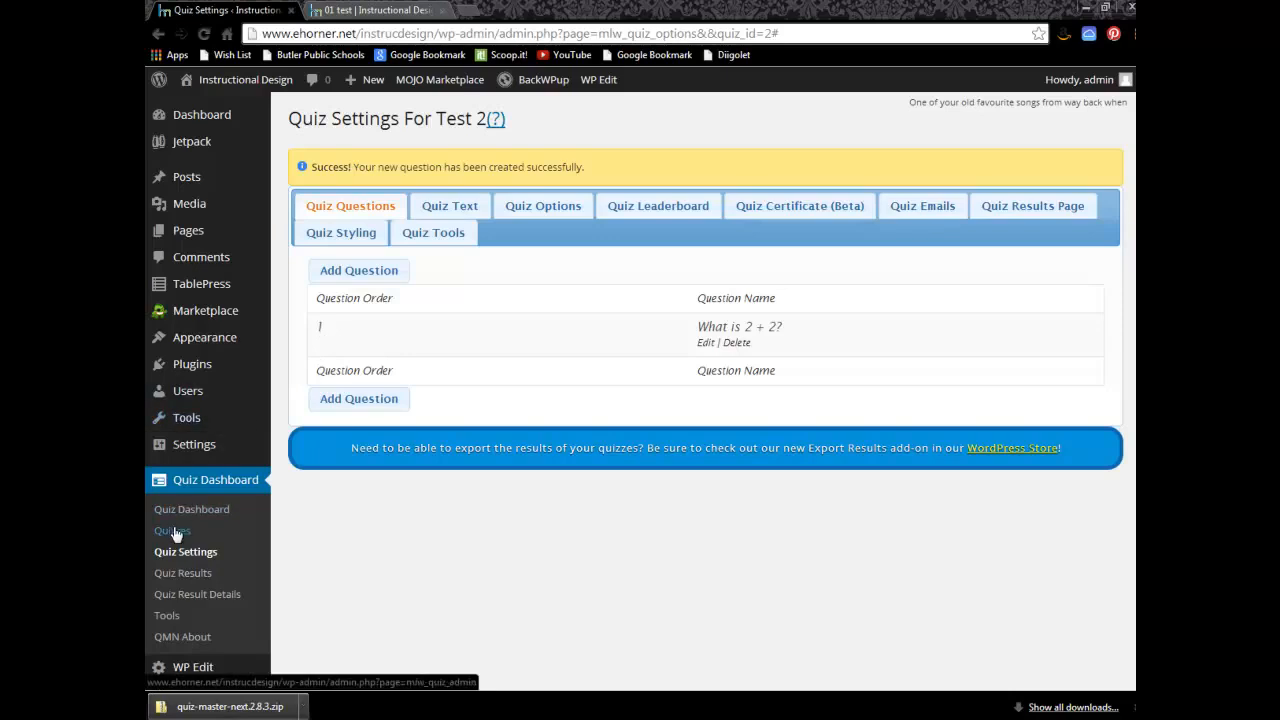
# Go to the Quizzes list showing Test 2 as quiz ID 2
pyautogui.click(172, 530)
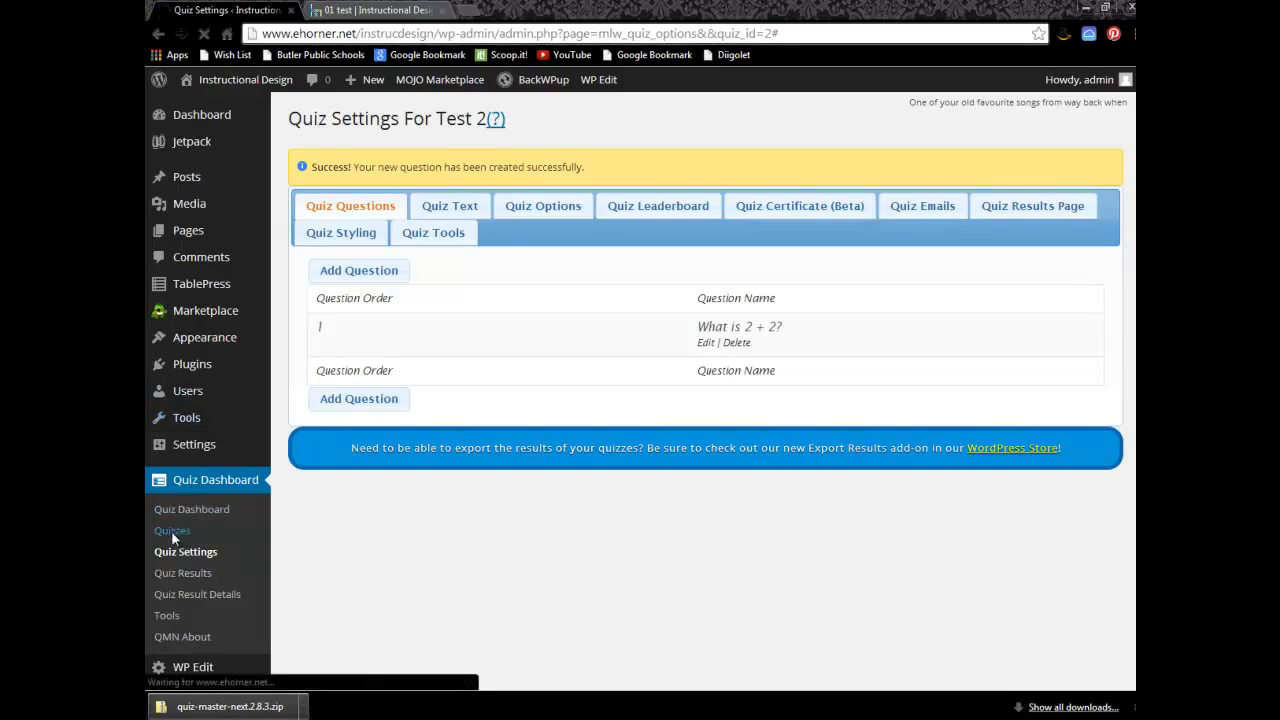
pyautogui.click(172, 530)
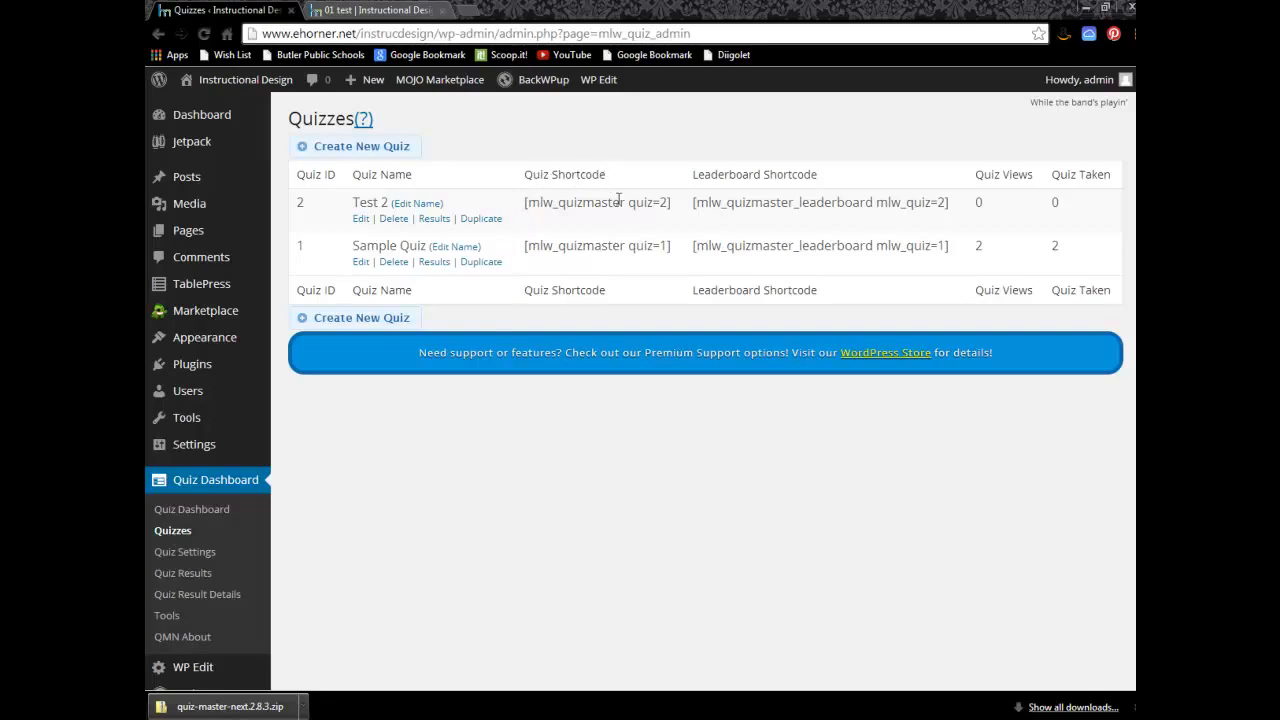
pyautogui.moveTo(673, 210)
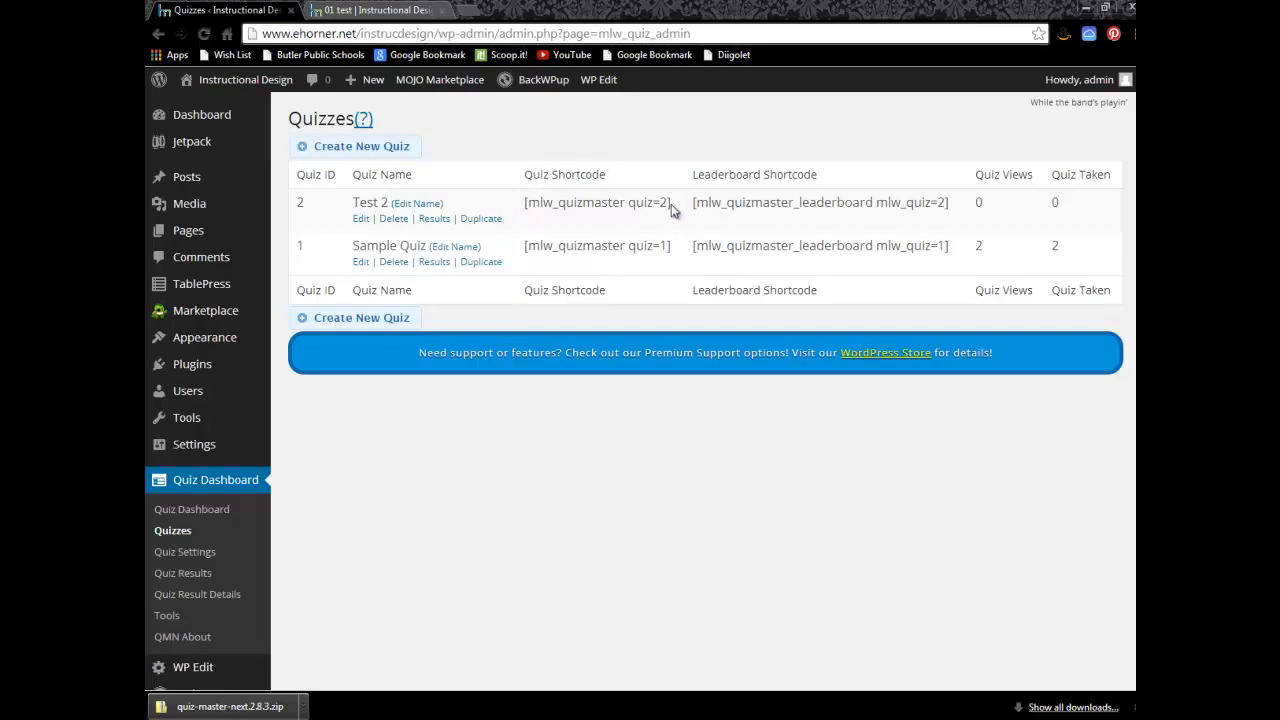
# Select Test 2's shortcode [mlw_quizmaster quiz=2] in the Quizzes list
pyautogui.doubleClick(596, 202)
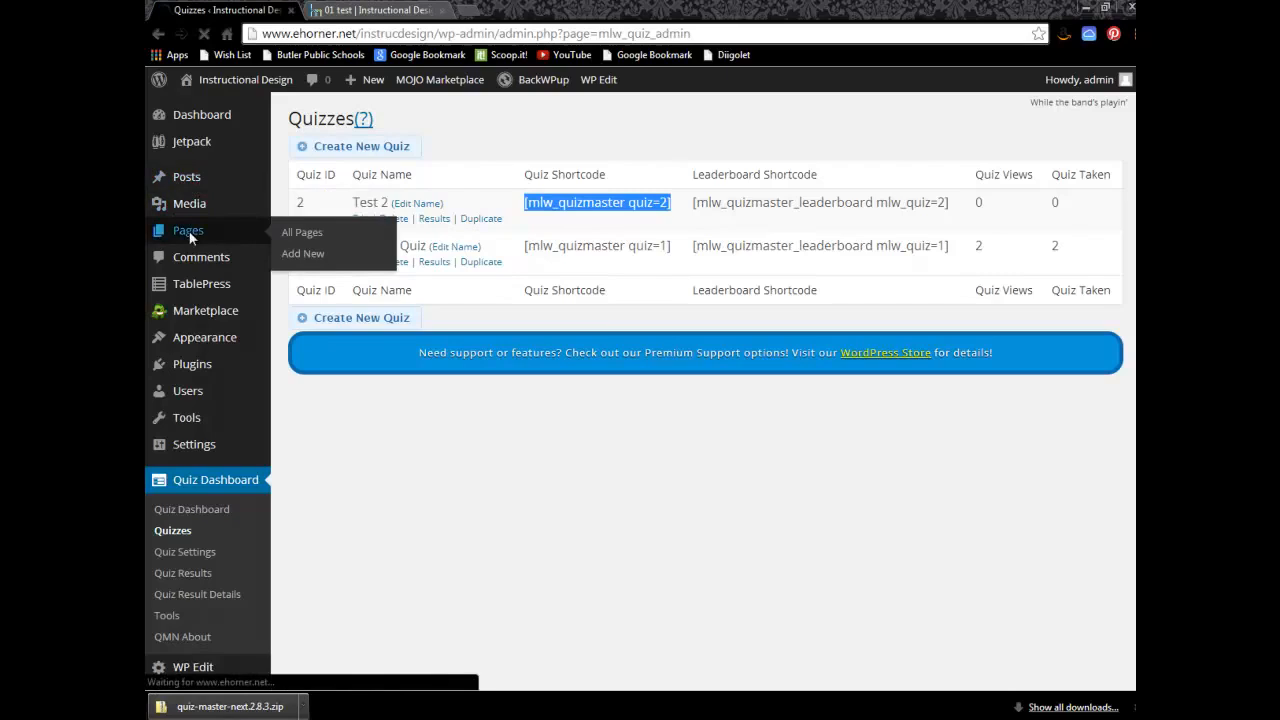
# In page '01 test' Text view, change the shortcode to quiz=2 and update
pyautogui.click(301, 231)
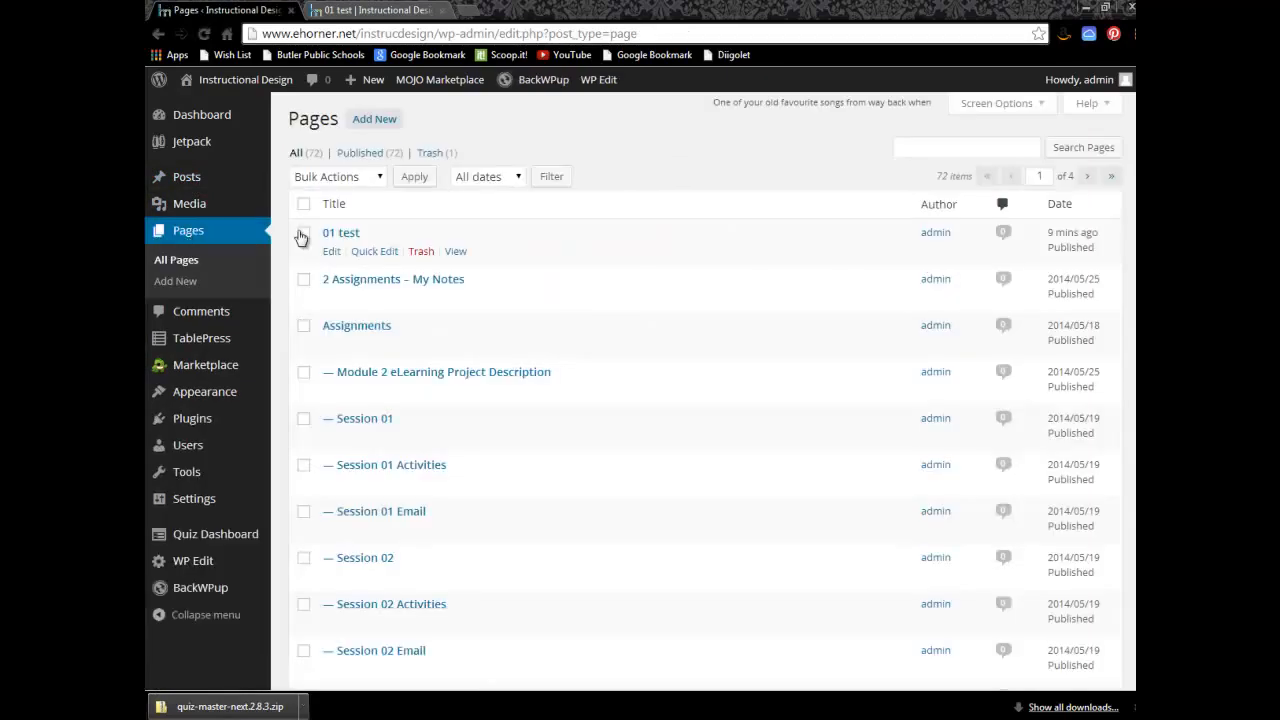
pyautogui.click(331, 251)
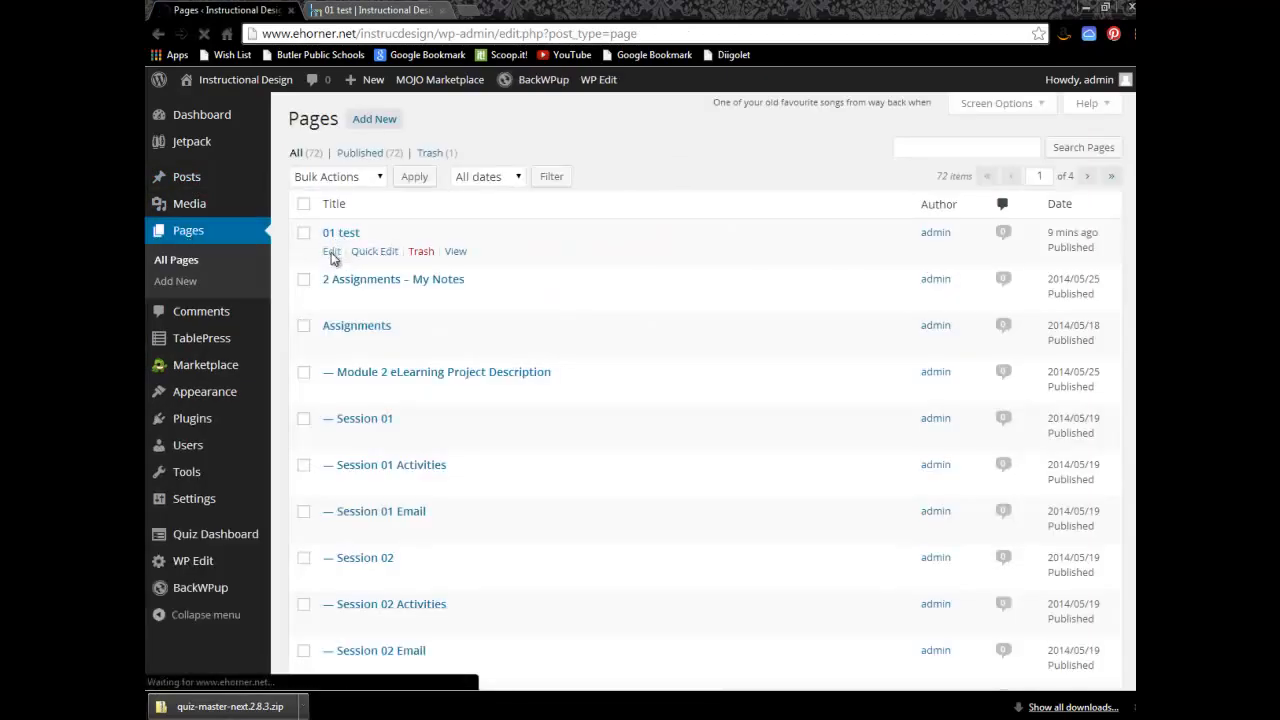
pyautogui.click(331, 251)
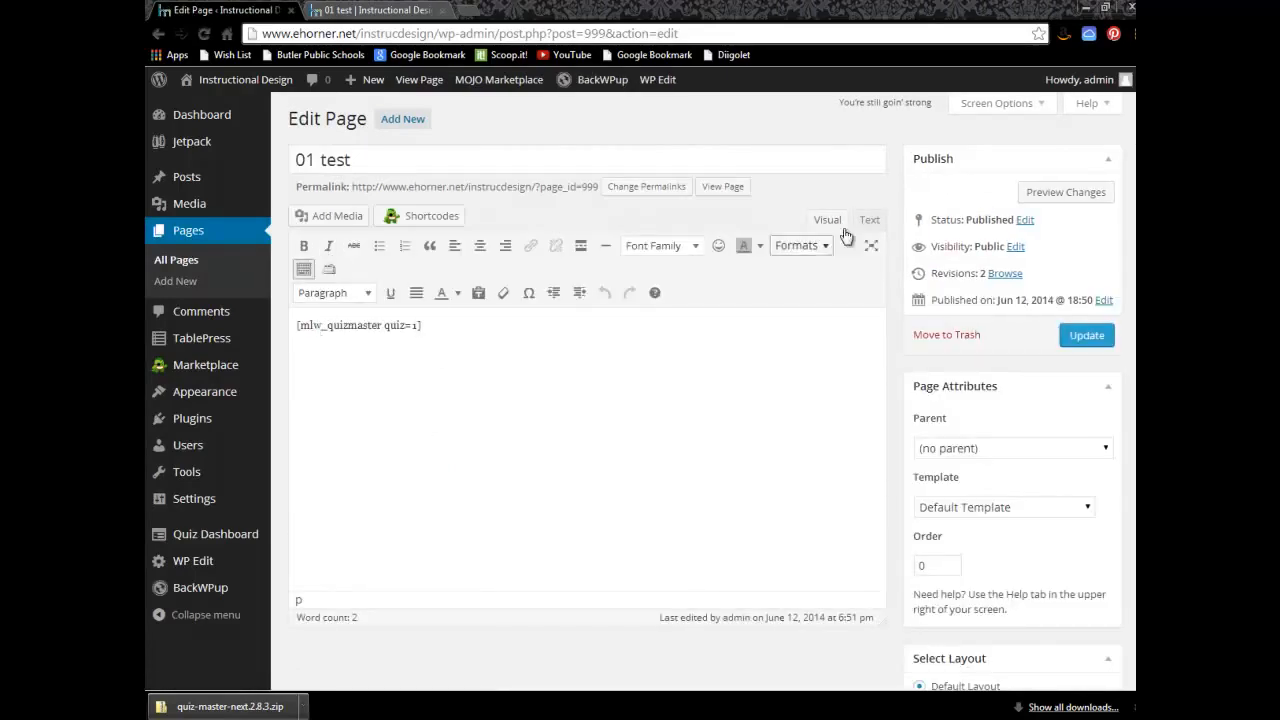
pyautogui.click(868, 219)
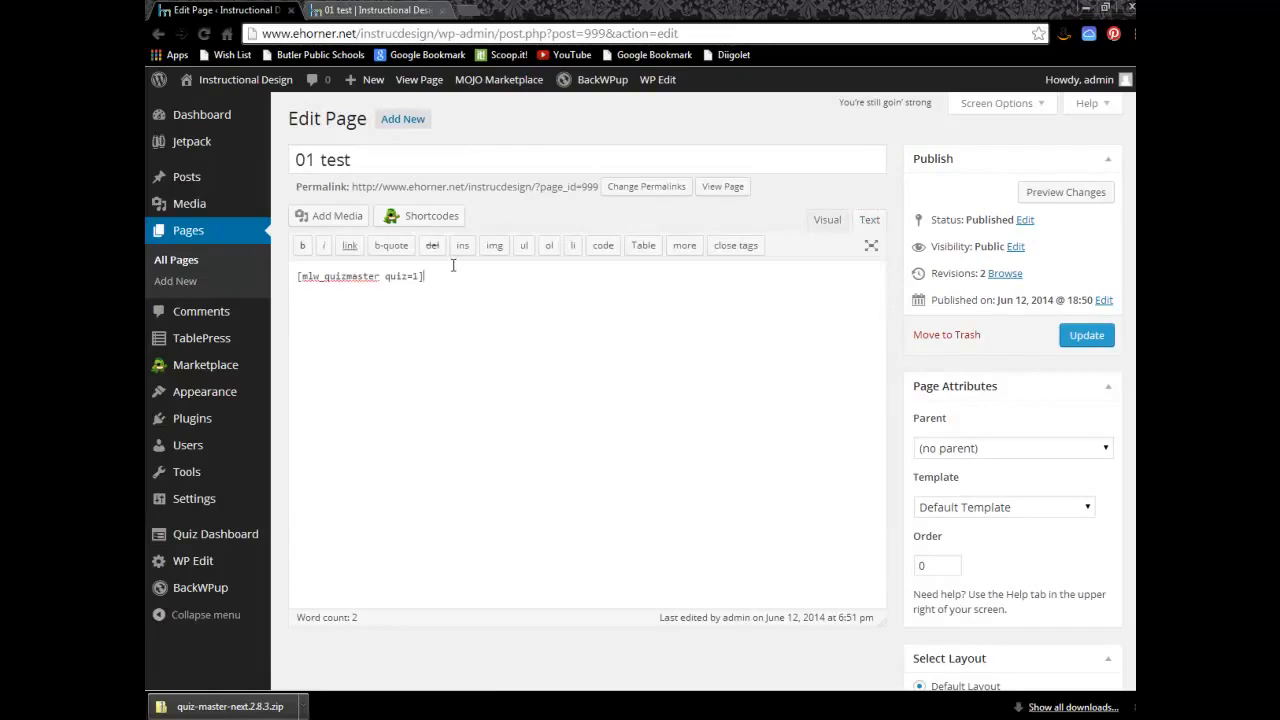
pyautogui.moveTo(175, 281)
pyautogui.write('2')
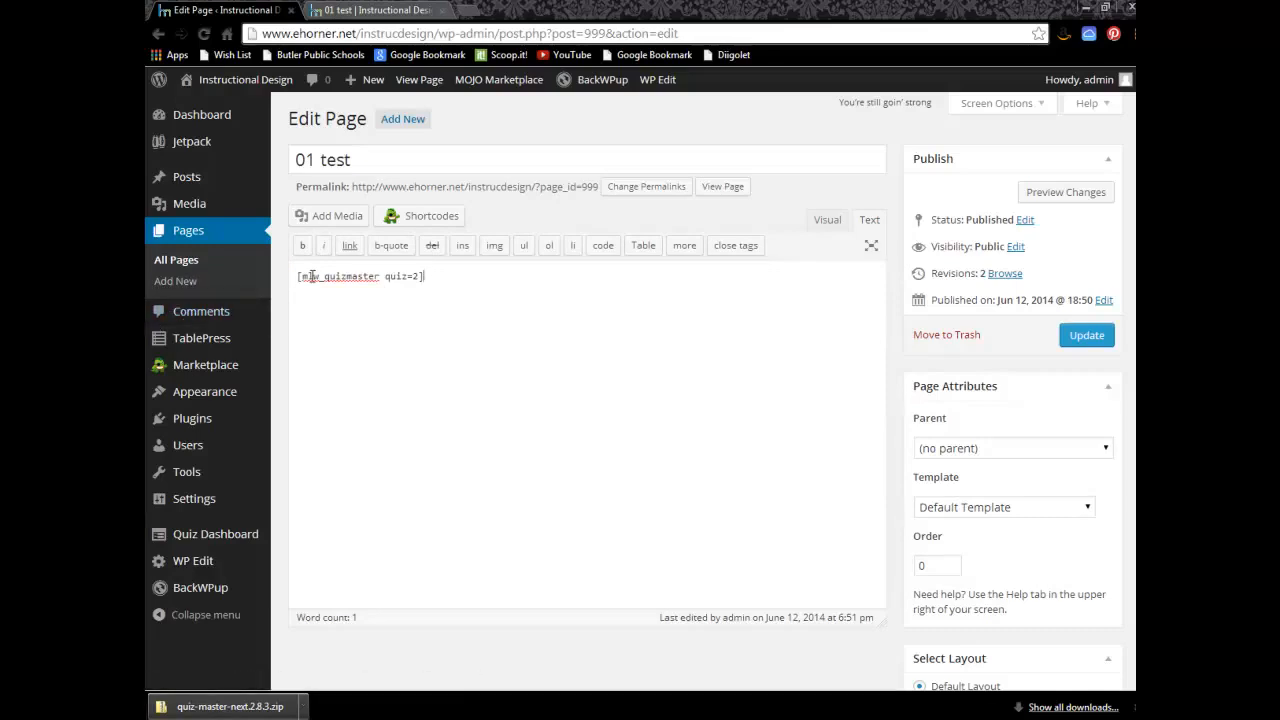
pyautogui.moveTo(798, 263)
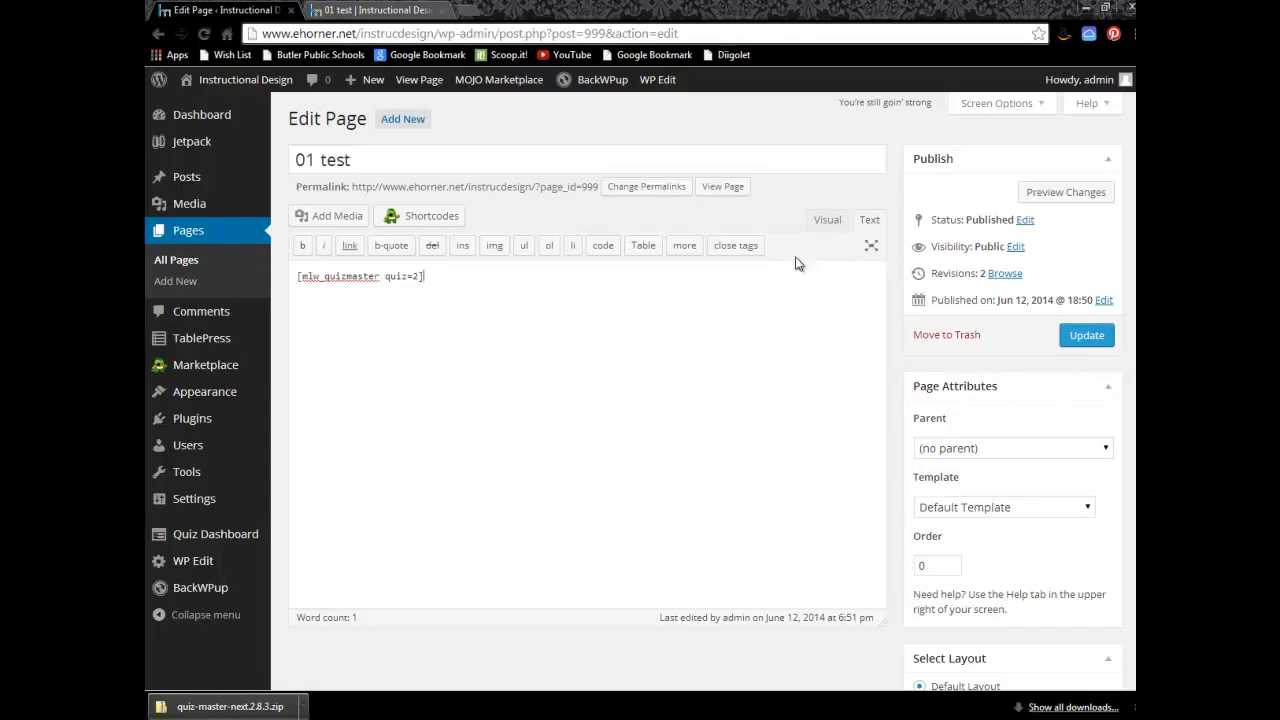
pyautogui.moveTo(869, 219)
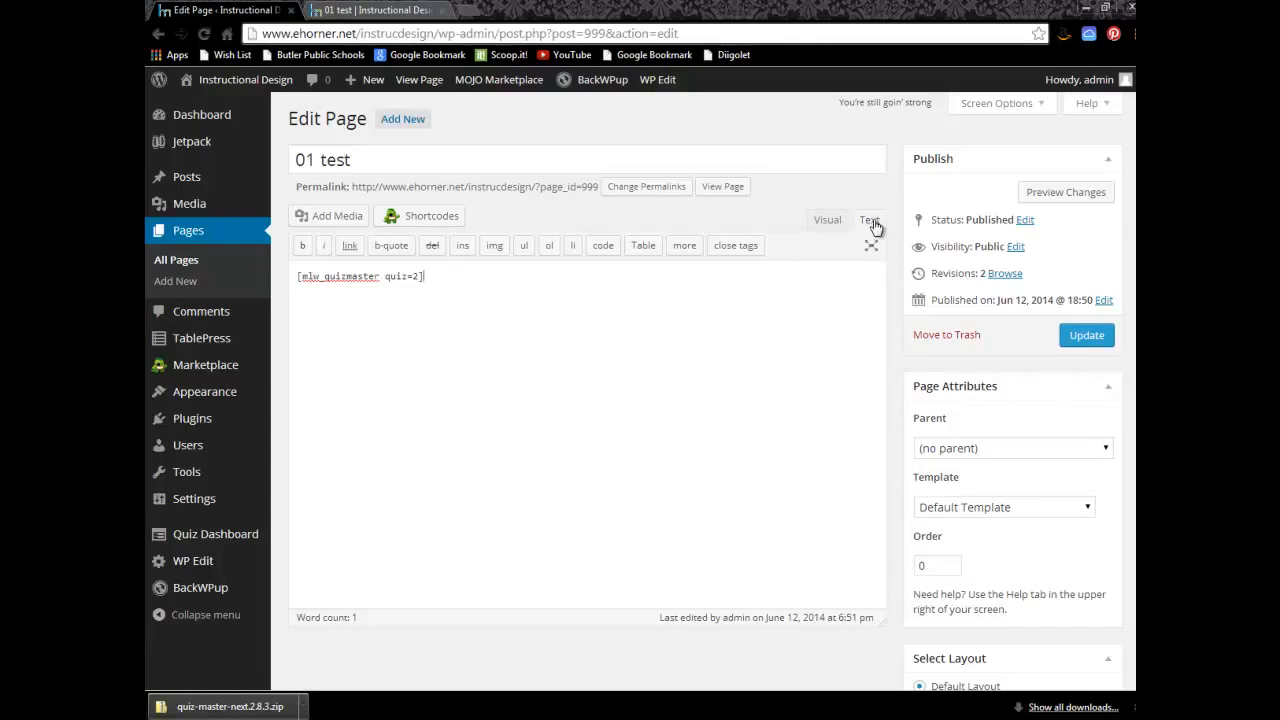
pyautogui.moveTo(868, 223)
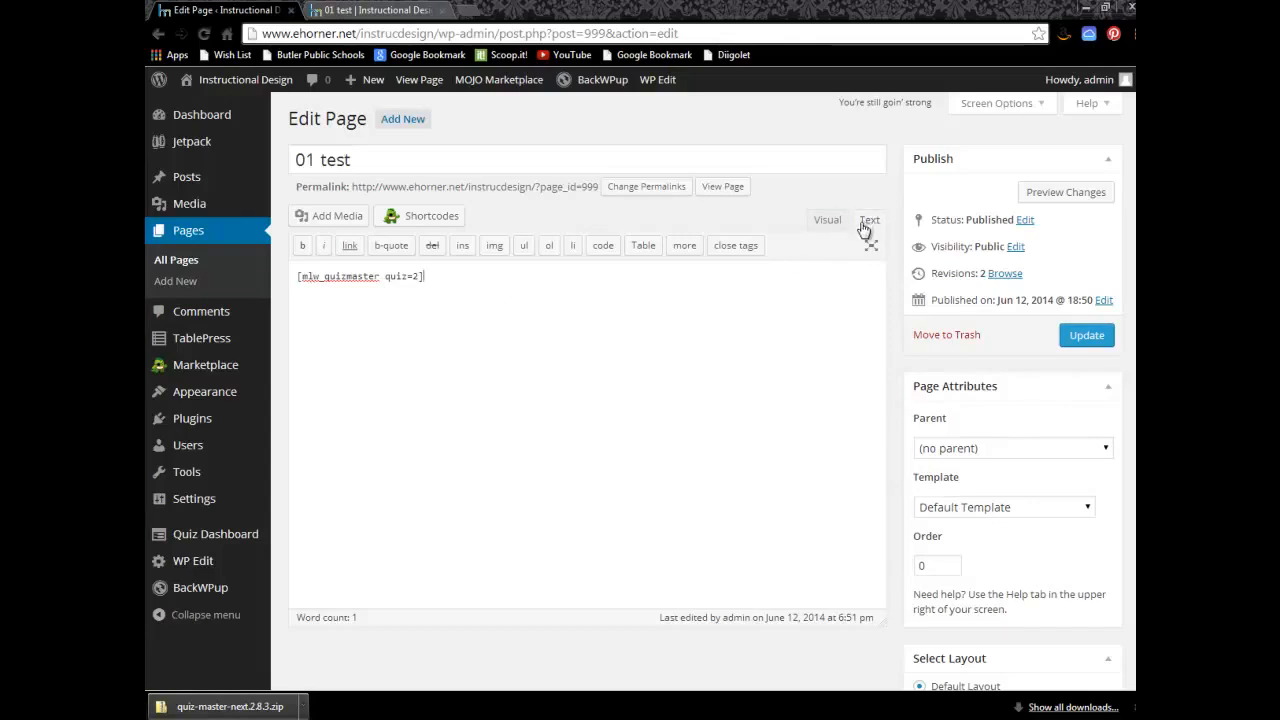
pyautogui.moveTo(1086, 335)
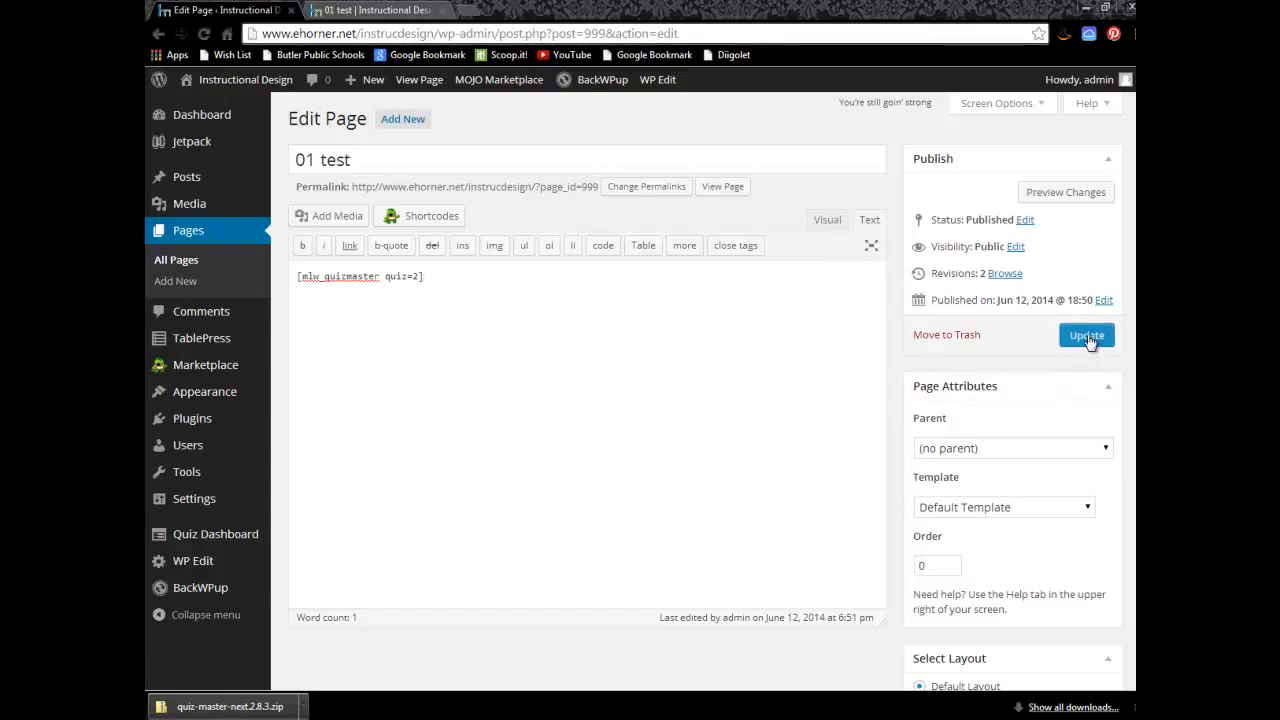
pyautogui.click(1086, 335)
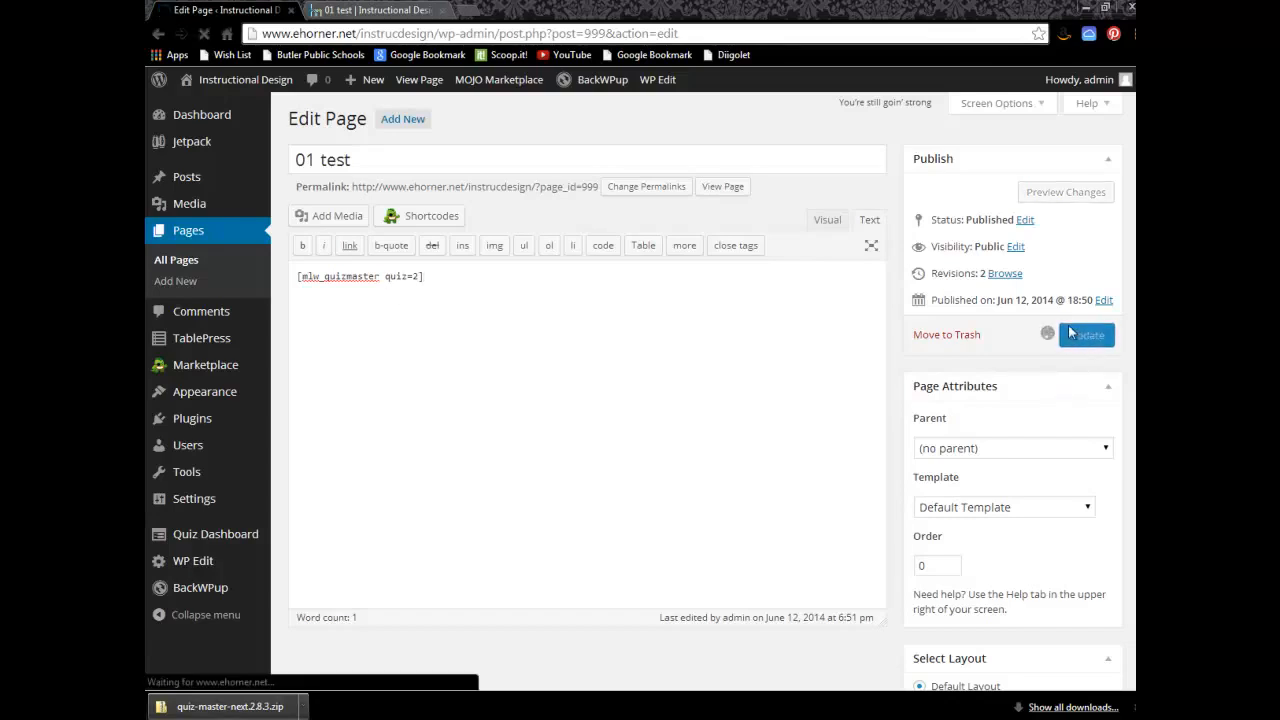
pyautogui.click(1086, 334)
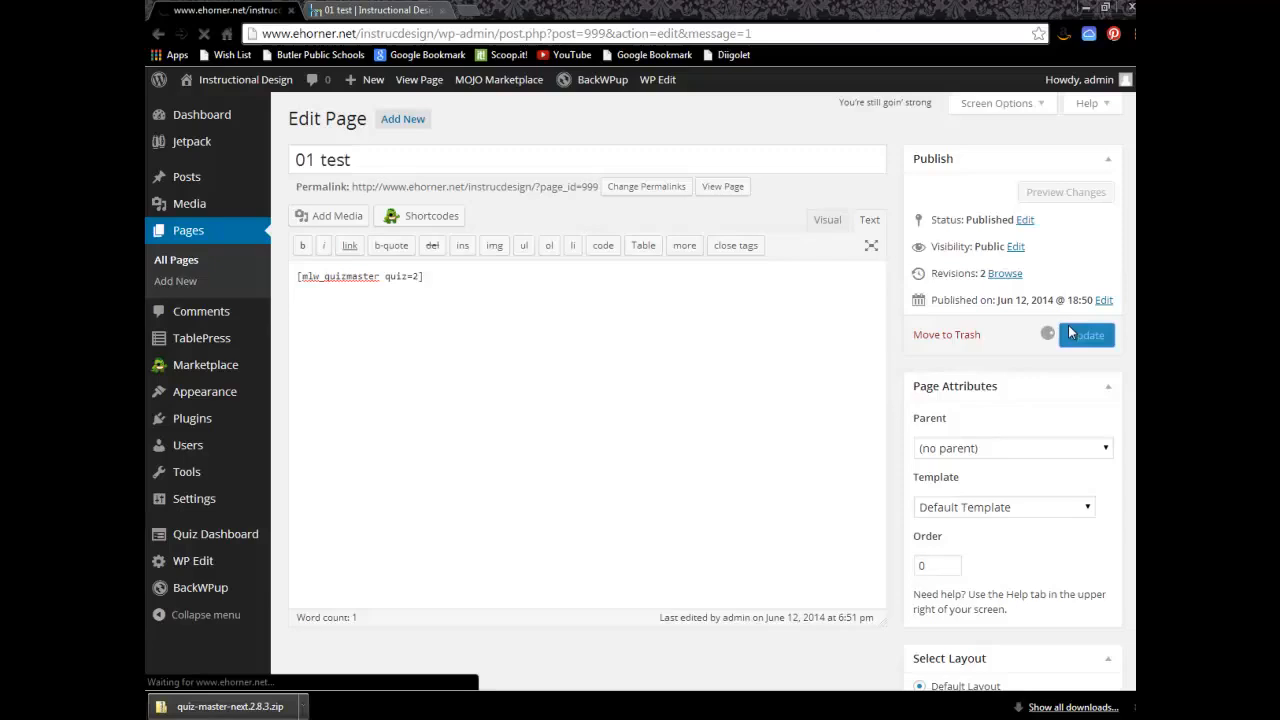
pyautogui.click(1086, 334)
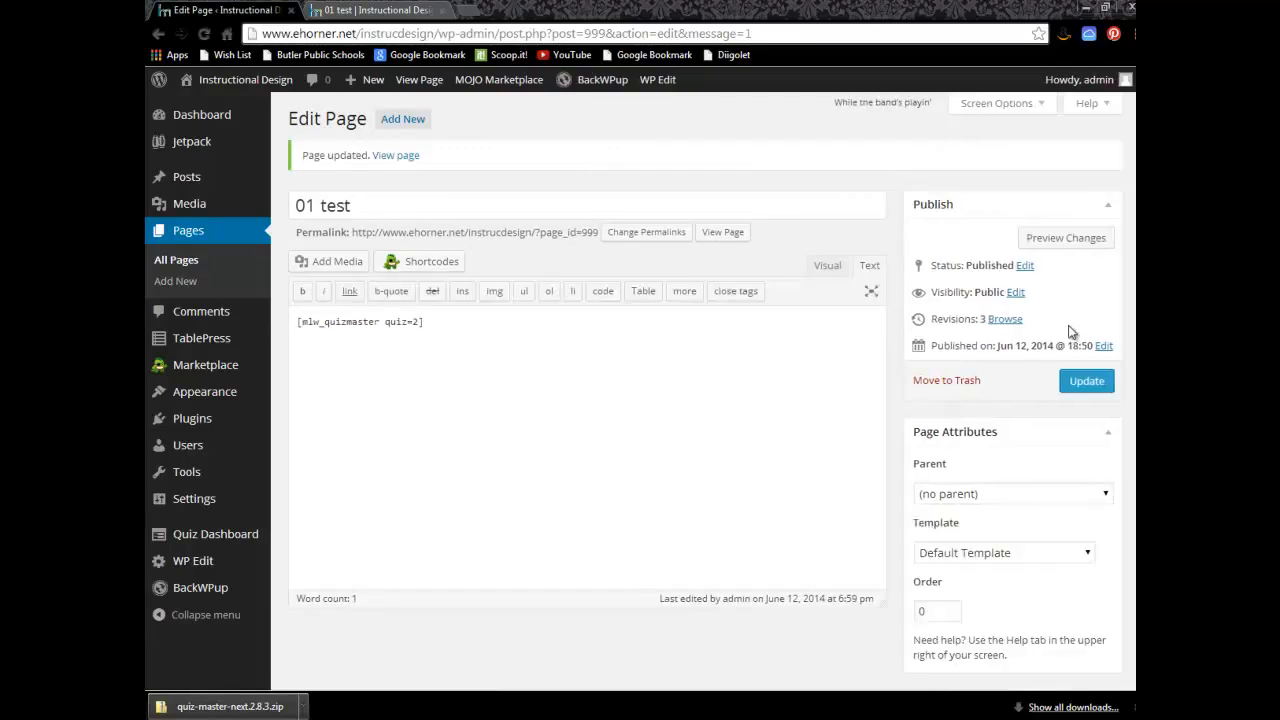
pyautogui.moveTo(402, 163)
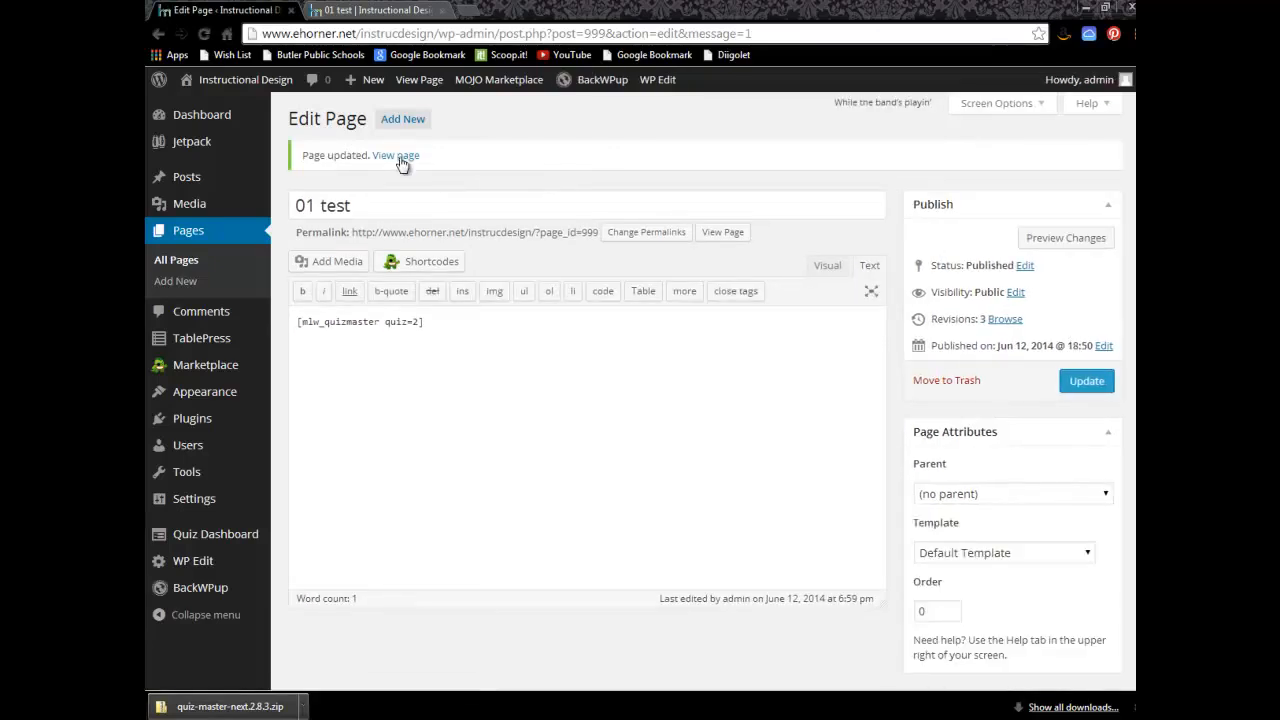
# View the live '01 test' page, answer 1 to 'What is 2 + 2?', and submit
pyautogui.click(396, 155)
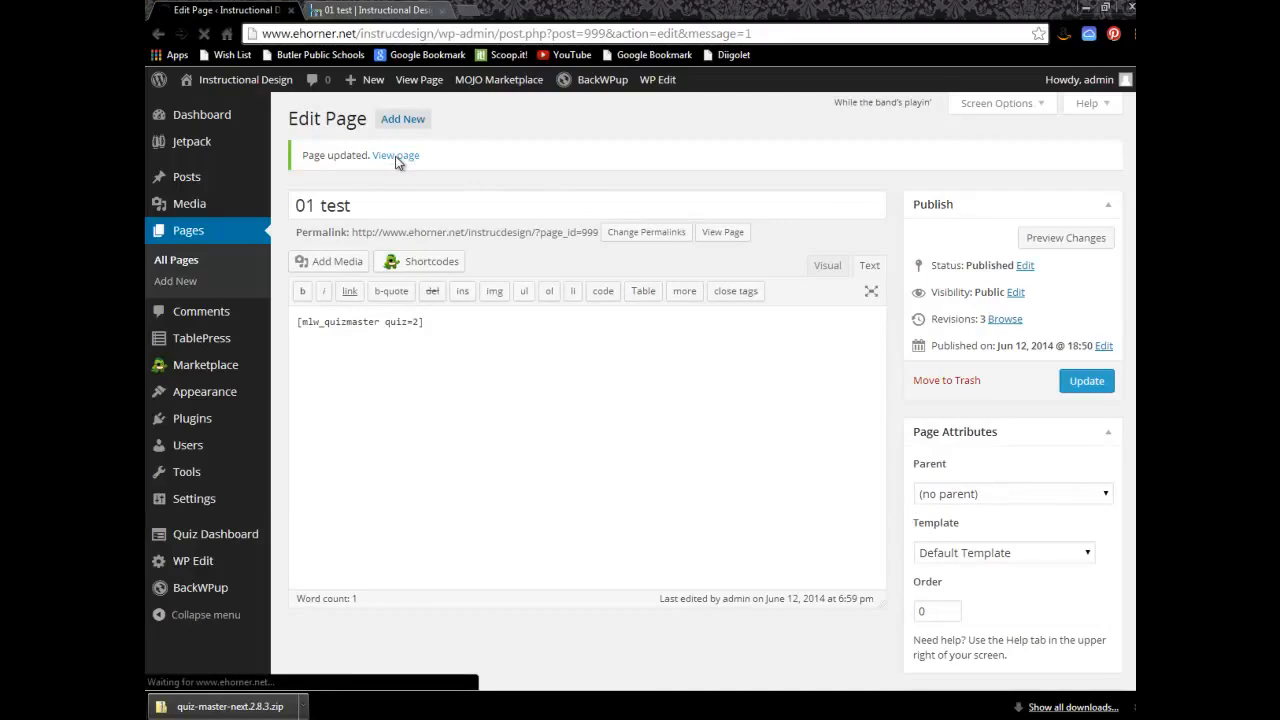
pyautogui.click(395, 155)
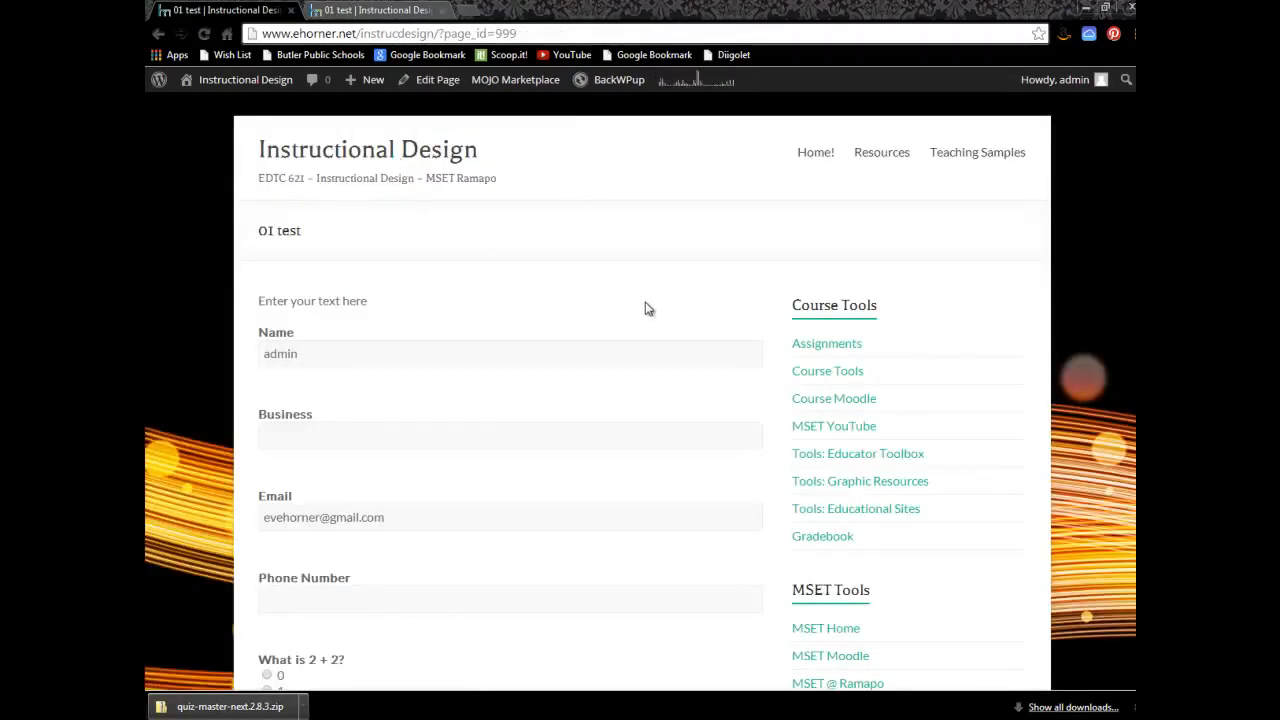
pyautogui.scroll(-3)
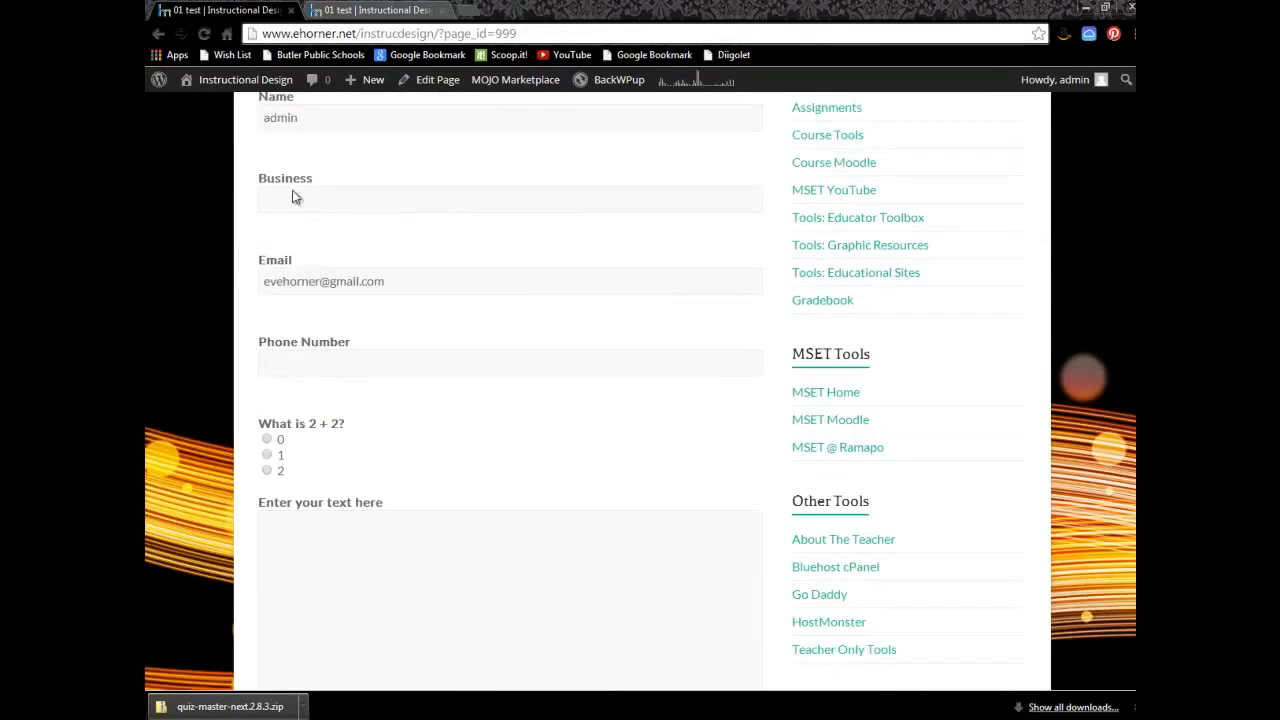
pyautogui.moveTo(269, 490)
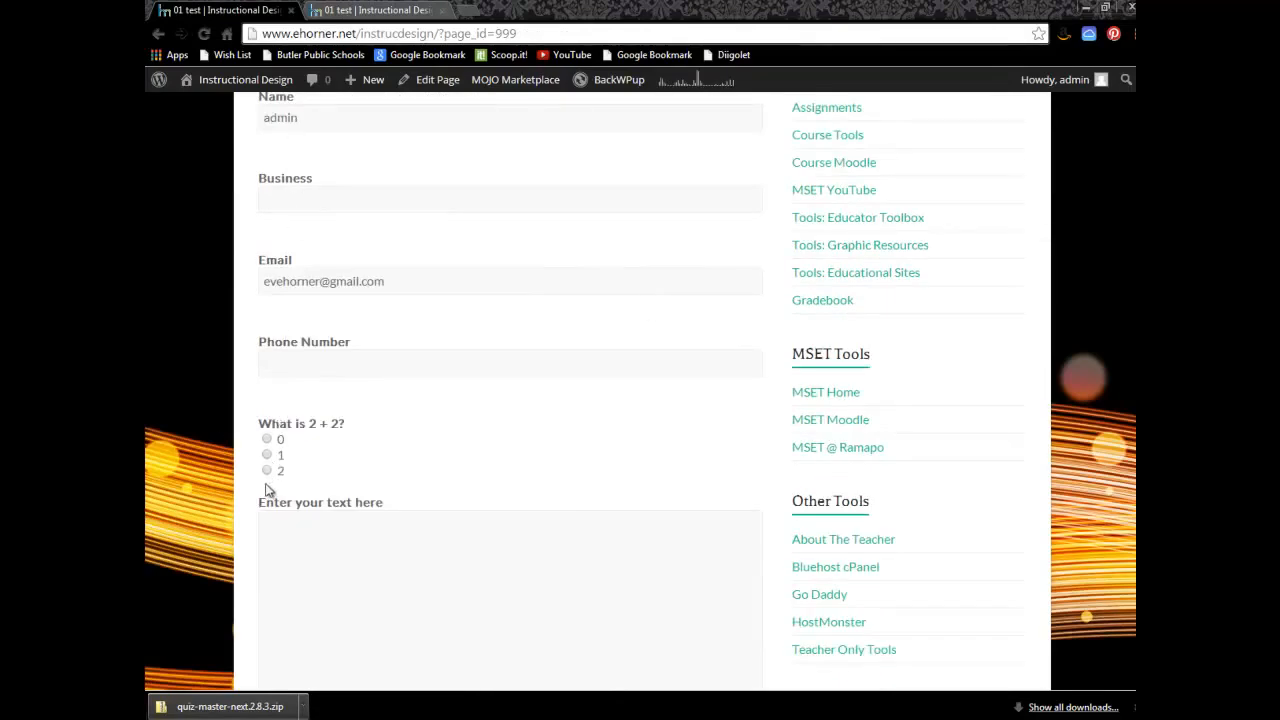
pyautogui.click(267, 455)
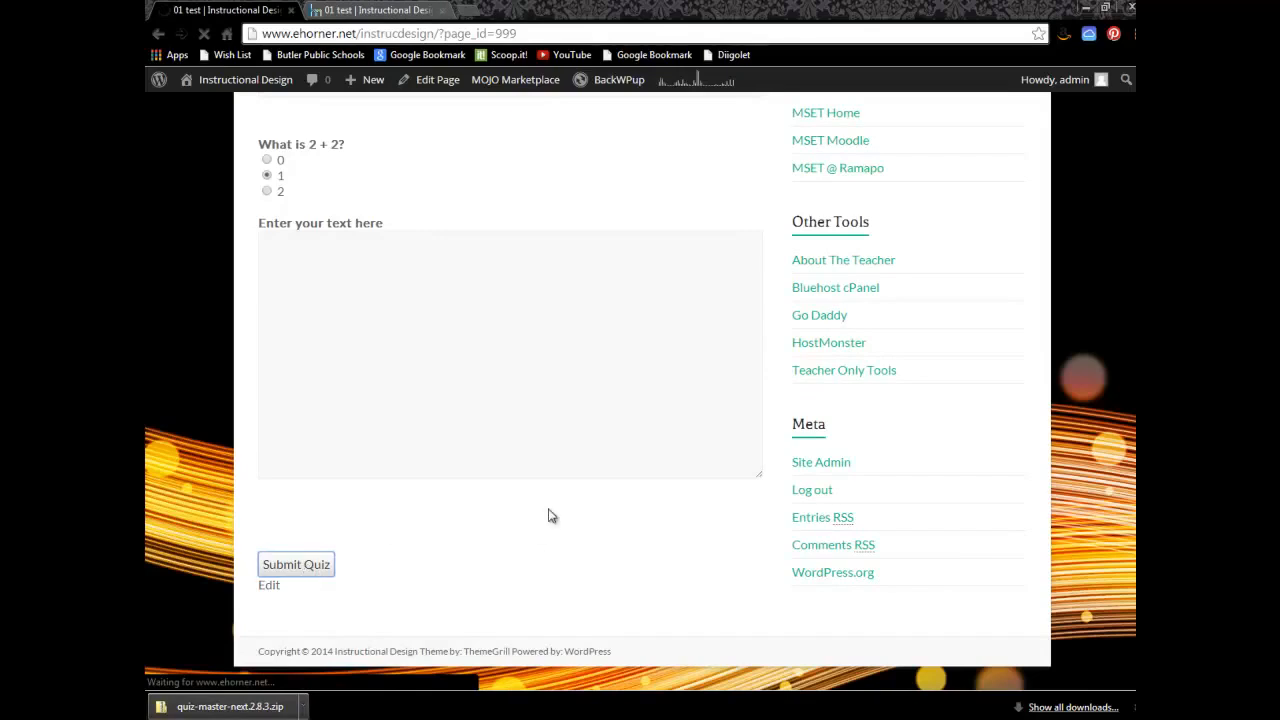
pyautogui.click(296, 563)
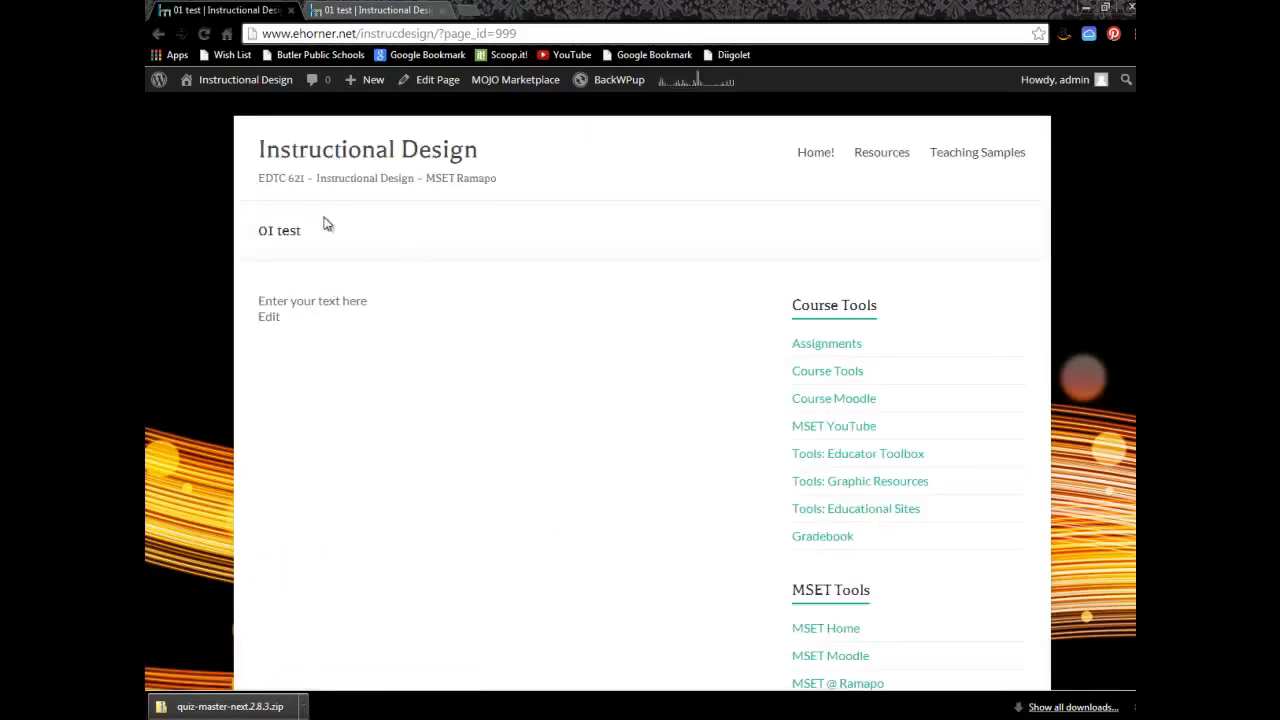
# Return to the admin Quizzes list, where Test 2 shows 1 view and 1 quiz taken
pyautogui.click(245, 79)
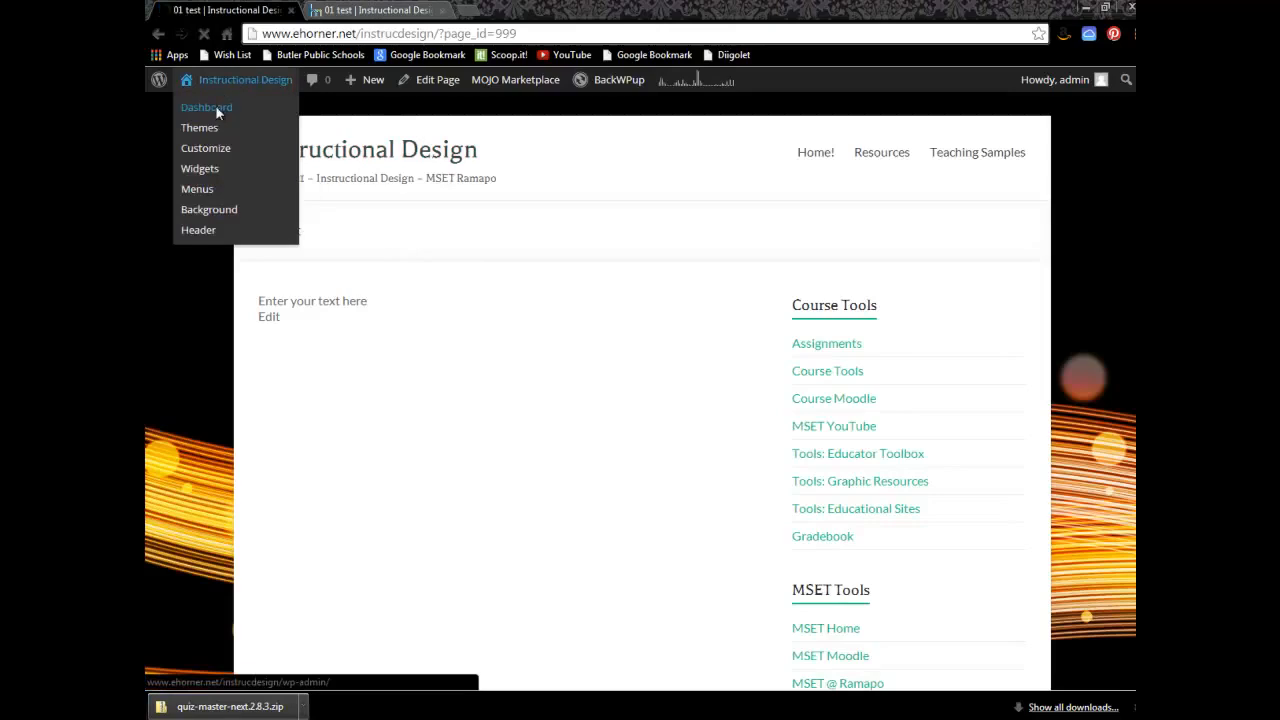
pyautogui.click(206, 107)
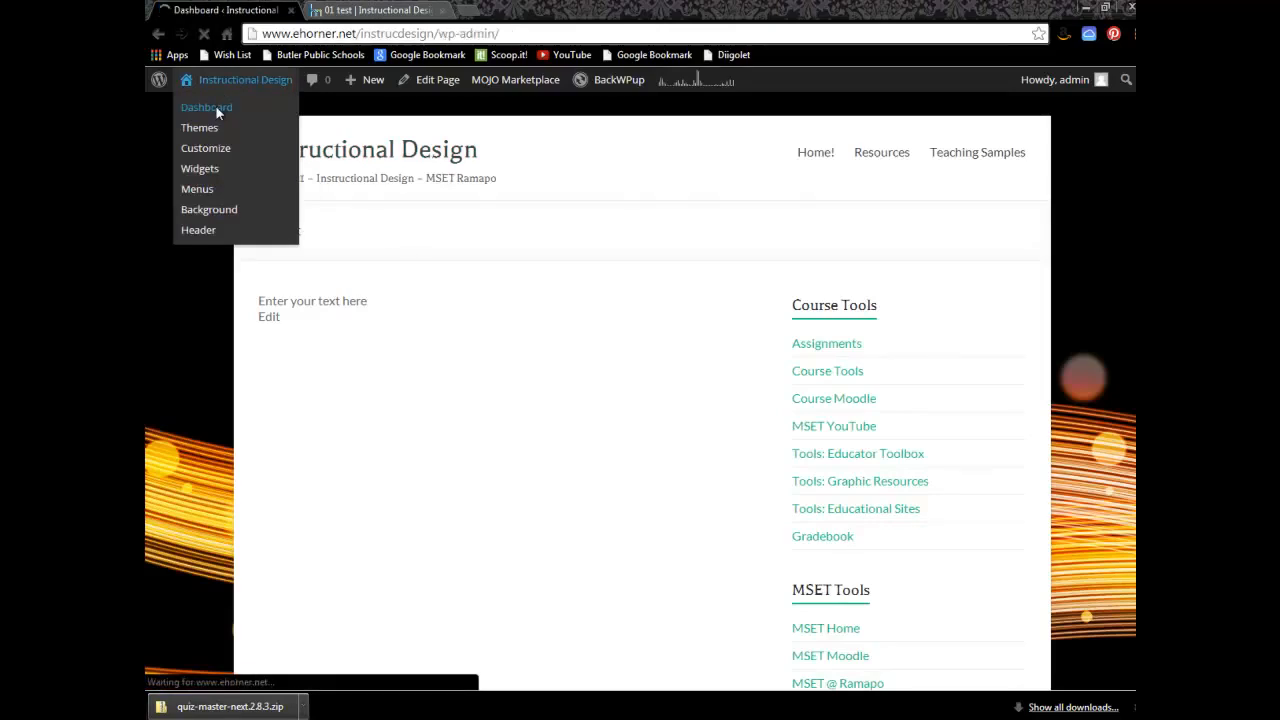
pyautogui.click(206, 107)
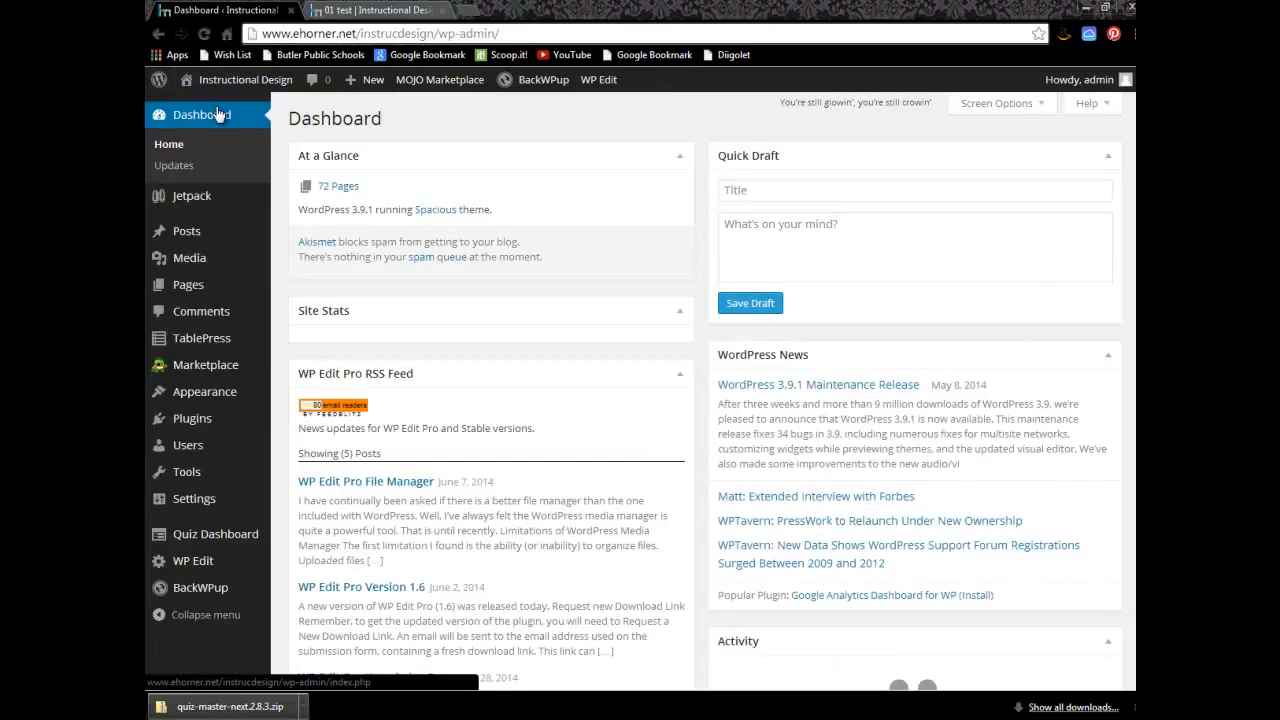
pyautogui.click(215, 533)
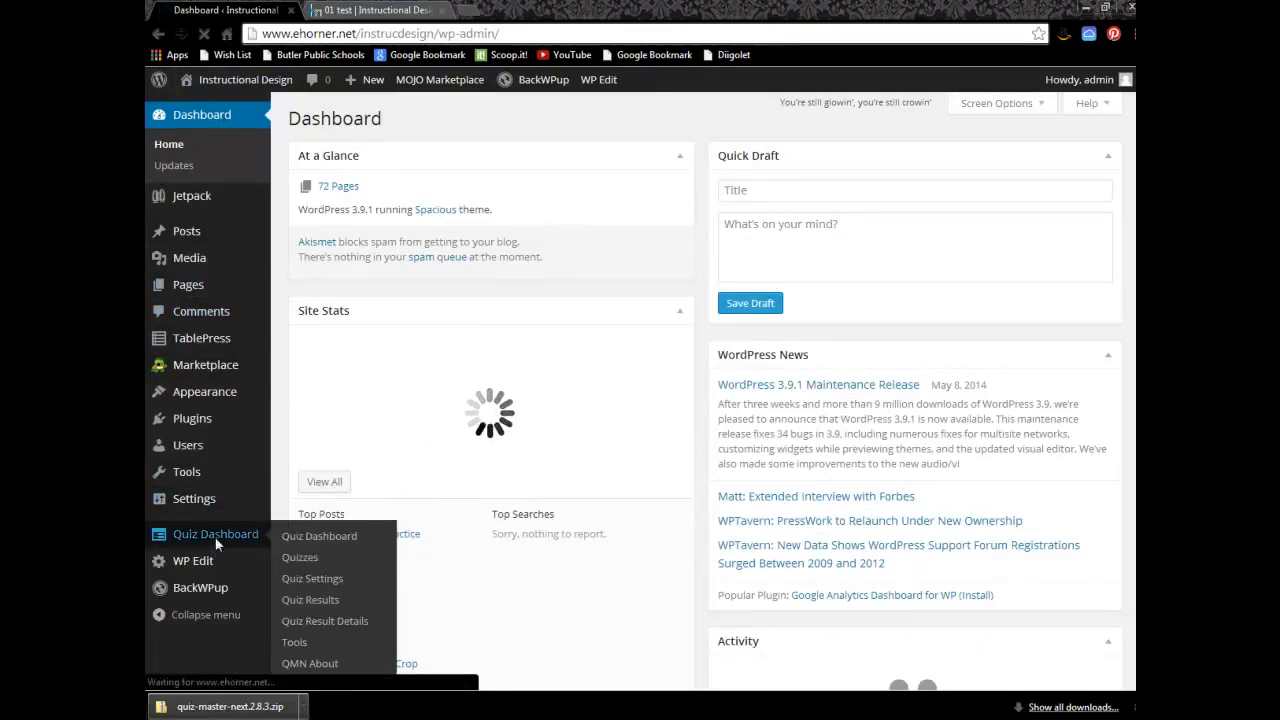
pyautogui.click(319, 535)
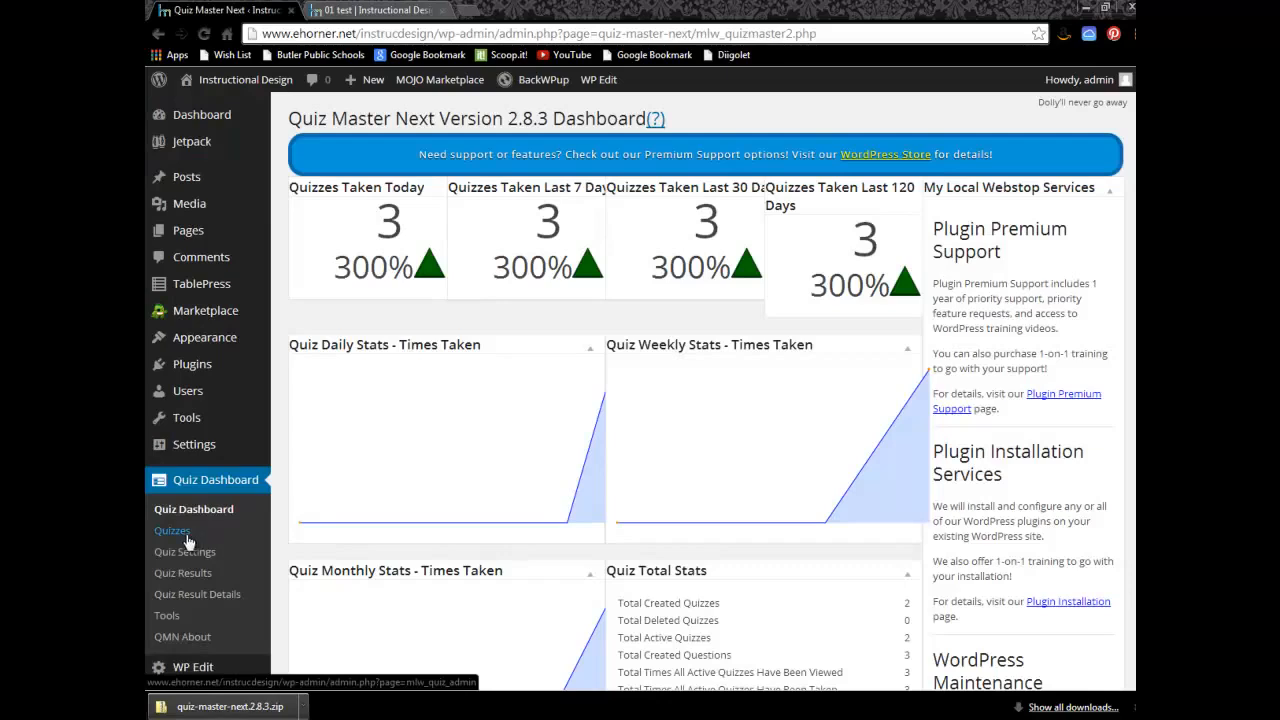
pyautogui.click(172, 530)
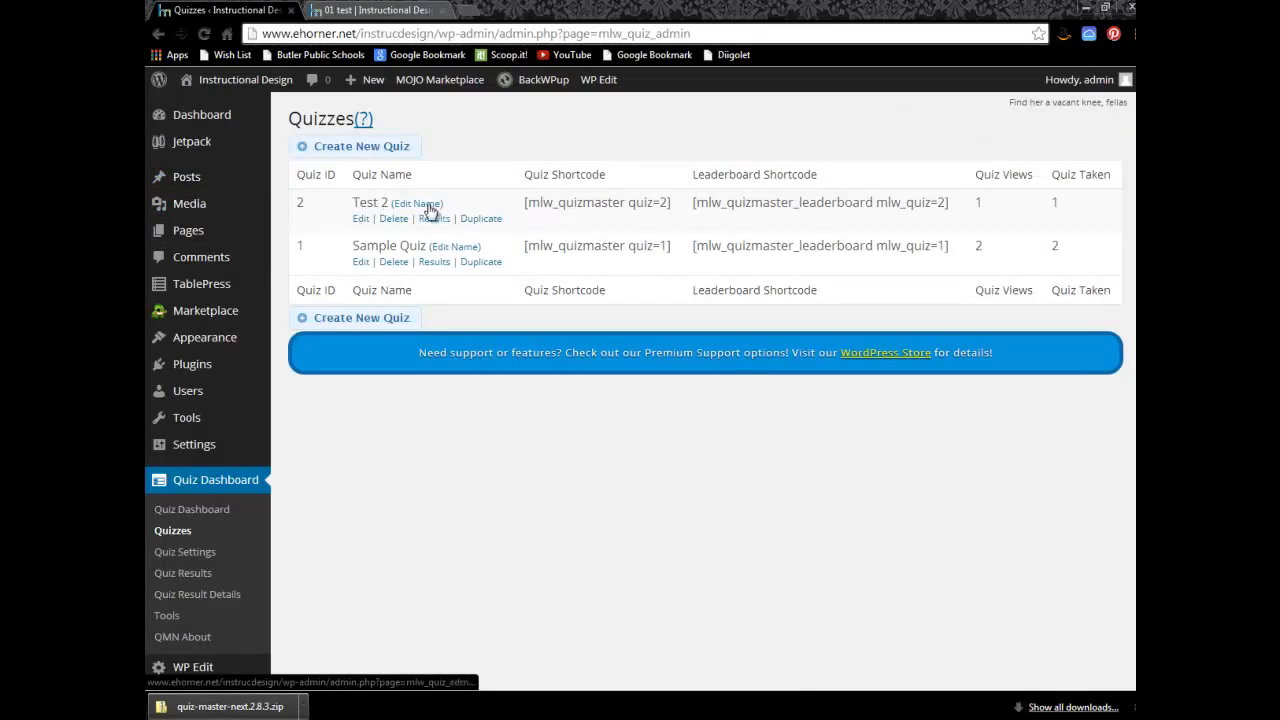
pyautogui.click(360, 218)
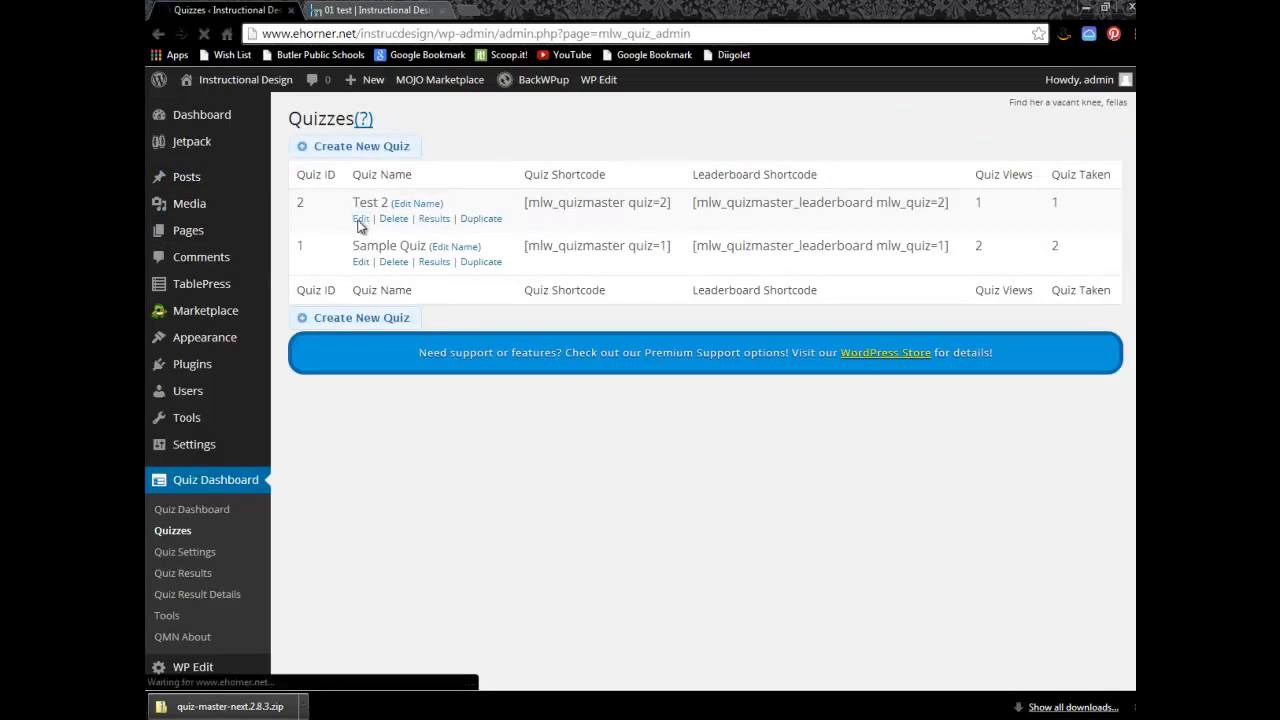
# Open Test 2's Quiz Text tab and browse its template variables and message templates
pyautogui.click(360, 218)
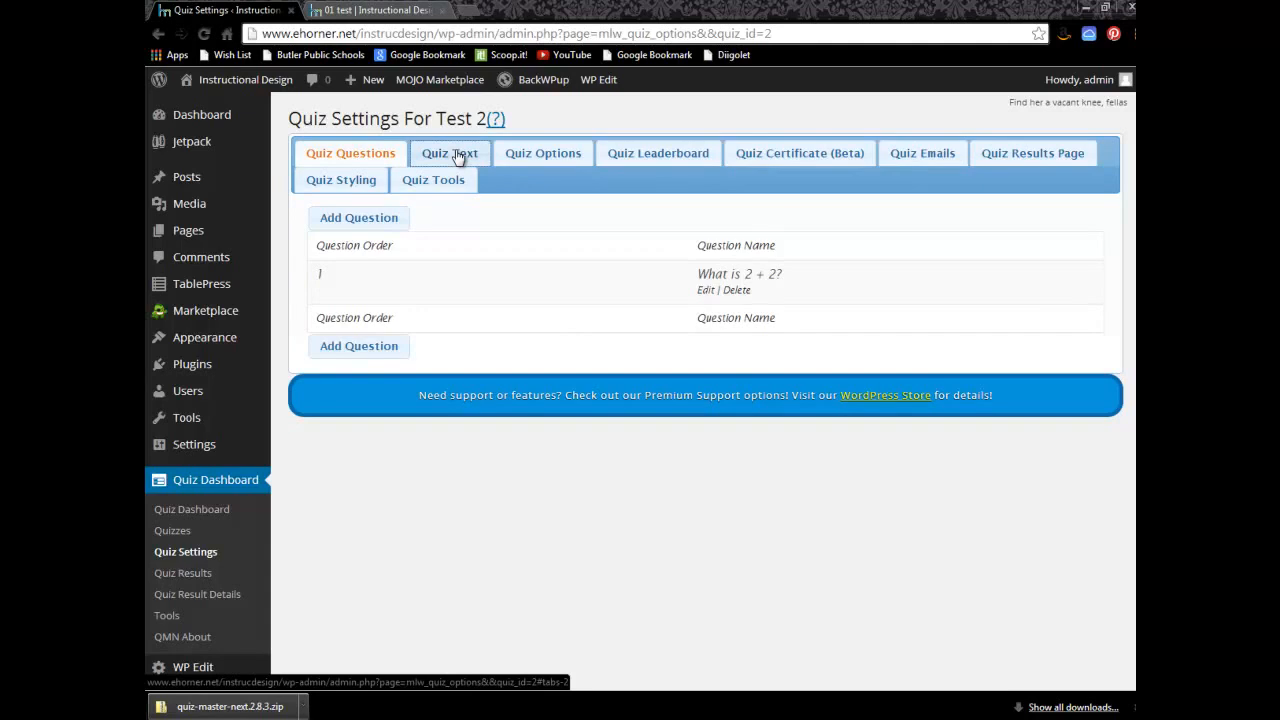
pyautogui.click(449, 153)
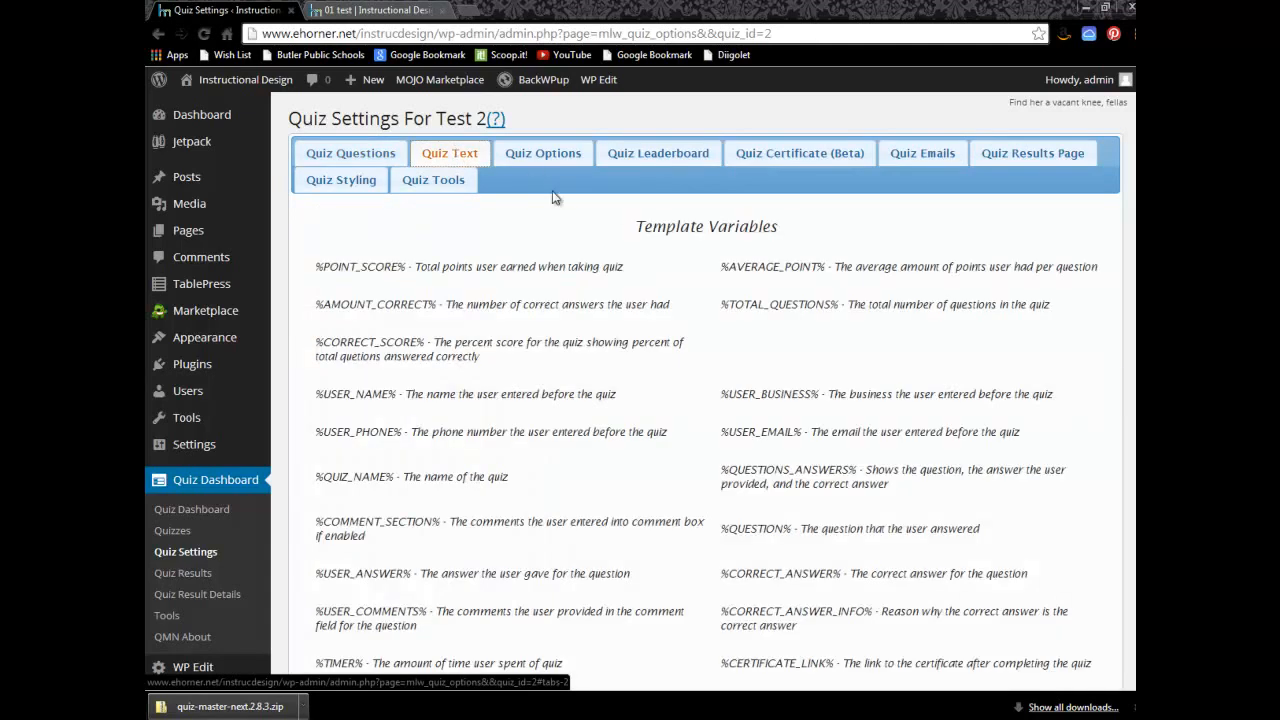
pyautogui.scroll(-3)
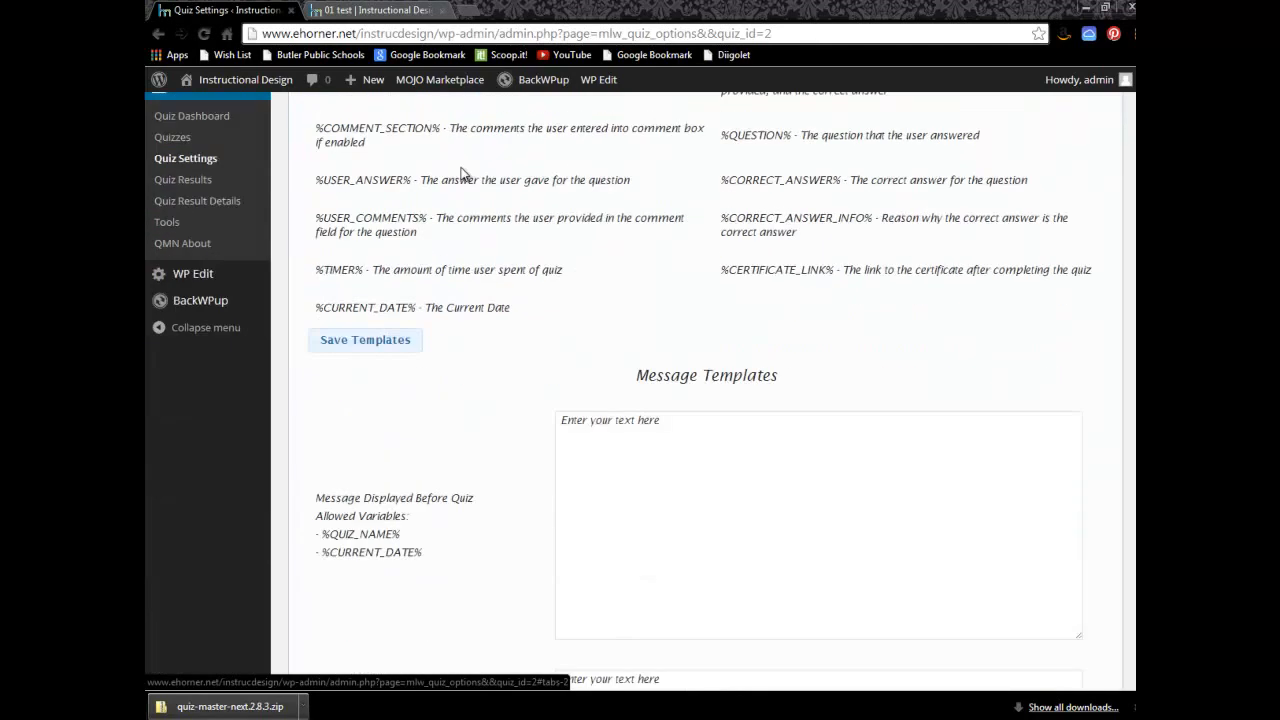
pyautogui.scroll(-3)
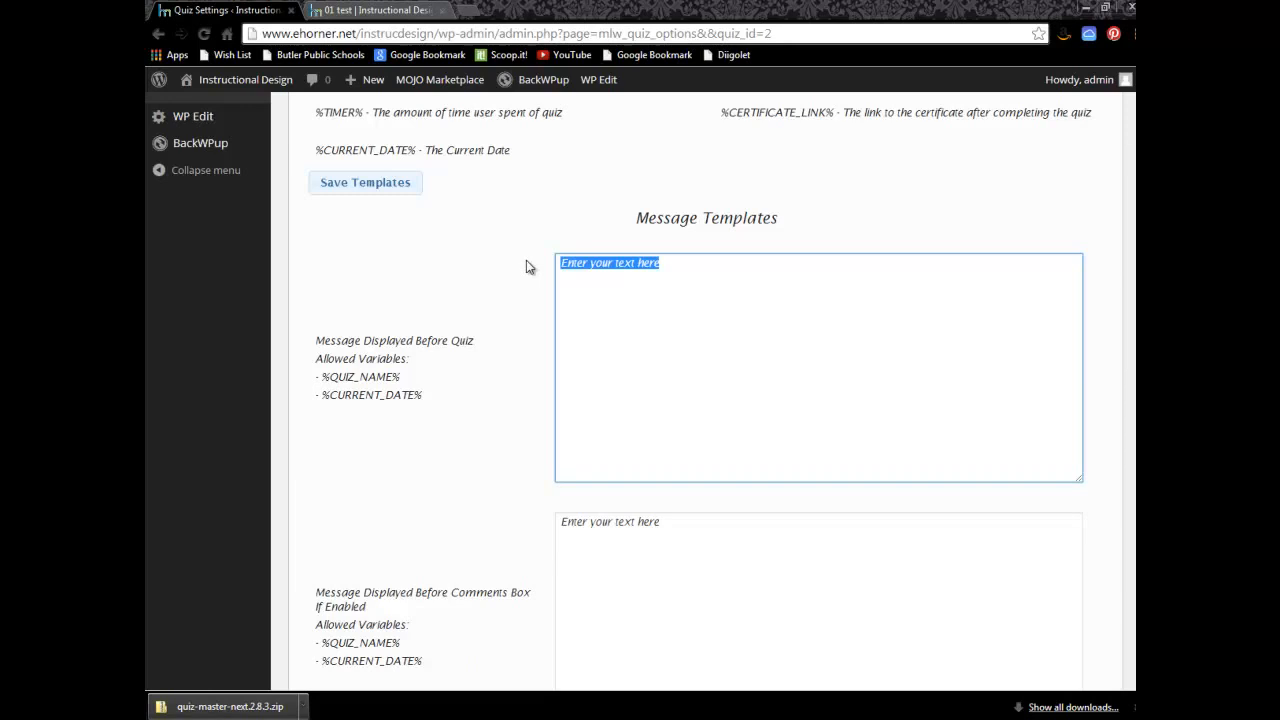
pyautogui.scroll(3)
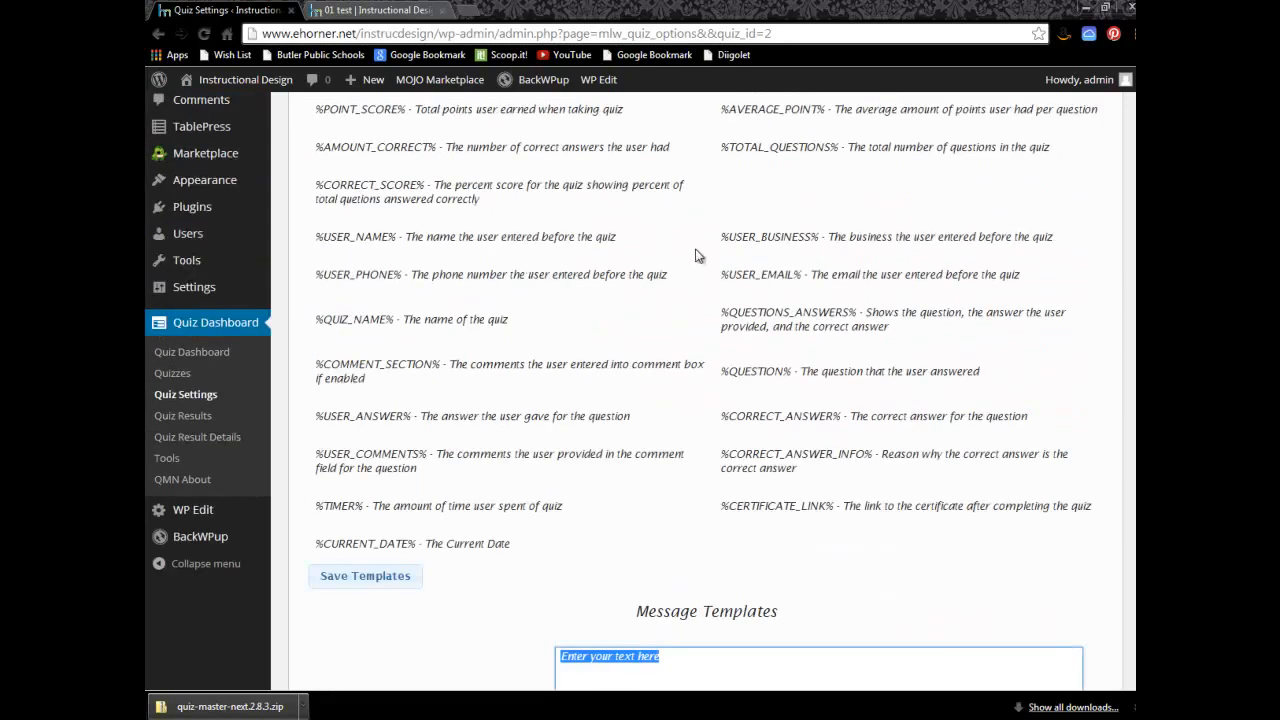
pyautogui.moveTo(728, 240)
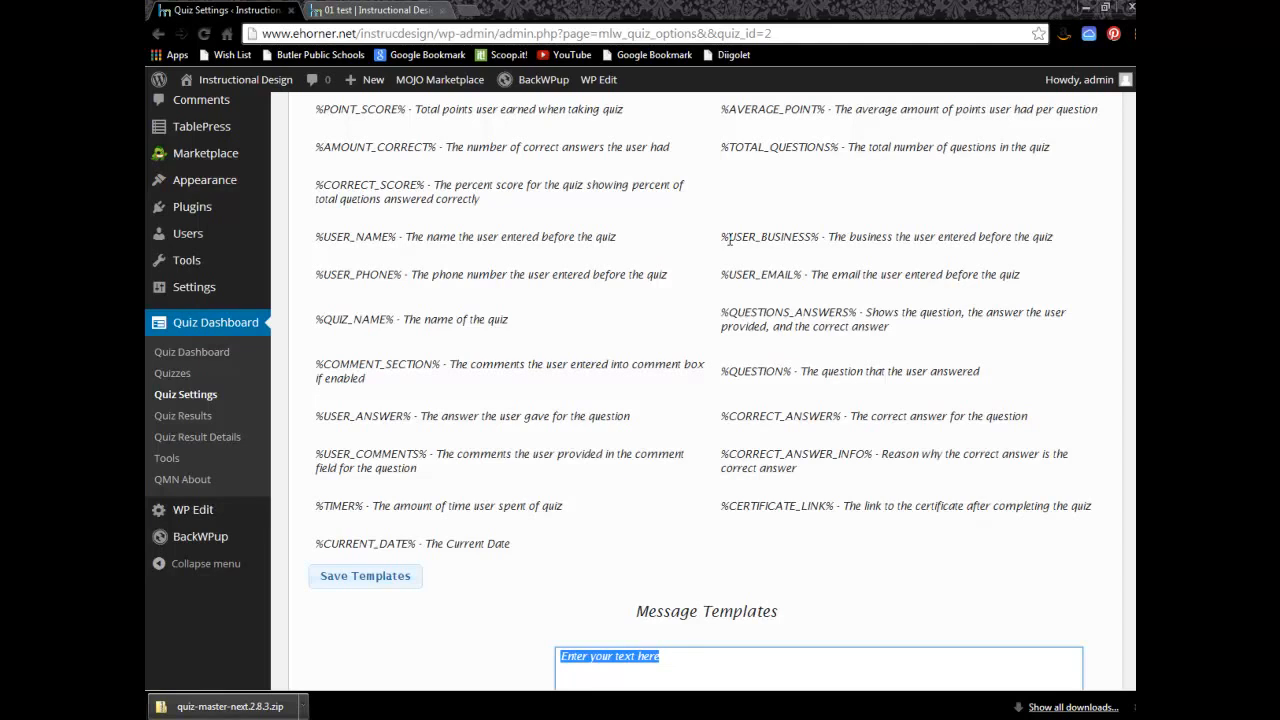
pyautogui.moveTo(421, 259)
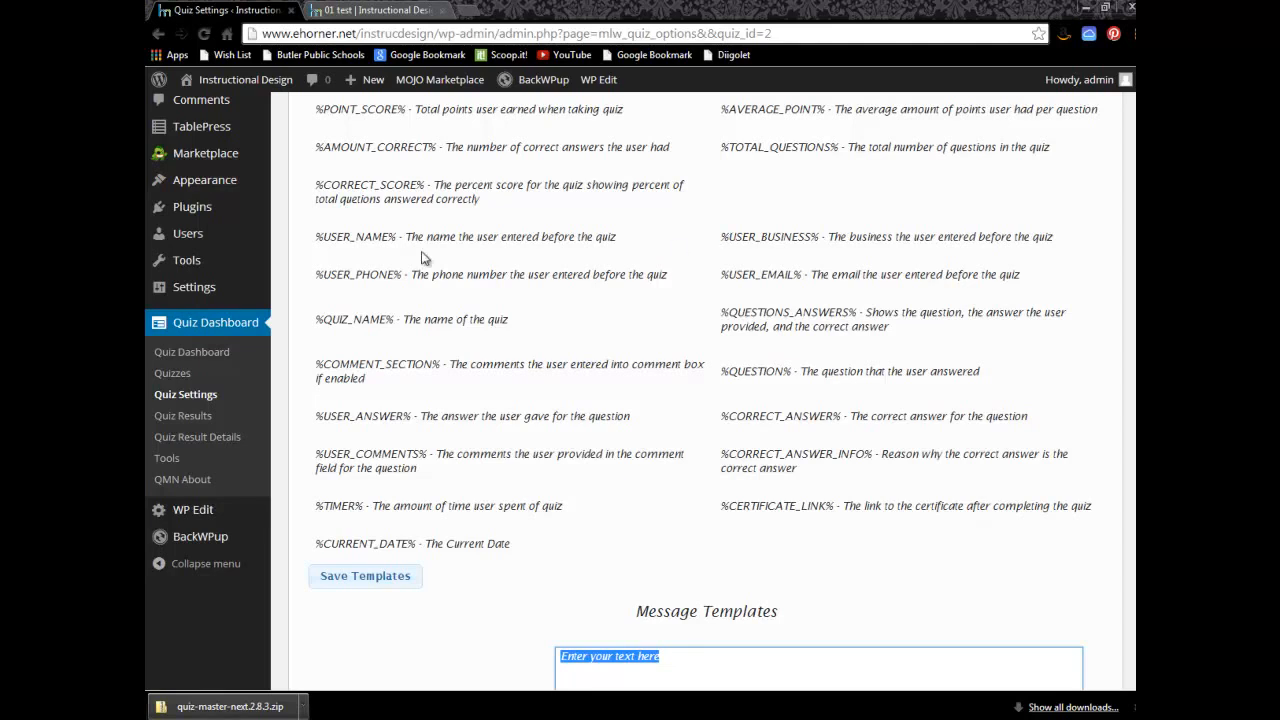
pyautogui.doubleClick(380, 274)
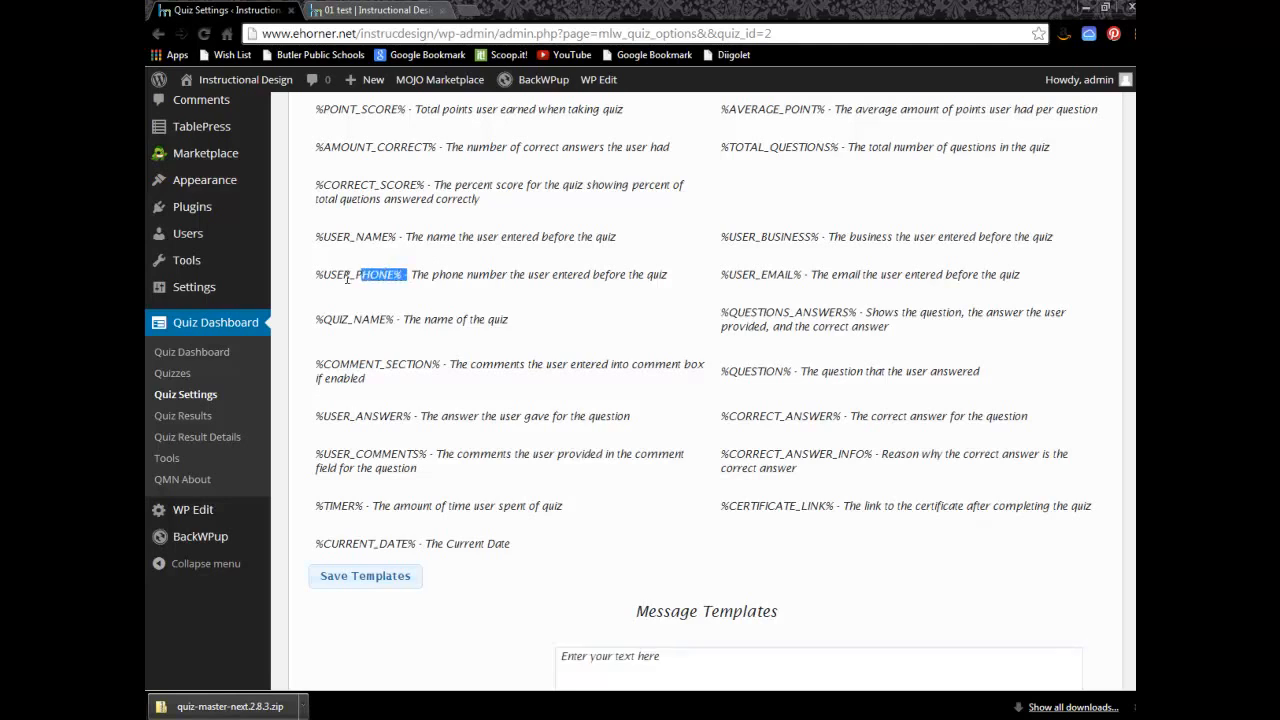
pyautogui.scroll(-3)
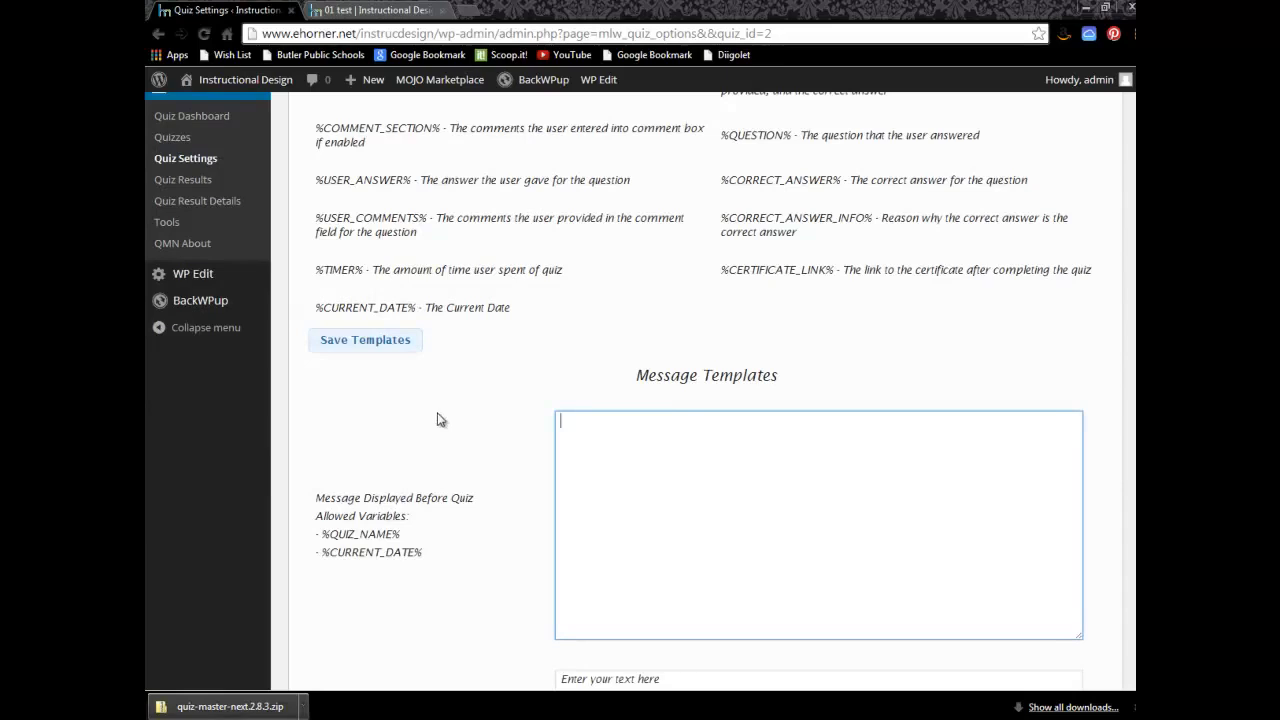
# Delete the 'Enter your text here' placeholders from the comments-box and end-of-quiz messages
pyautogui.scroll(-3)
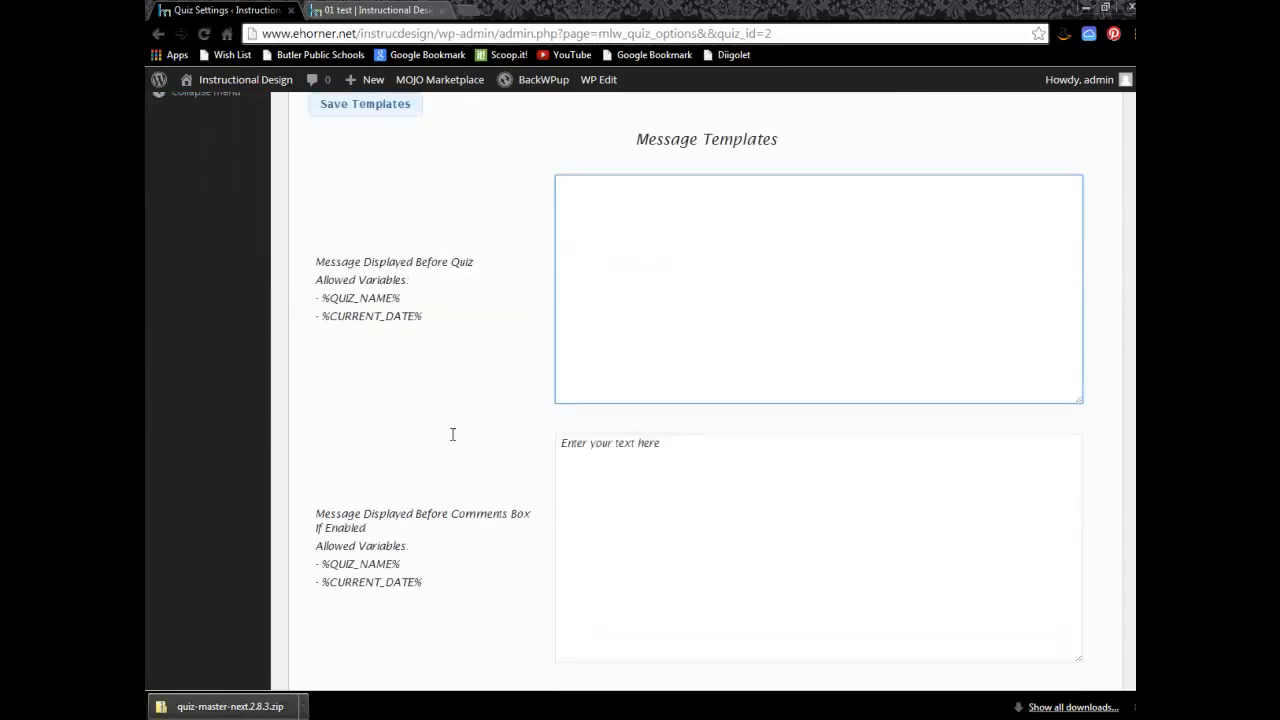
pyautogui.click(817, 547)
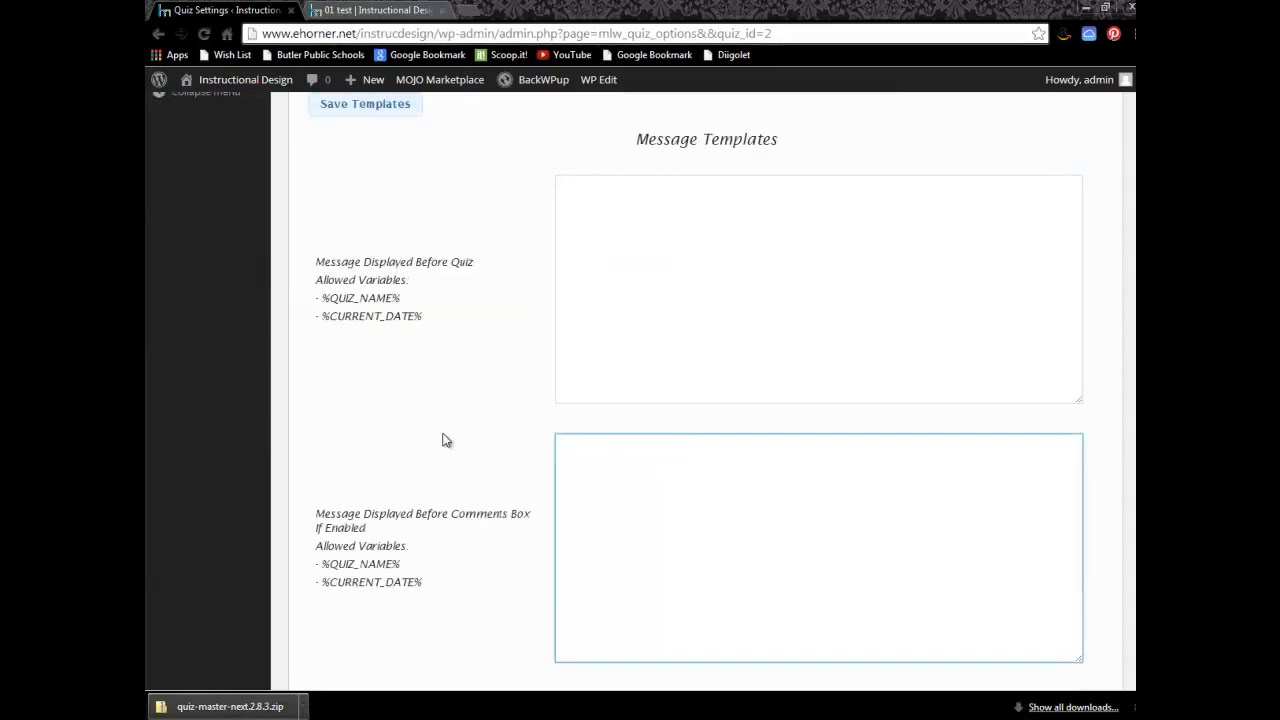
pyautogui.scroll(-3)
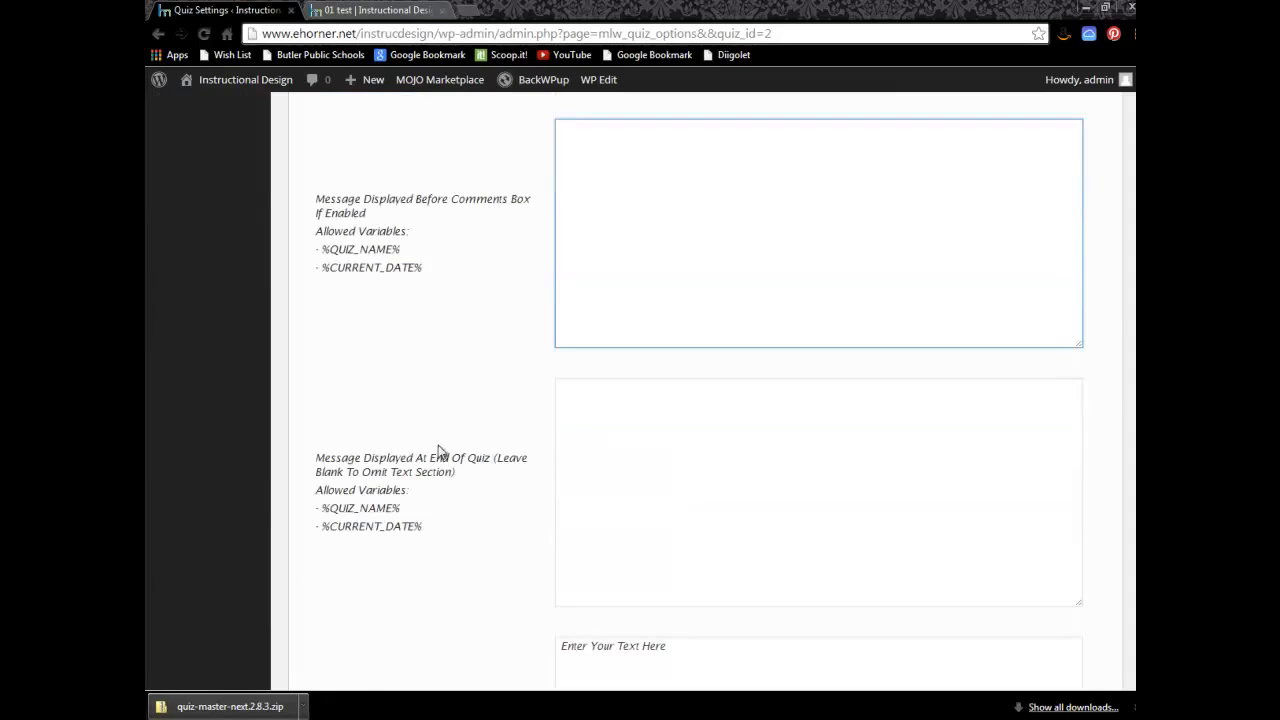
pyautogui.moveTo(360, 504)
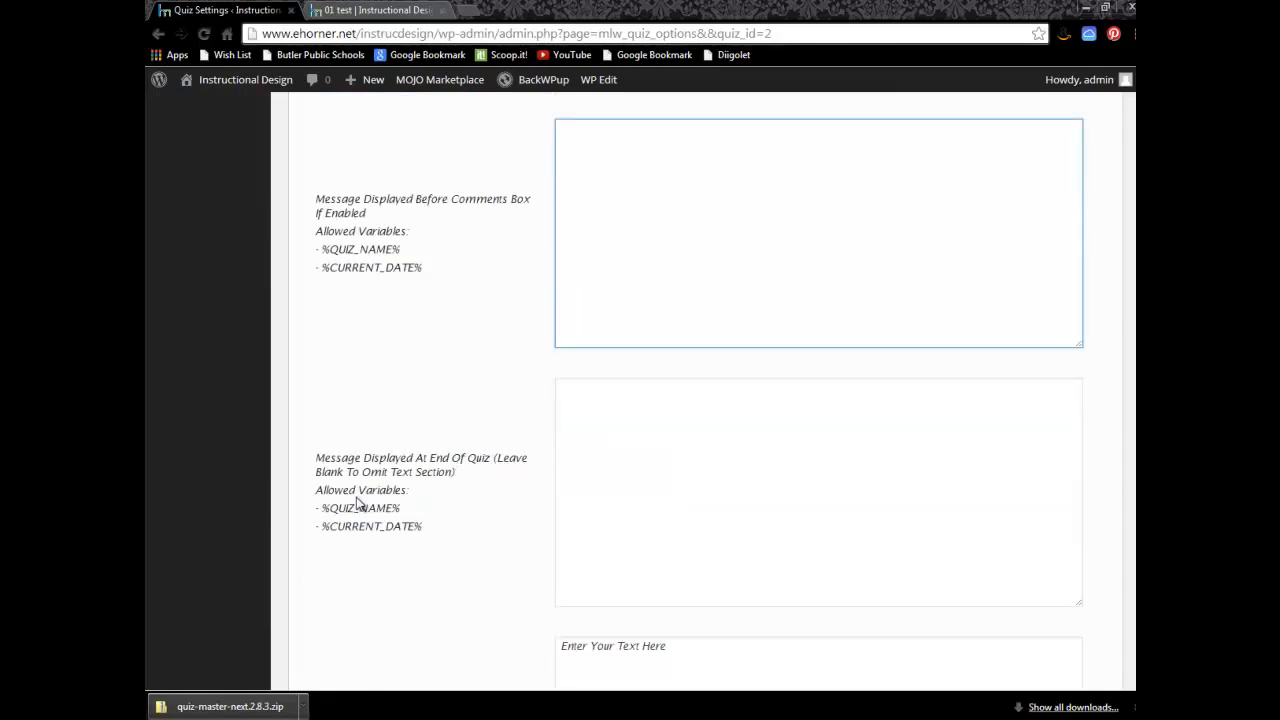
pyautogui.click(818, 233)
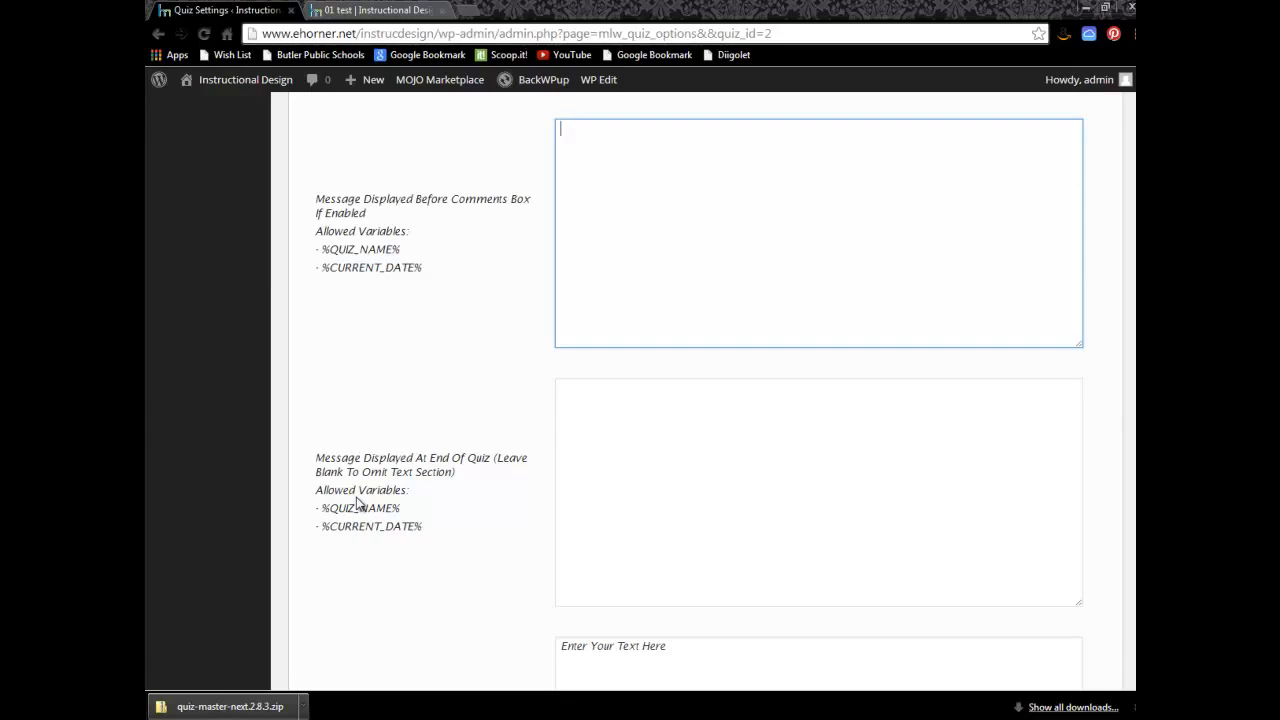
pyautogui.click(818, 490)
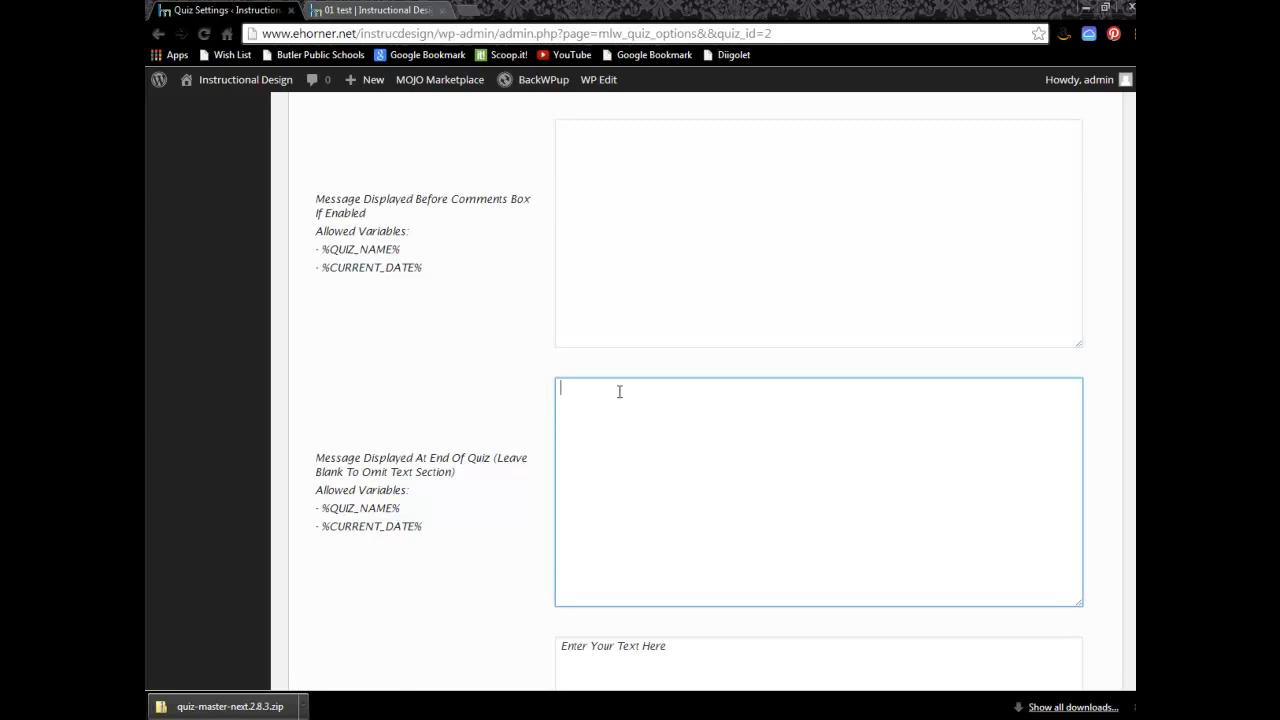
# Scroll to the bottom and save Test 2's text templates
pyautogui.scroll(-3)
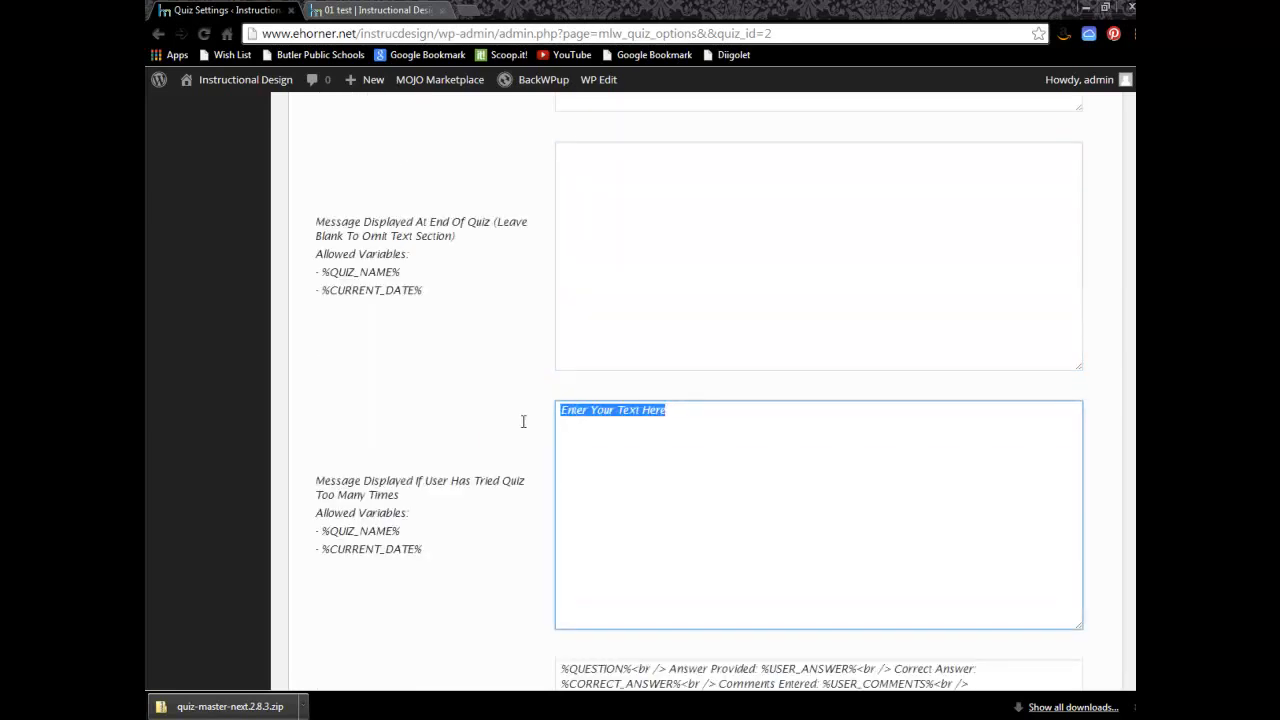
pyautogui.scroll(-3)
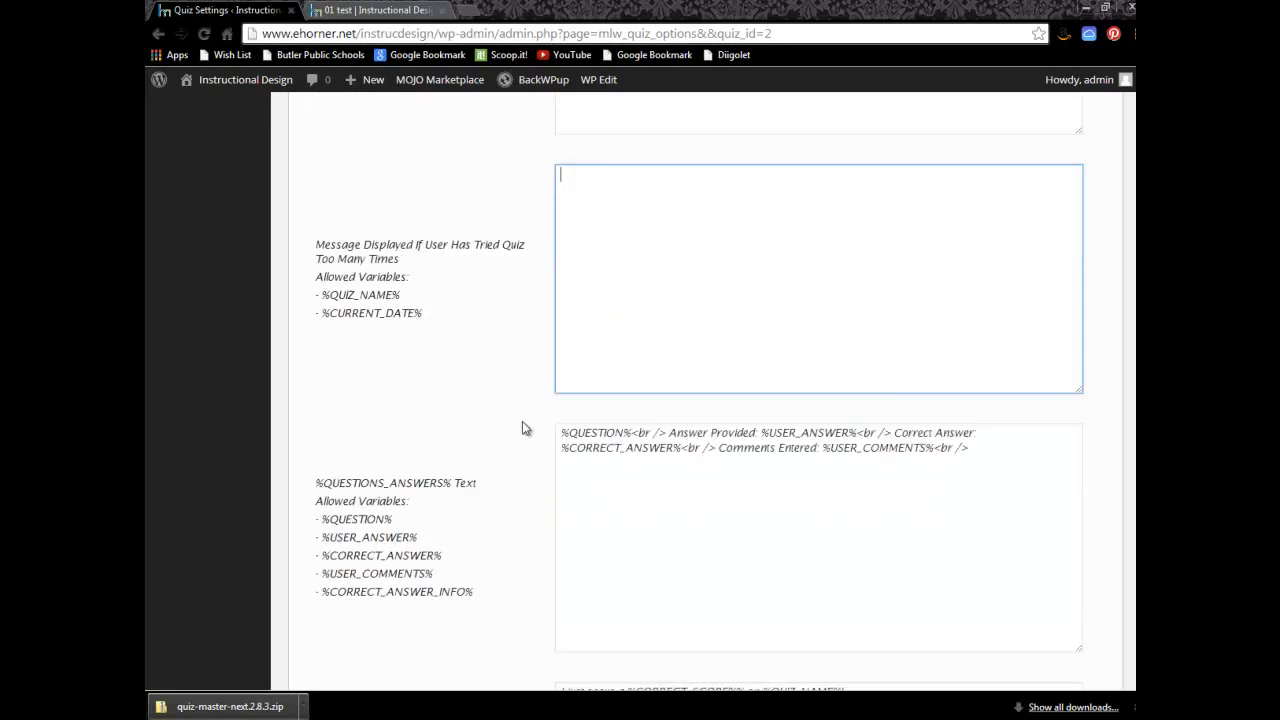
pyautogui.scroll(-3)
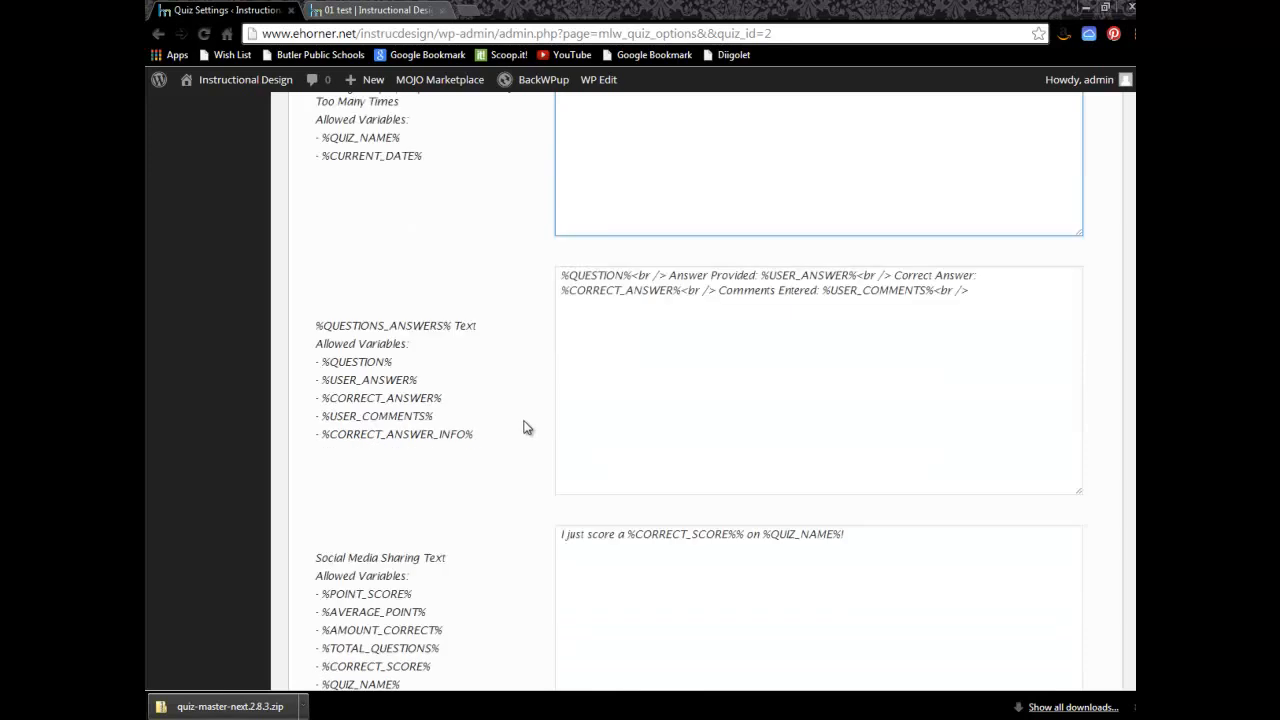
pyautogui.scroll(-3)
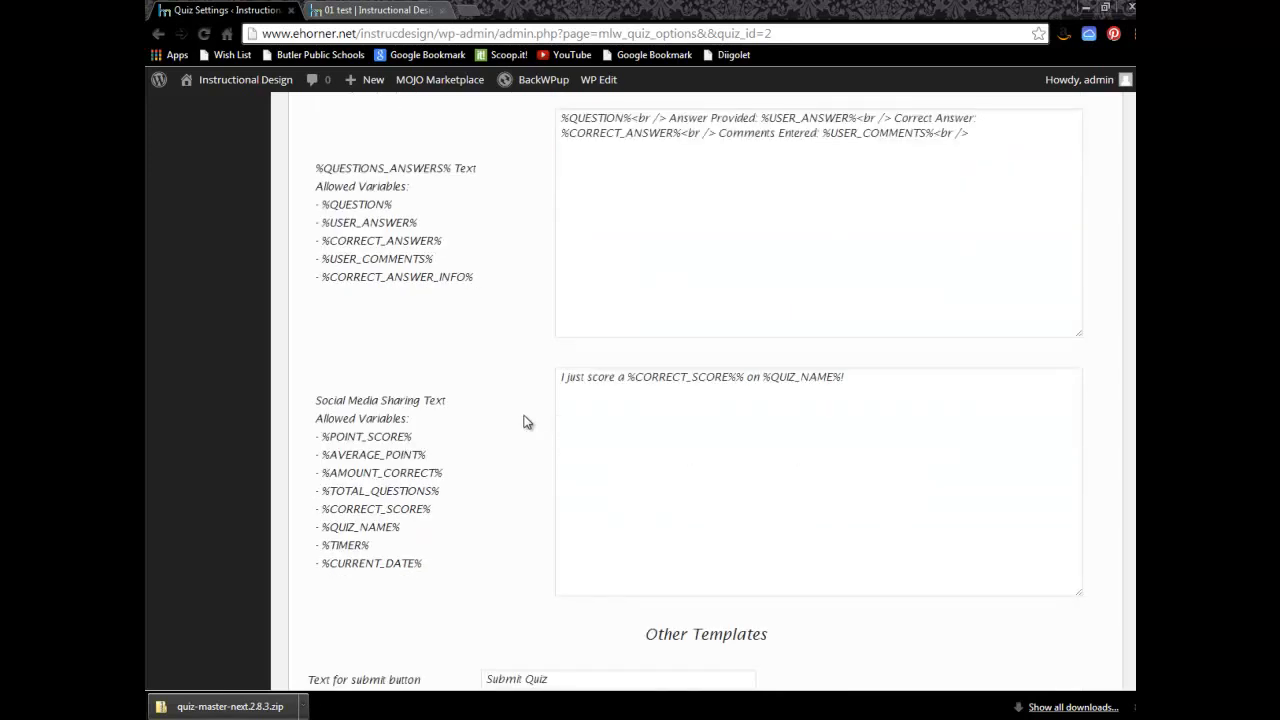
pyautogui.scroll(-3)
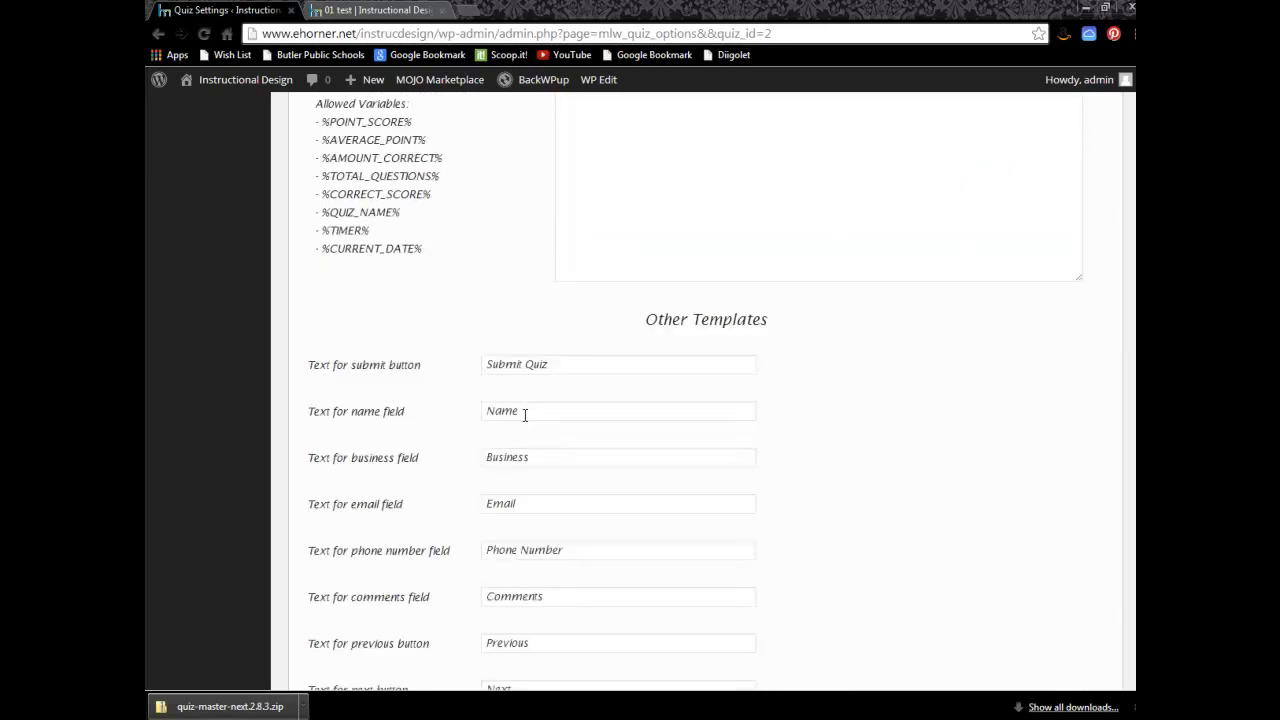
pyautogui.click(365, 517)
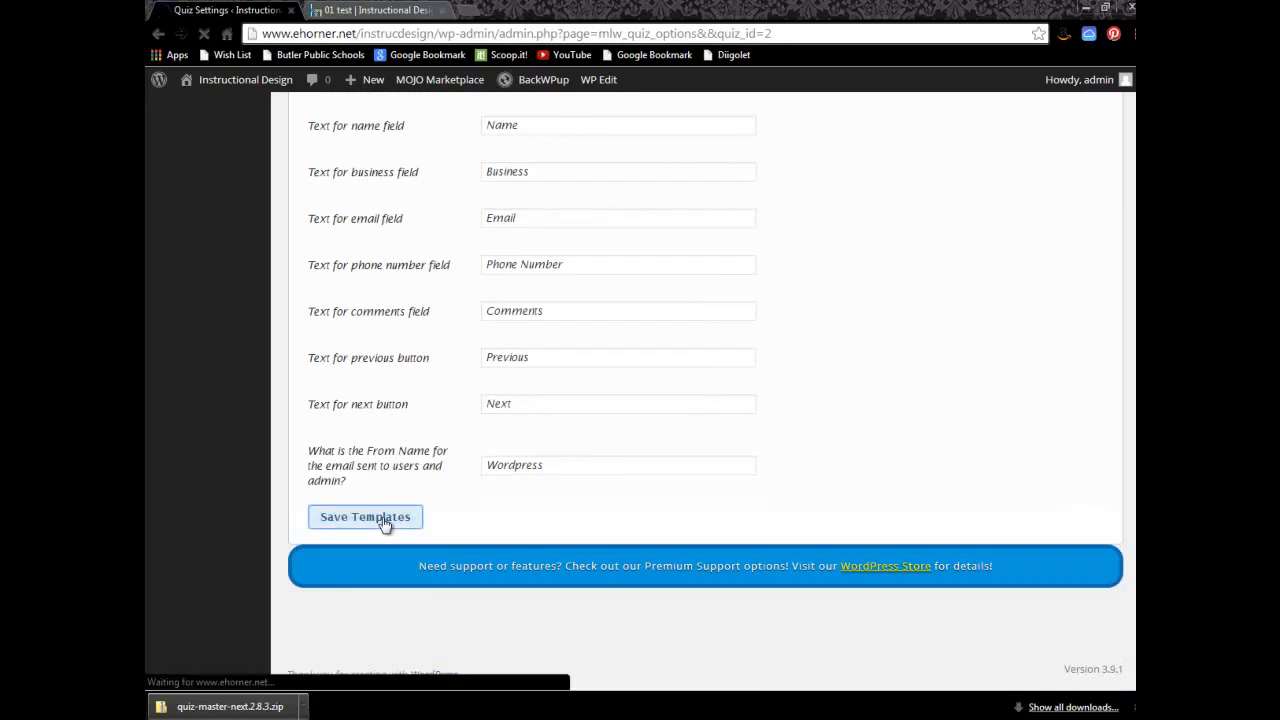
pyautogui.click(365, 517)
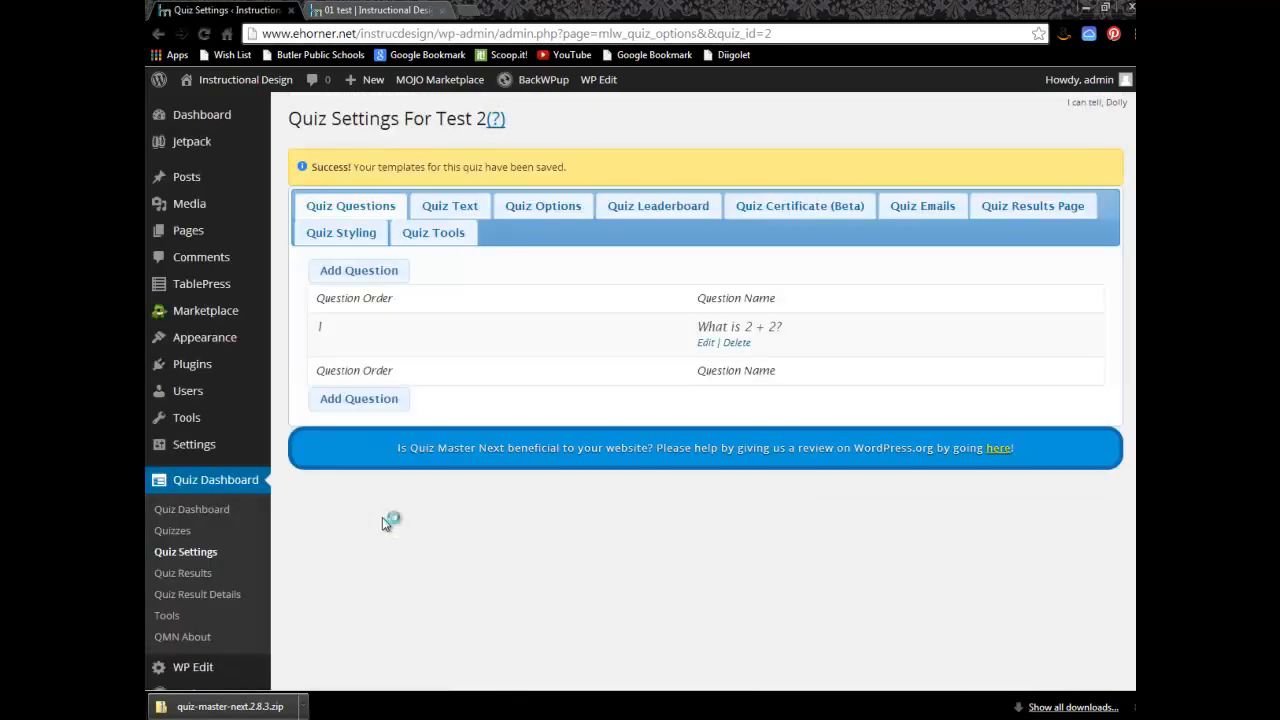
# In Test 2's Quiz Options, set business, phone number and comments to No, then save
pyautogui.click(542, 205)
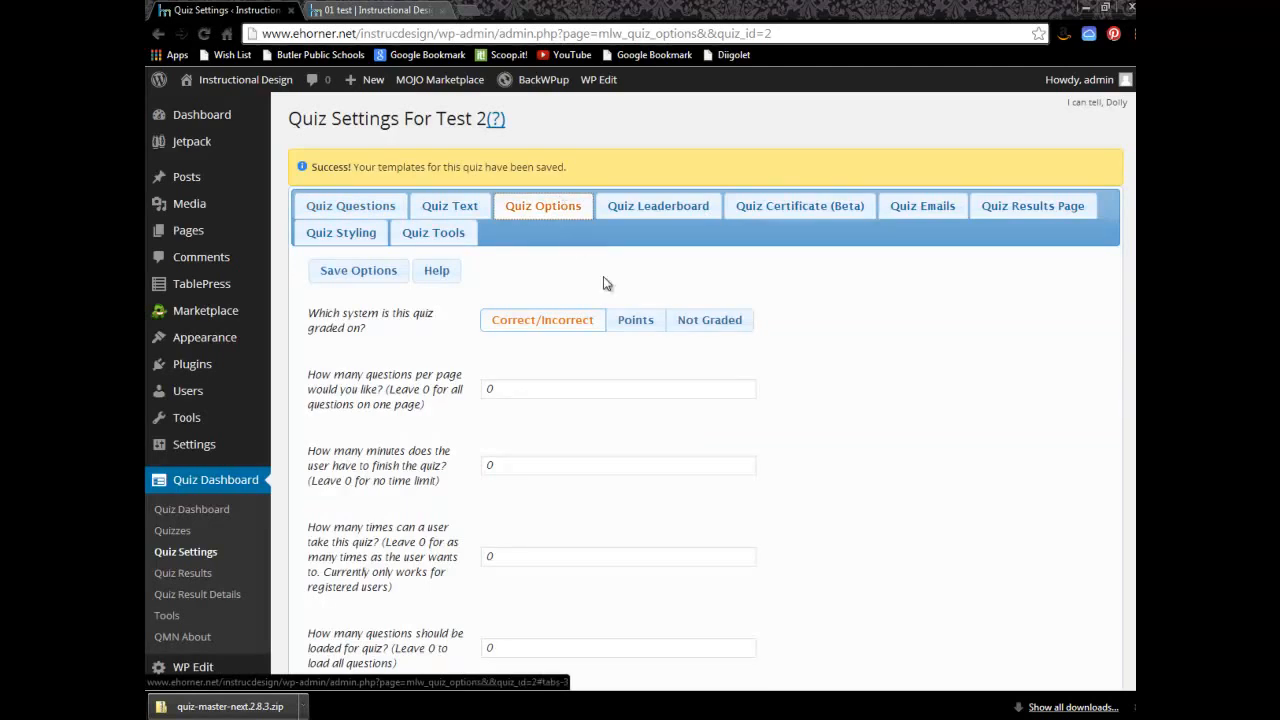
pyautogui.scroll(-3)
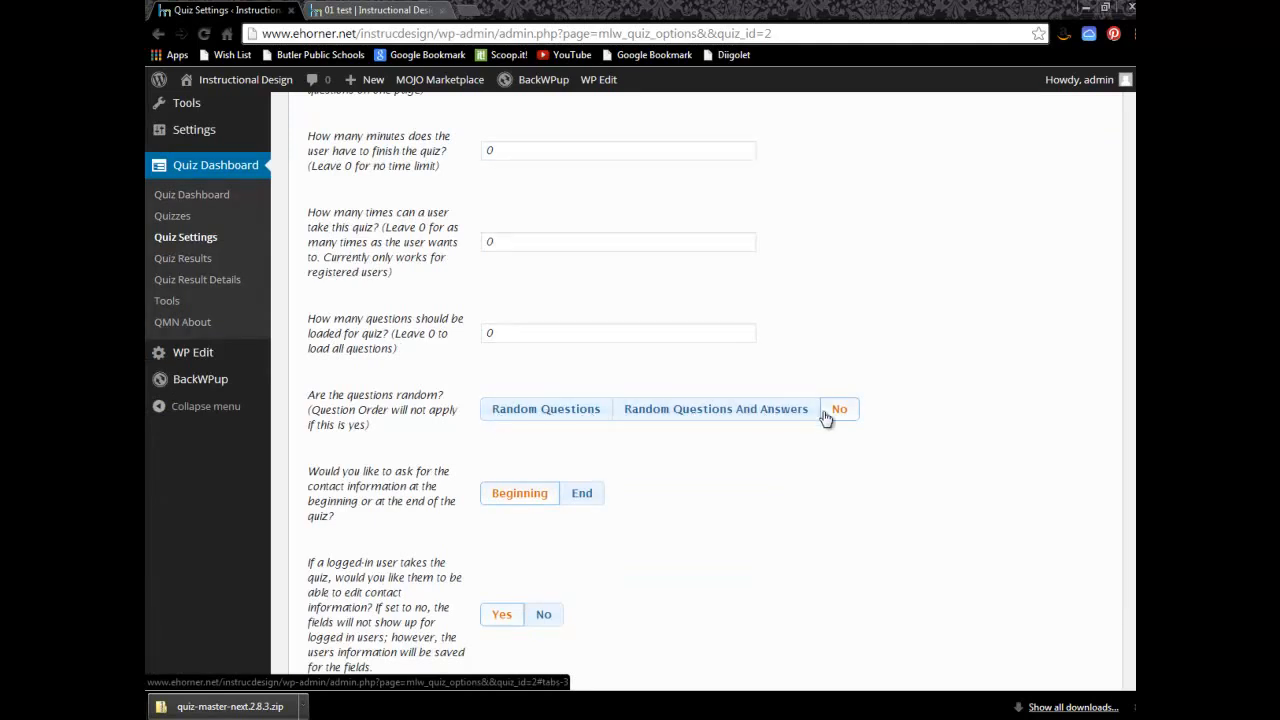
pyautogui.scroll(-3)
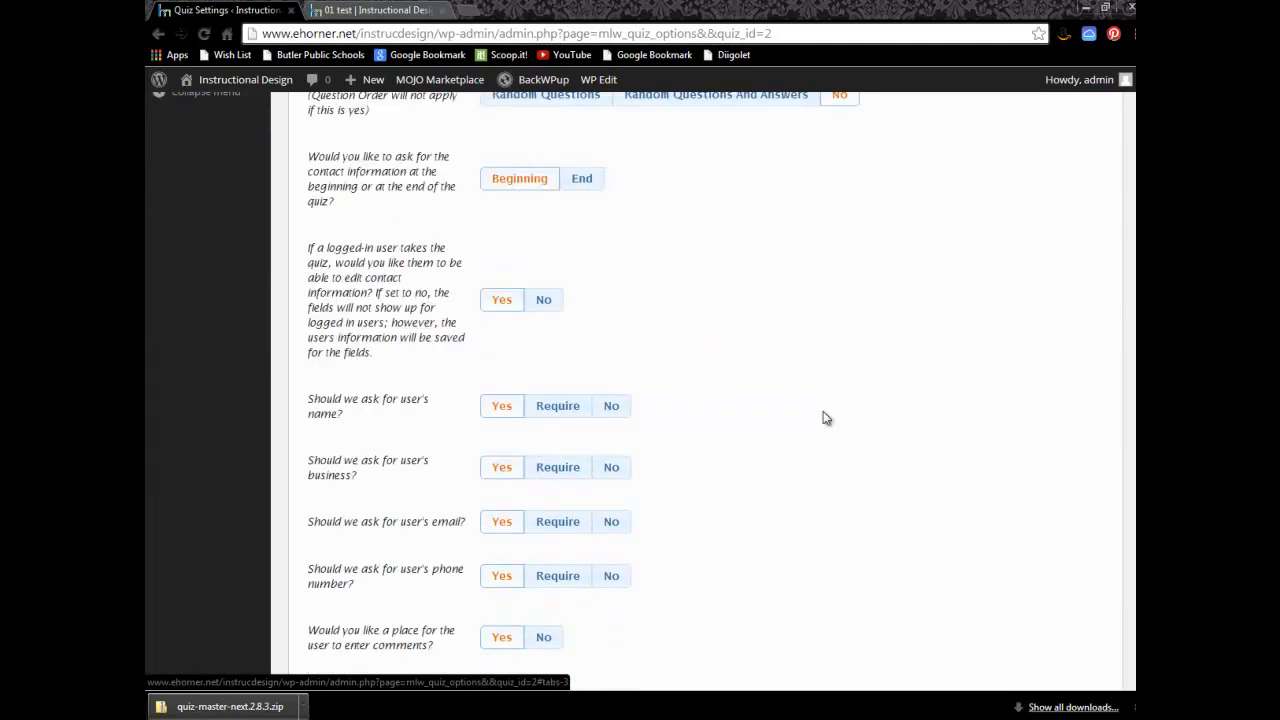
pyautogui.moveTo(285, 177)
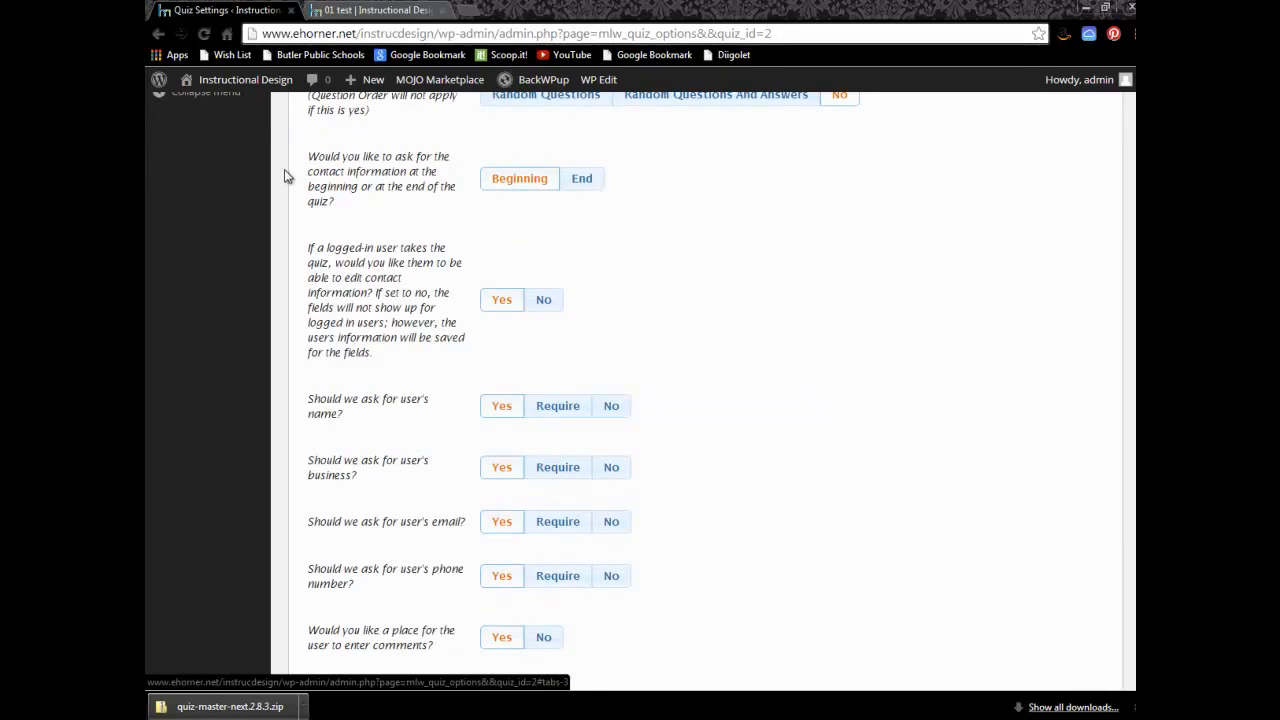
pyautogui.moveTo(332, 175)
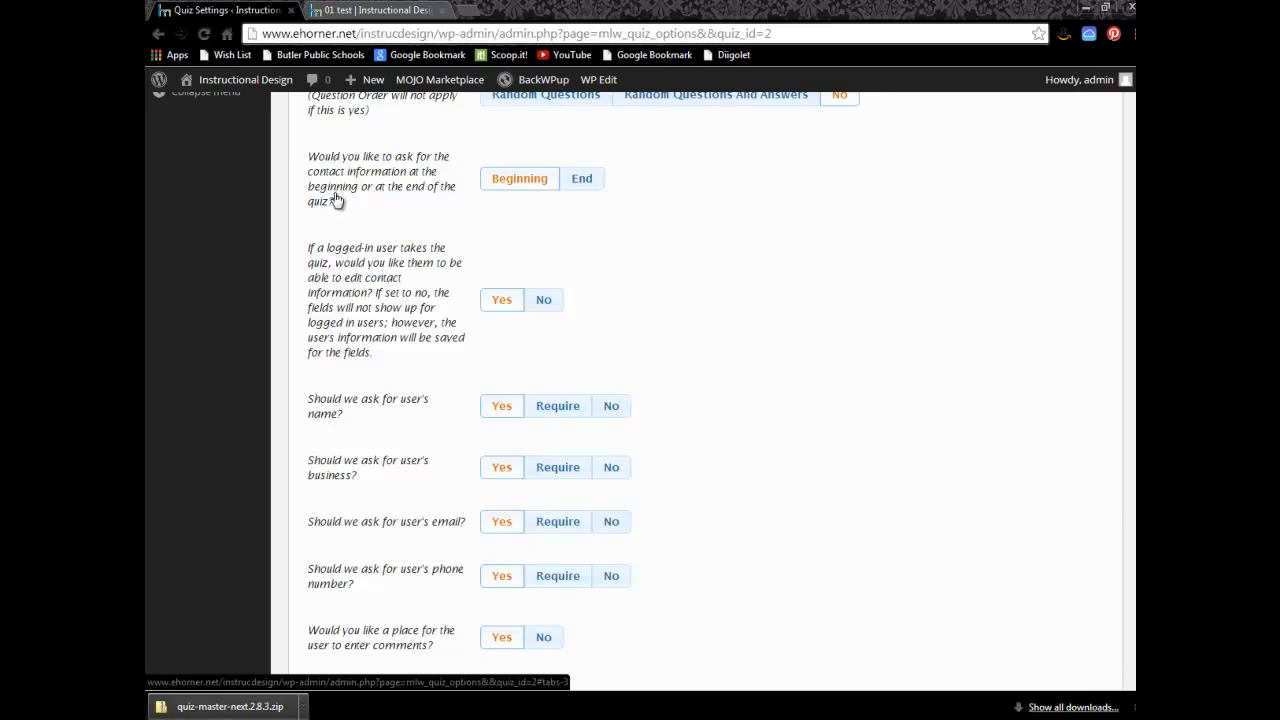
pyautogui.moveTo(353, 210)
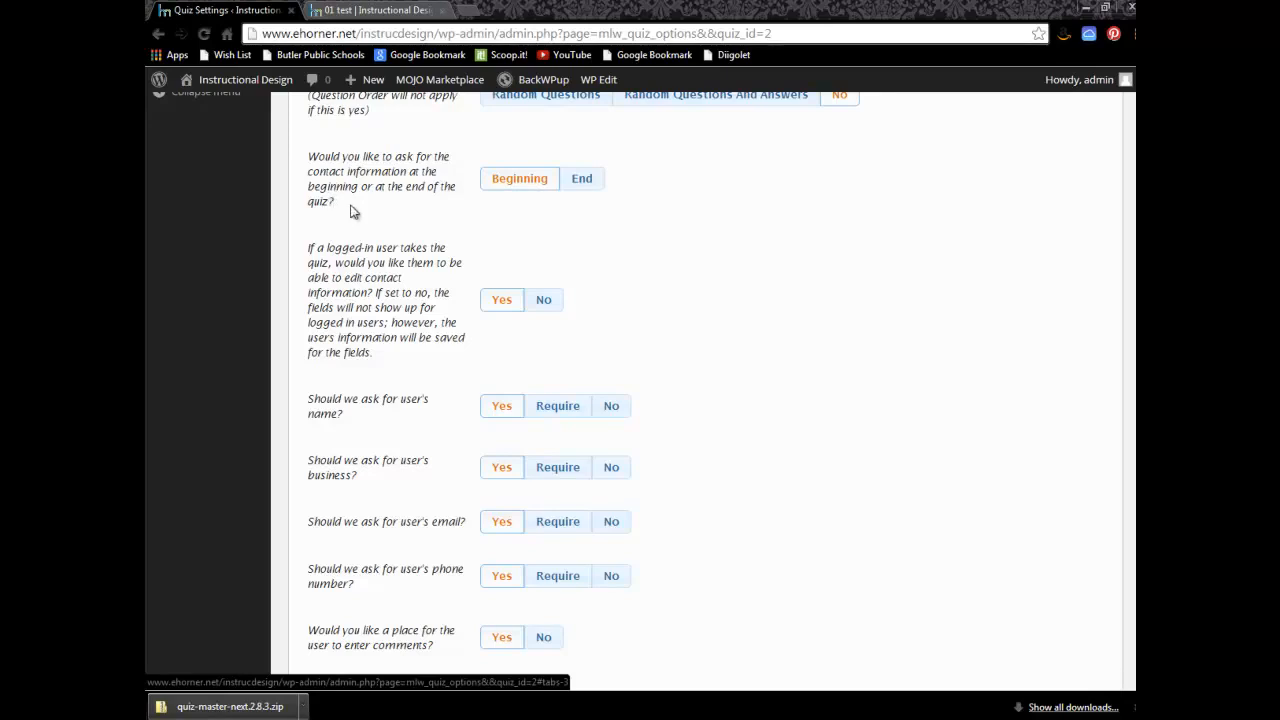
pyautogui.moveTo(374, 373)
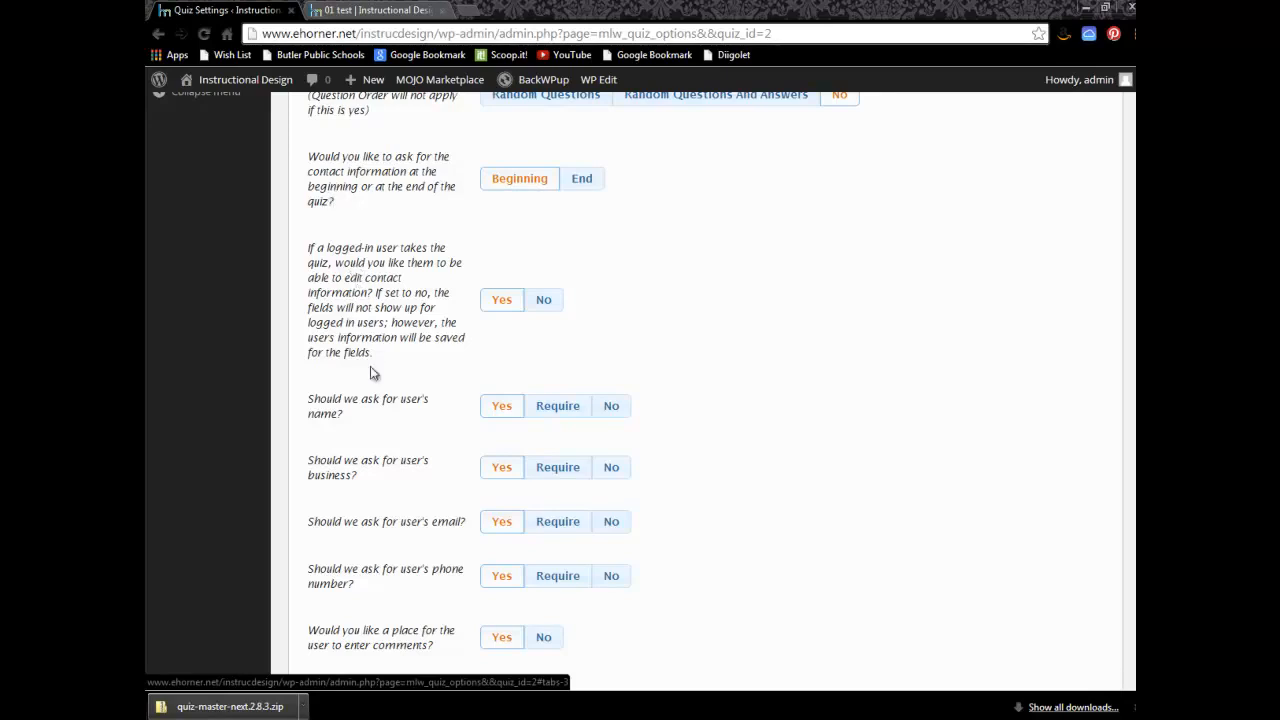
pyautogui.scroll(-3)
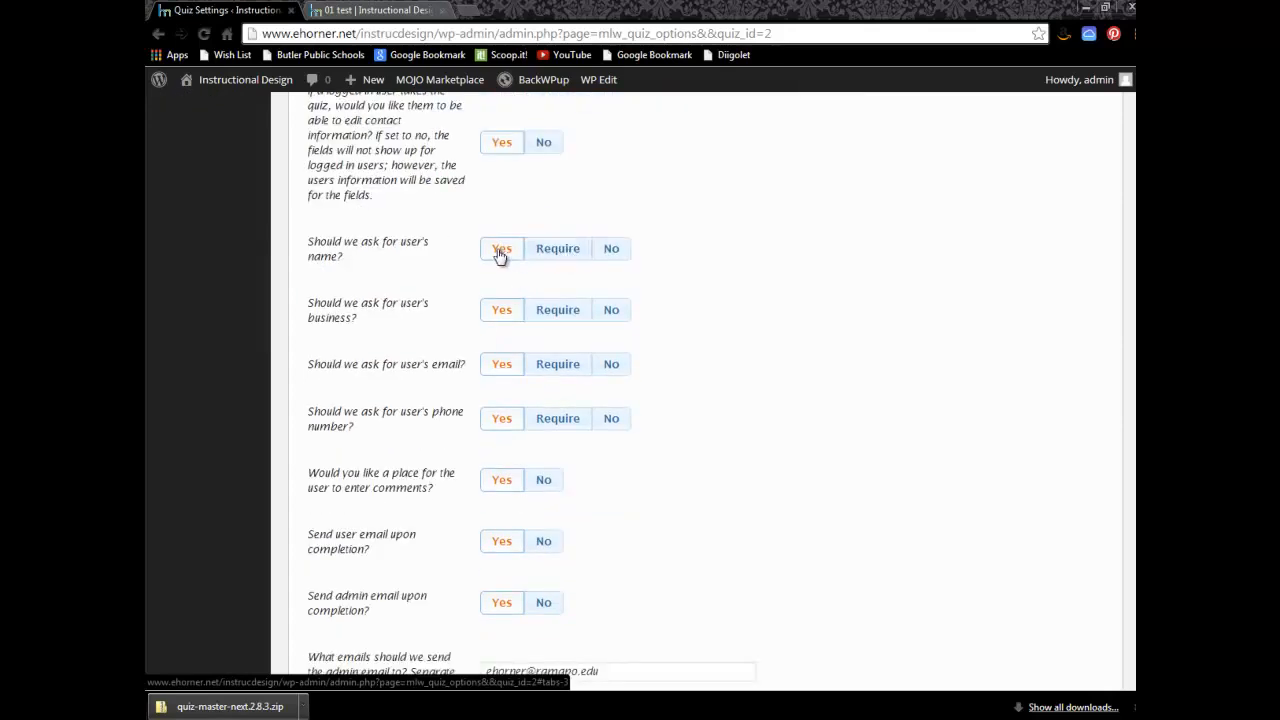
pyautogui.moveTo(342, 315)
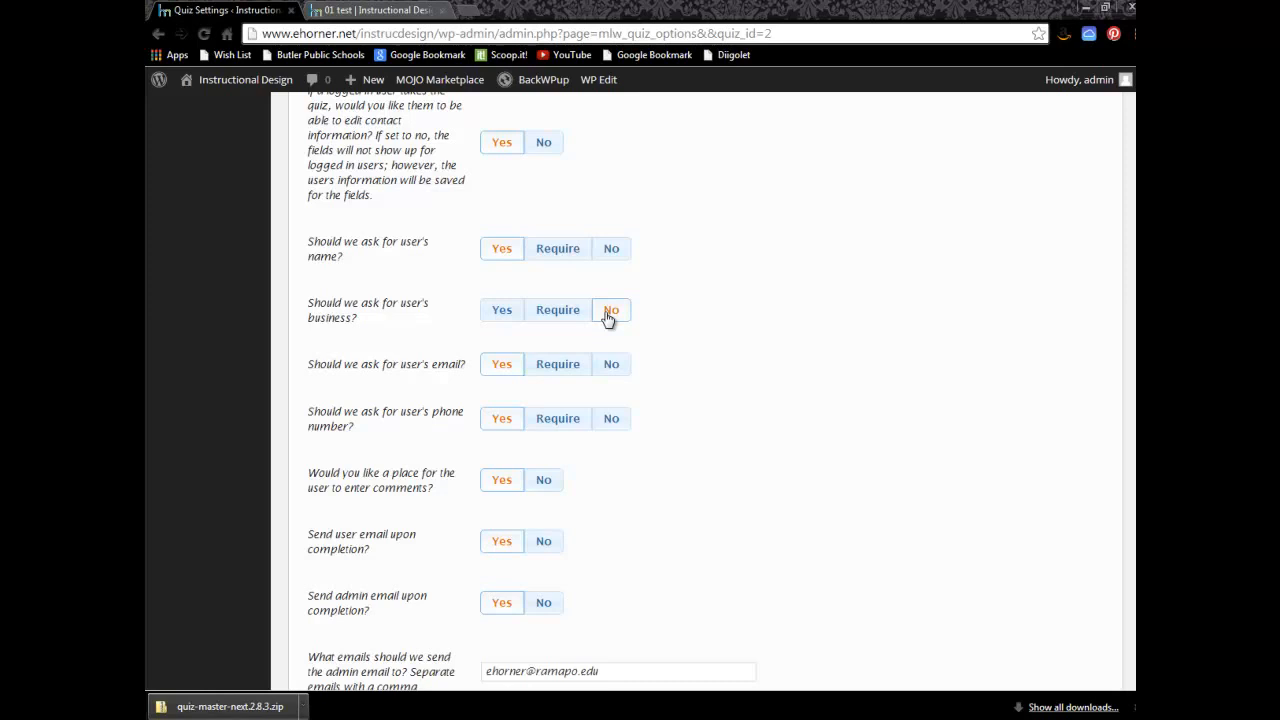
pyautogui.moveTo(447, 364)
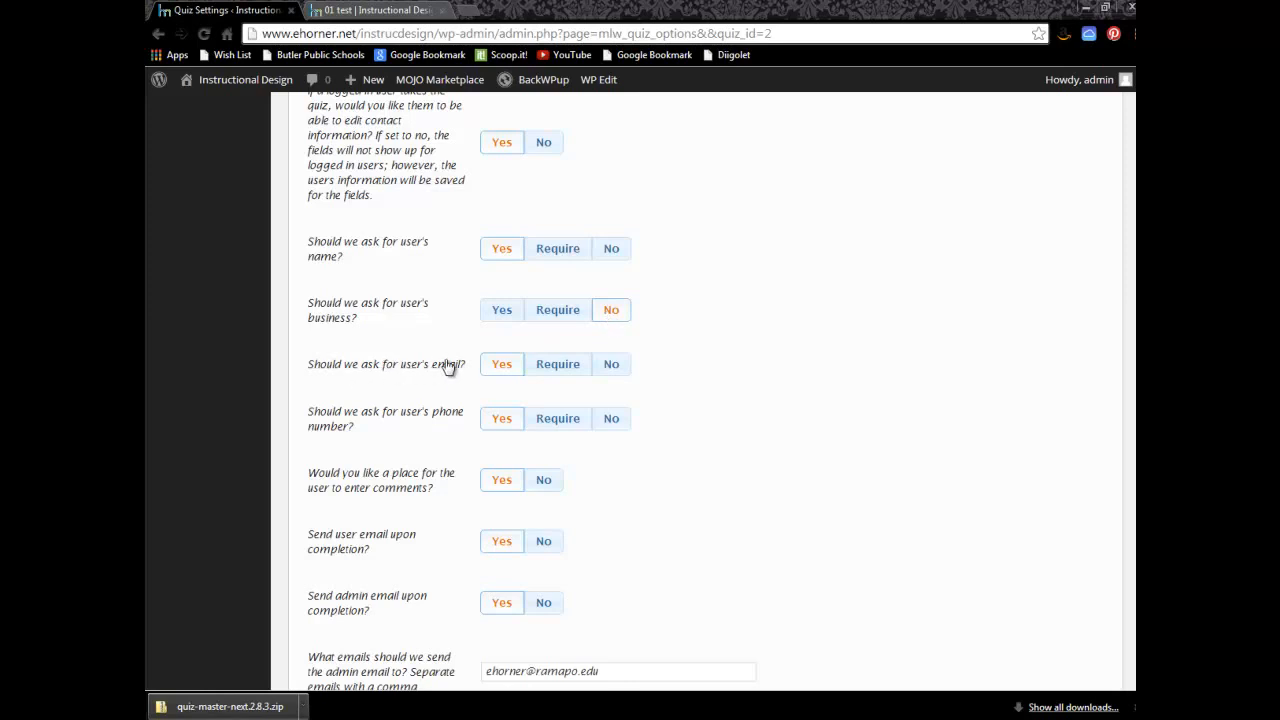
pyautogui.moveTo(290, 433)
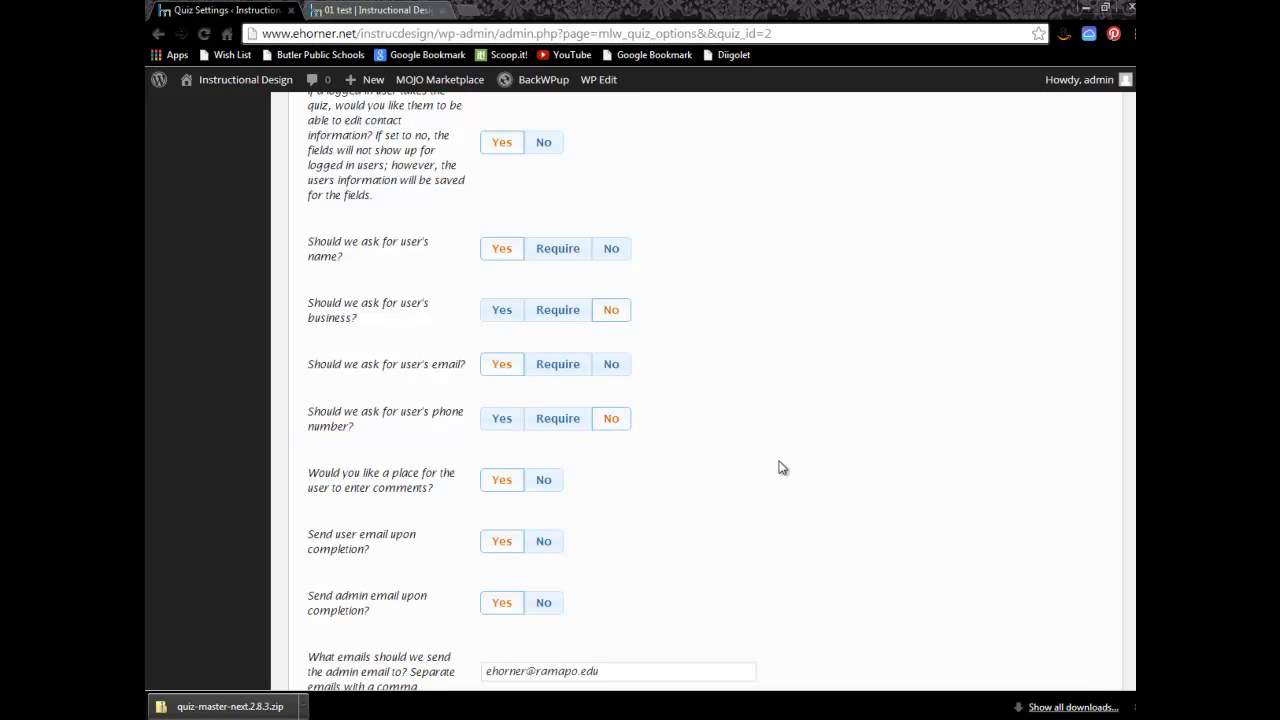
pyautogui.scroll(-3)
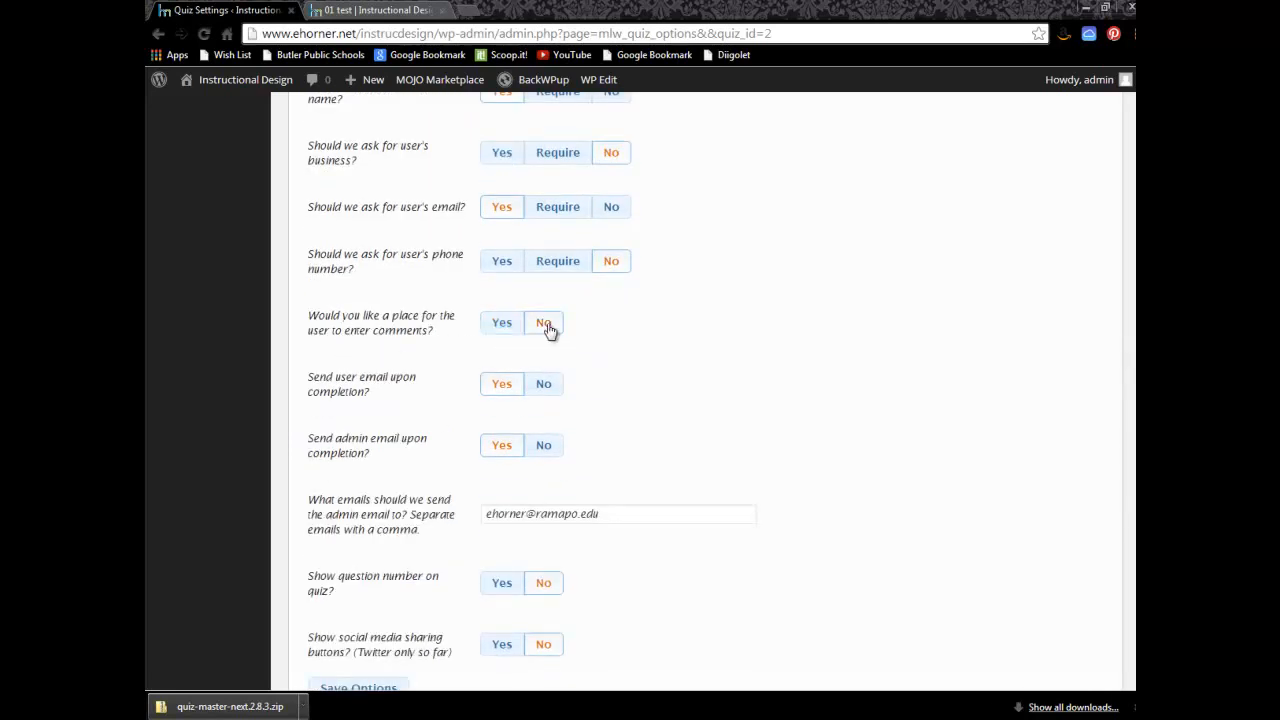
pyautogui.moveTo(345, 388)
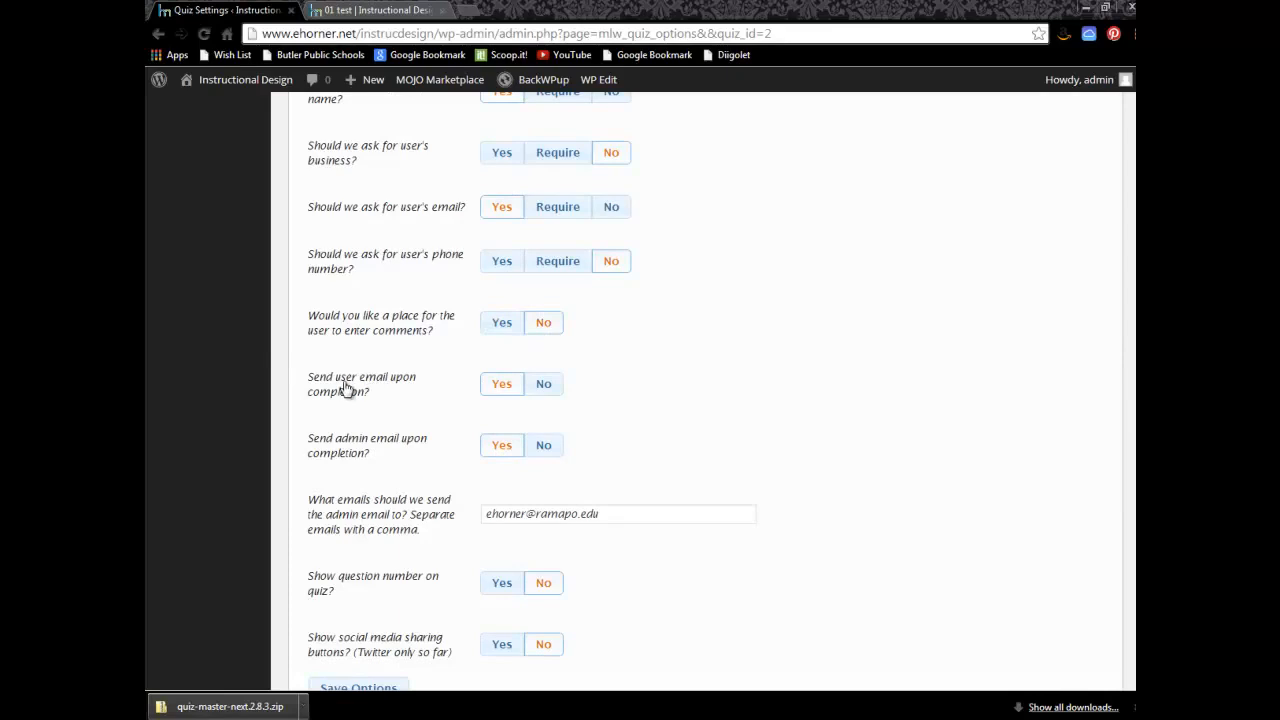
pyautogui.moveTo(349, 403)
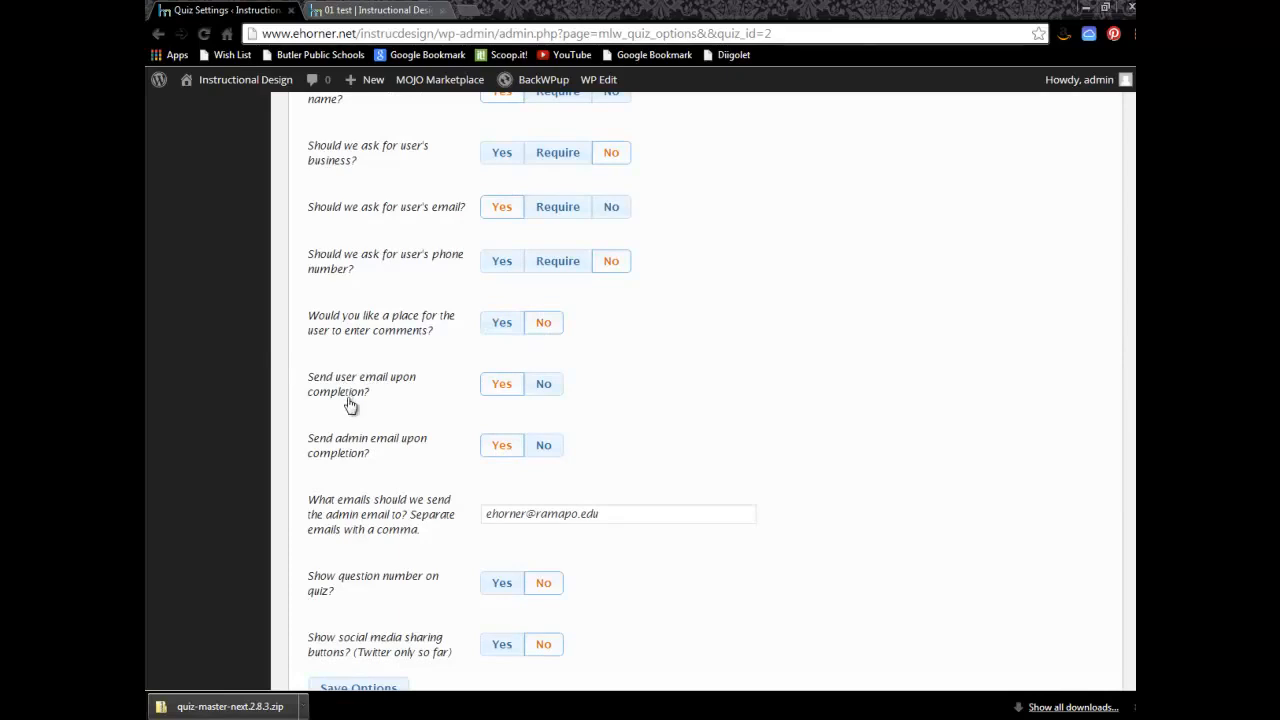
pyautogui.moveTo(557, 261)
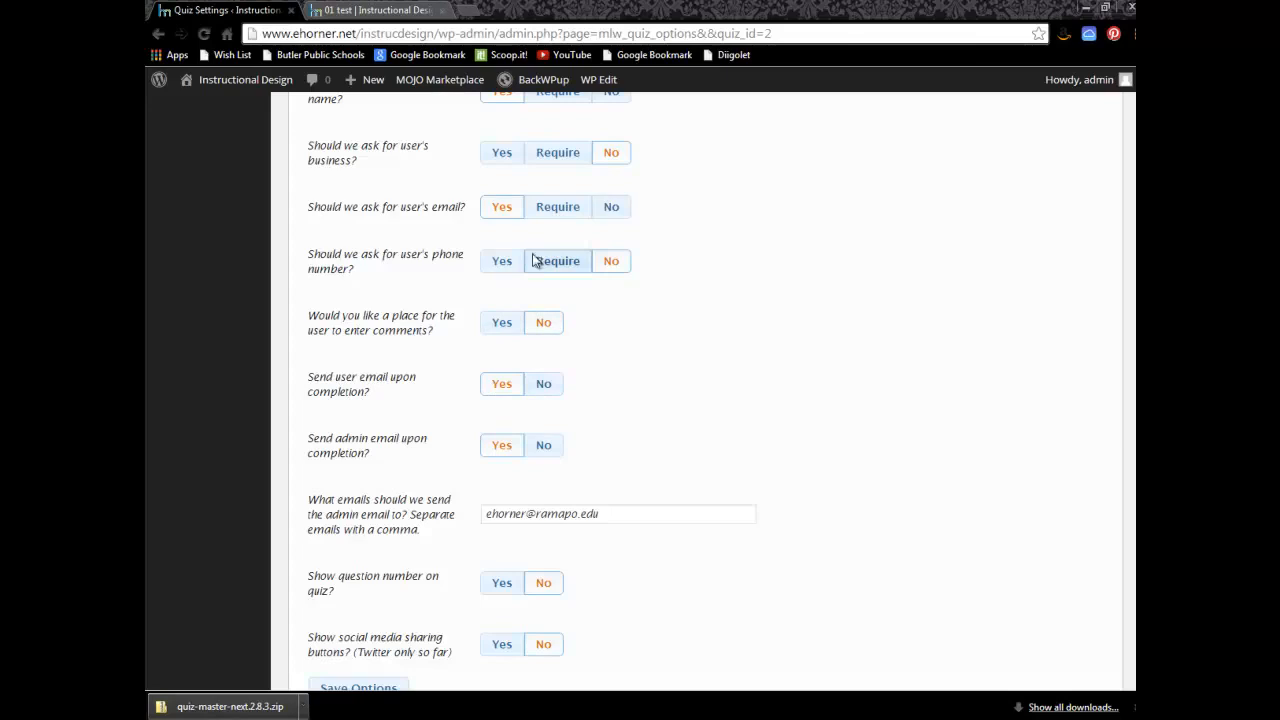
pyautogui.moveTo(703, 388)
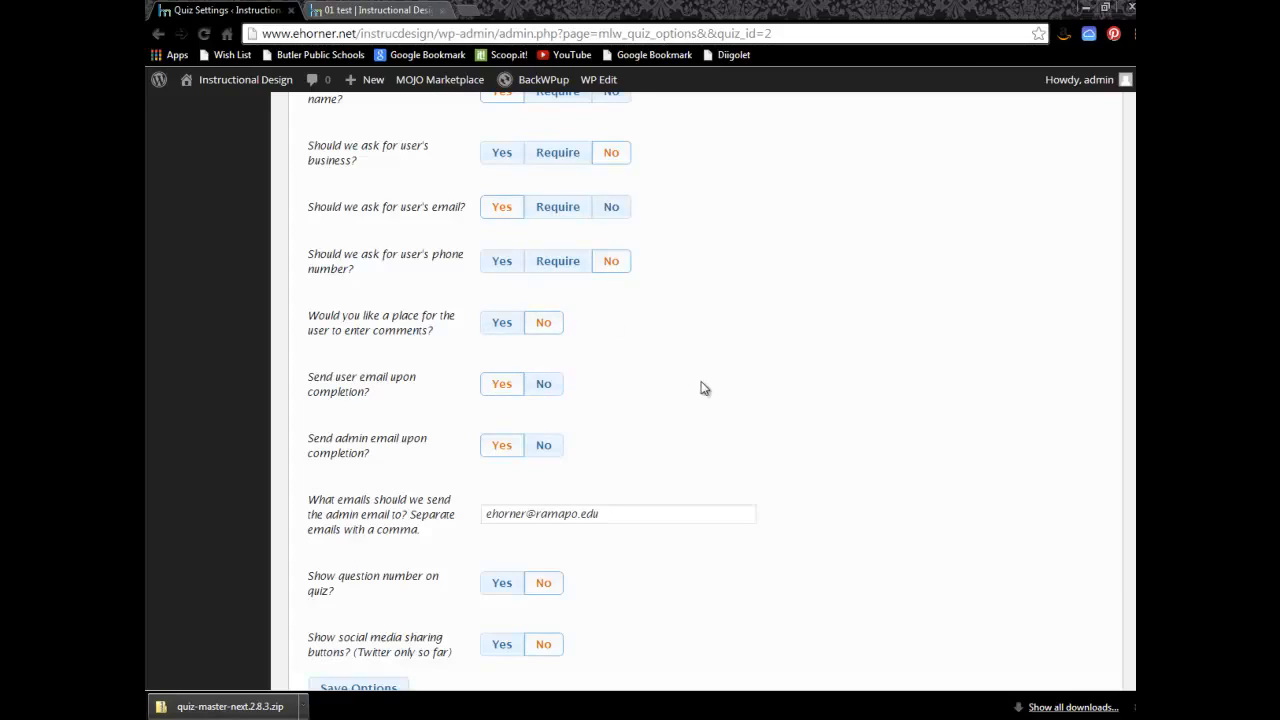
pyautogui.scroll(-3)
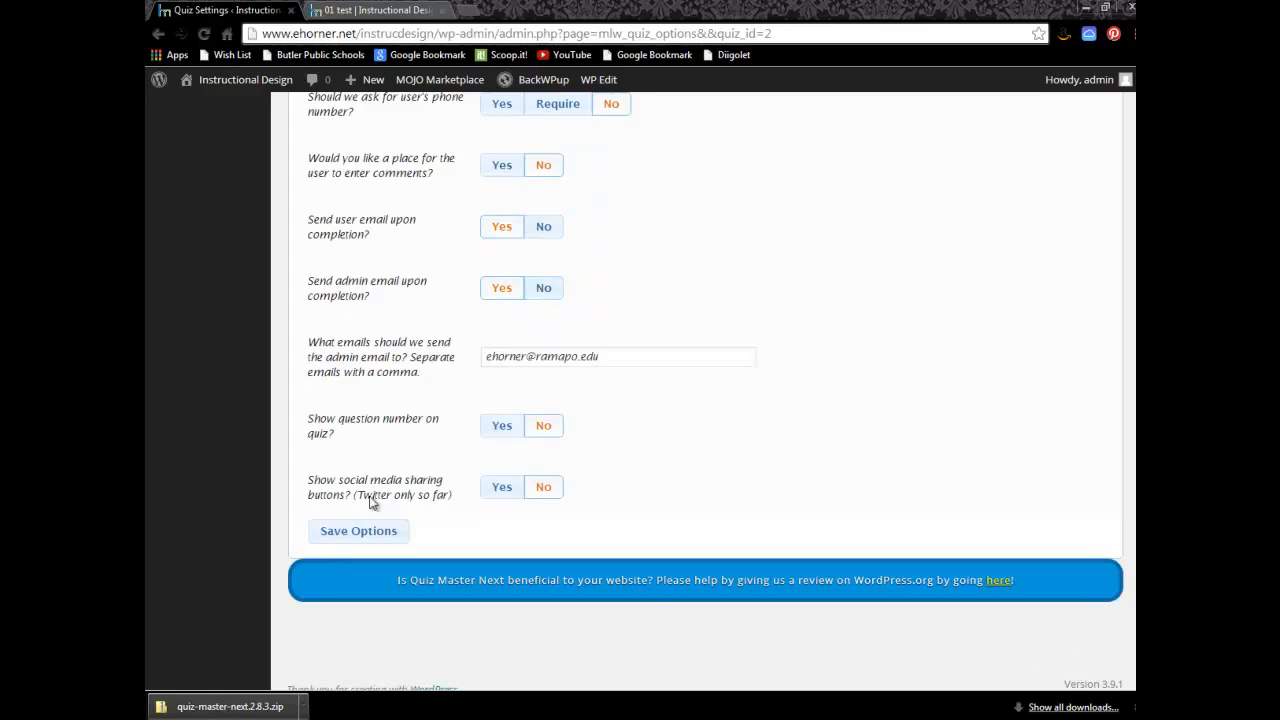
pyautogui.click(358, 530)
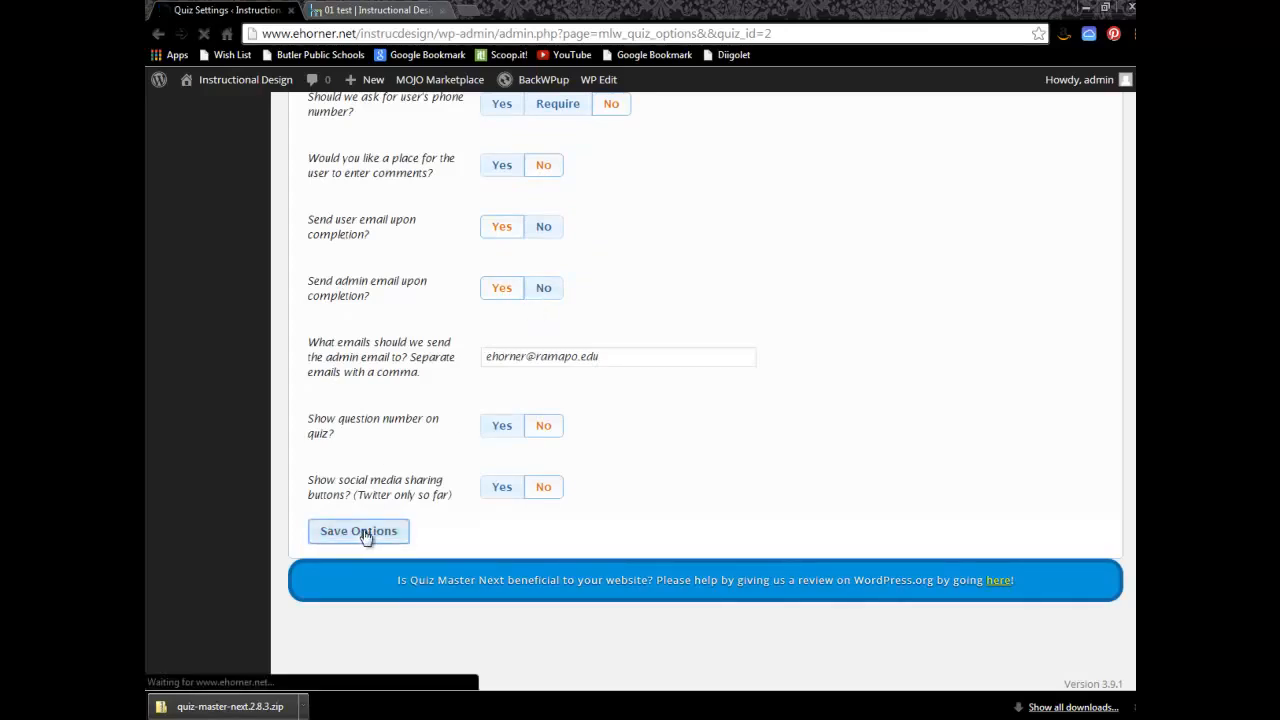
# From the Pages list, view the live '01 test' page
pyautogui.click(358, 530)
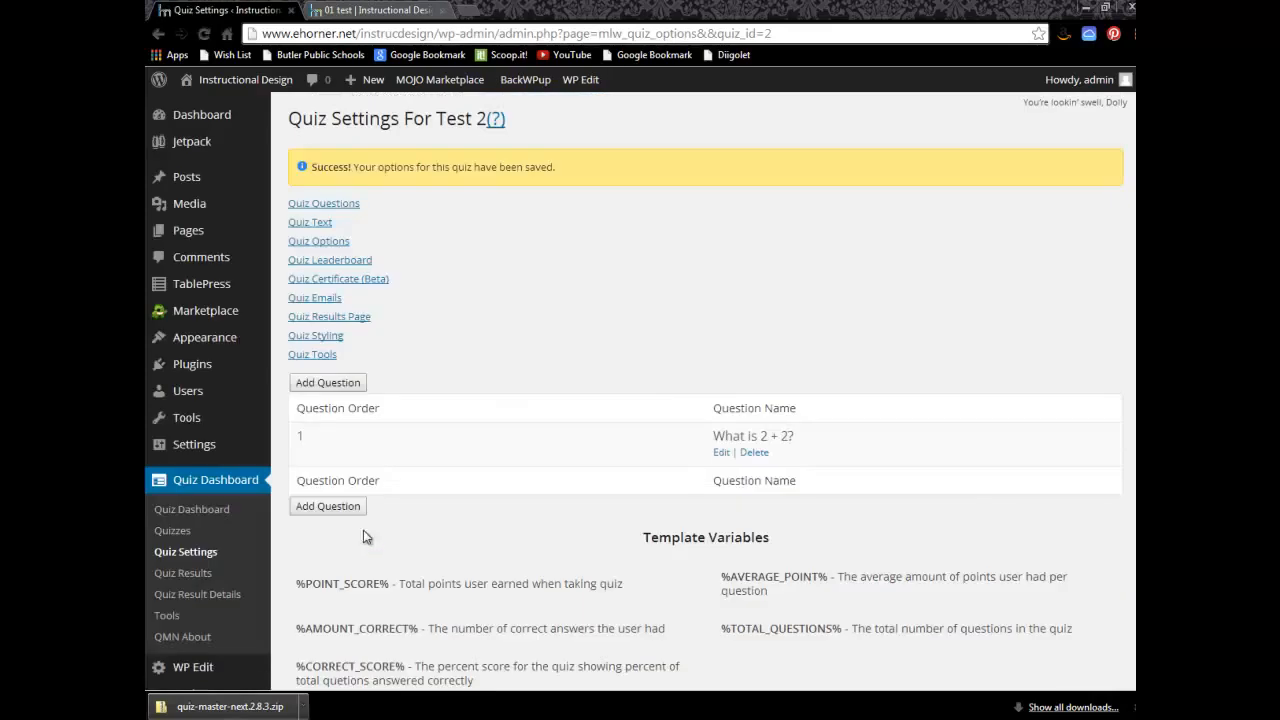
pyautogui.click(324, 203)
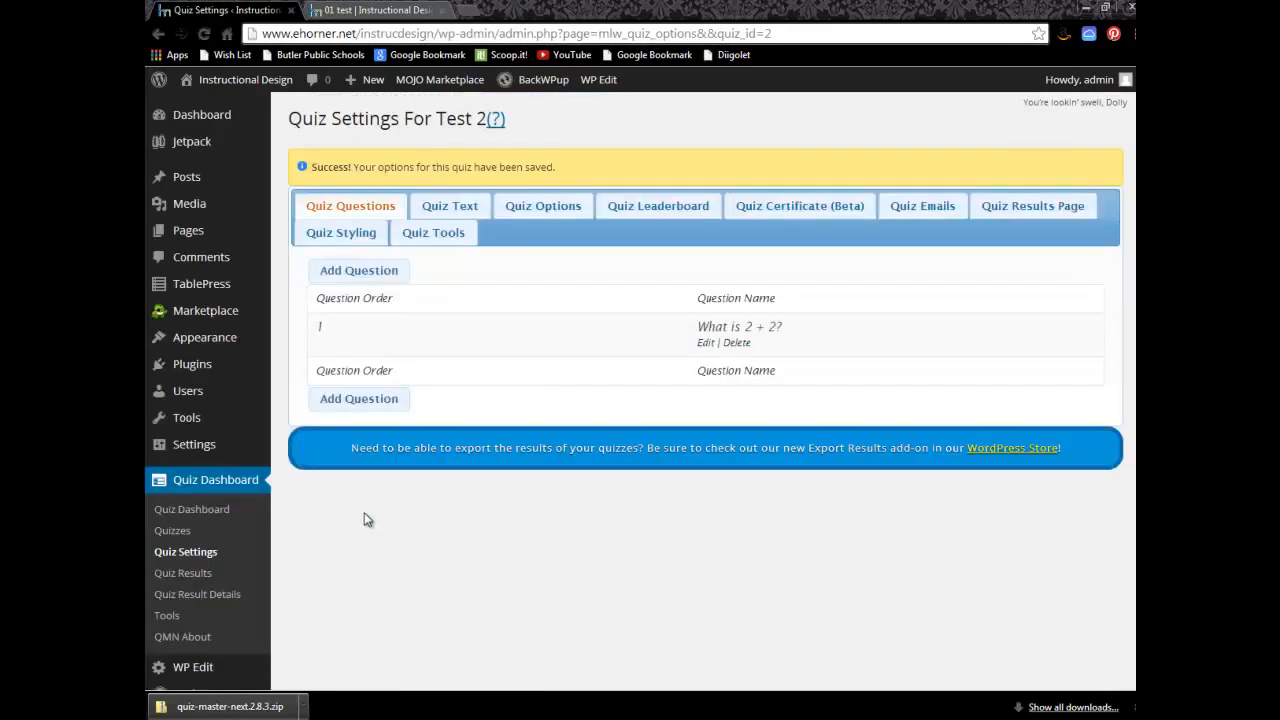
pyautogui.moveTo(186, 176)
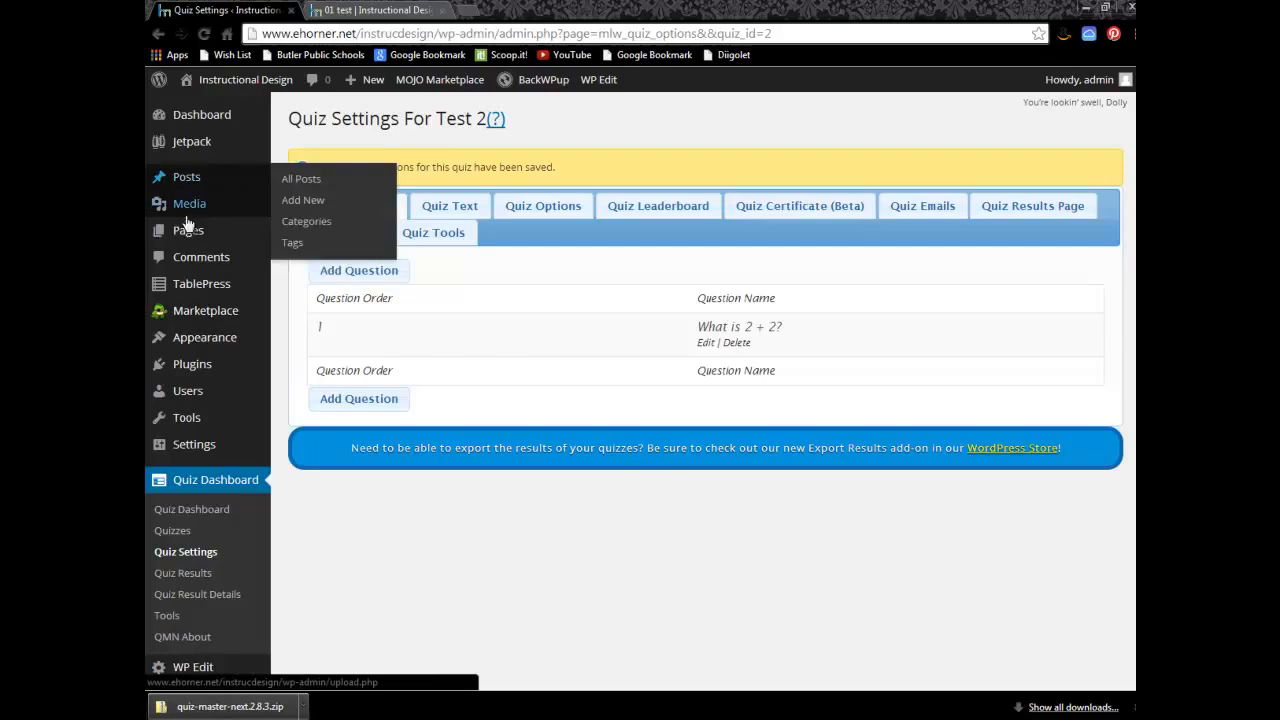
pyautogui.moveTo(187, 230)
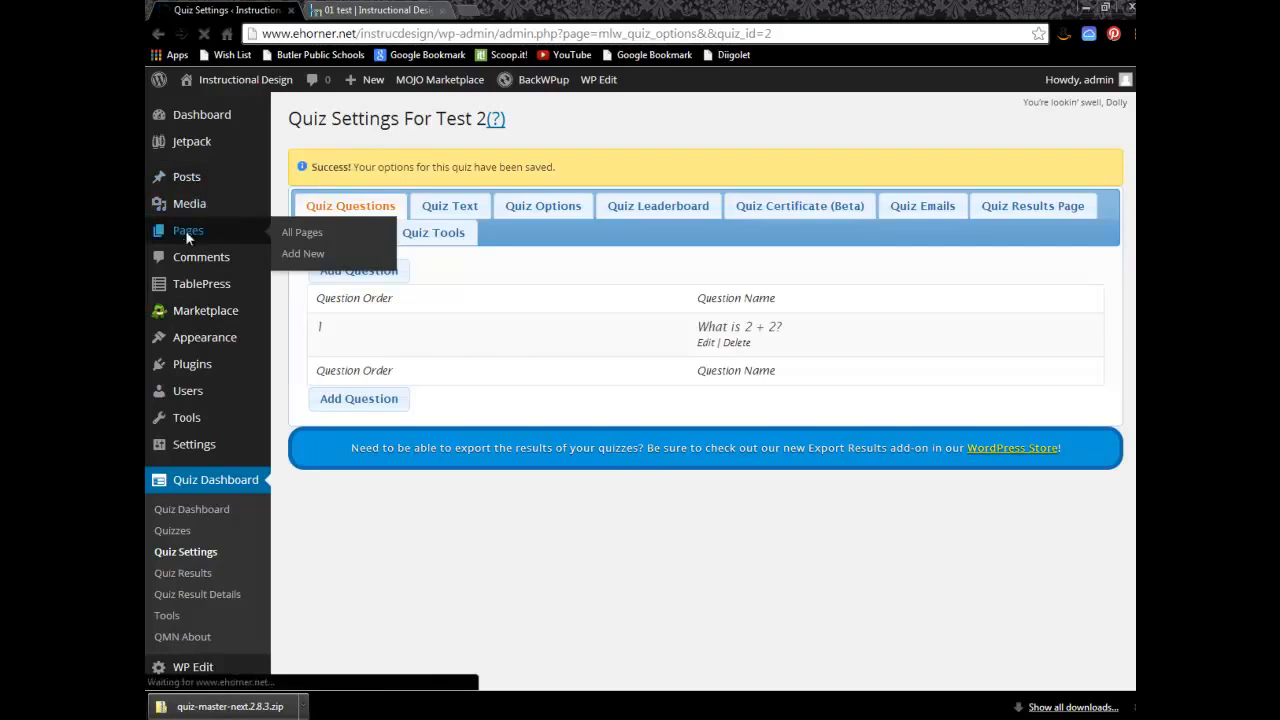
pyautogui.click(302, 232)
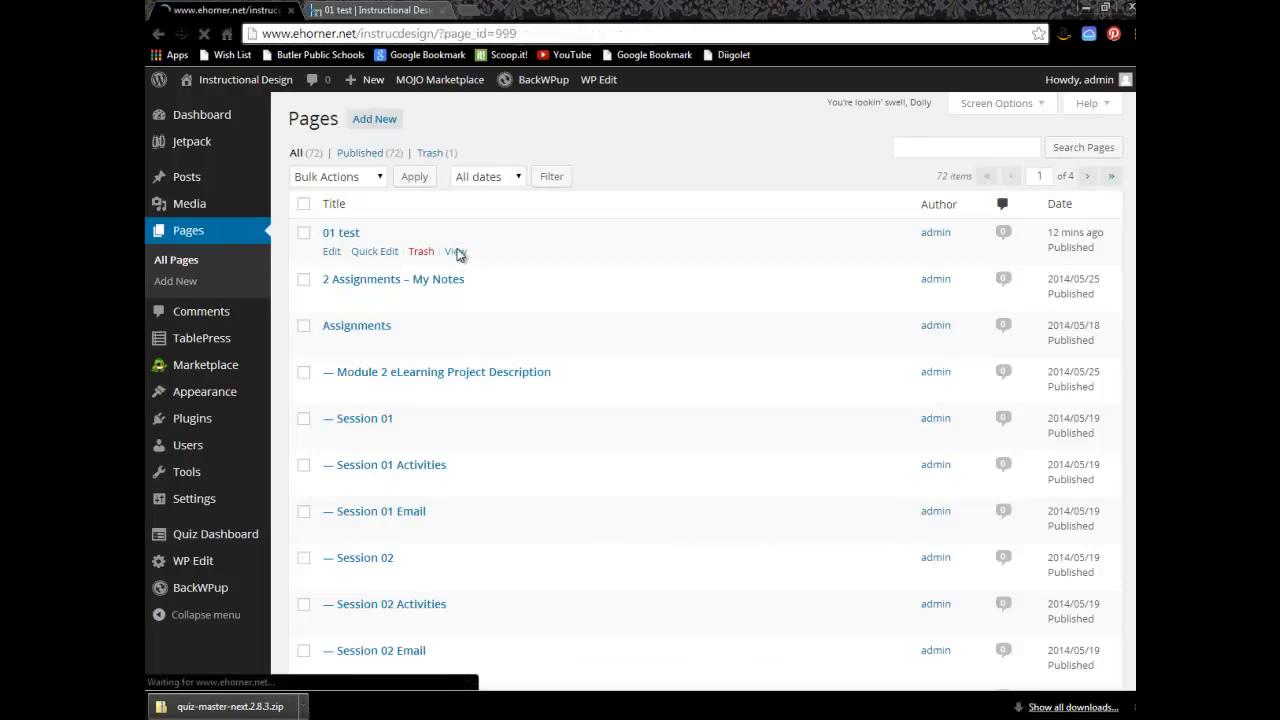
pyautogui.click(456, 251)
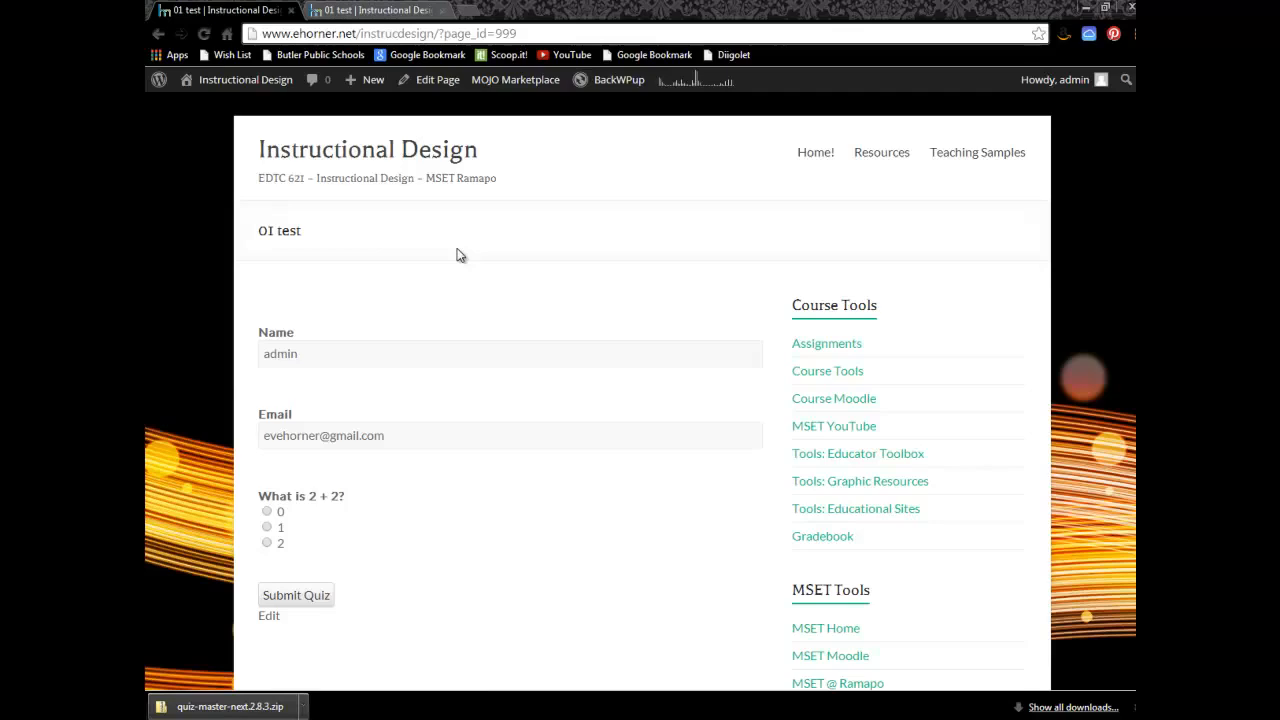
pyautogui.moveTo(398, 298)
pyautogui.write('Eve')
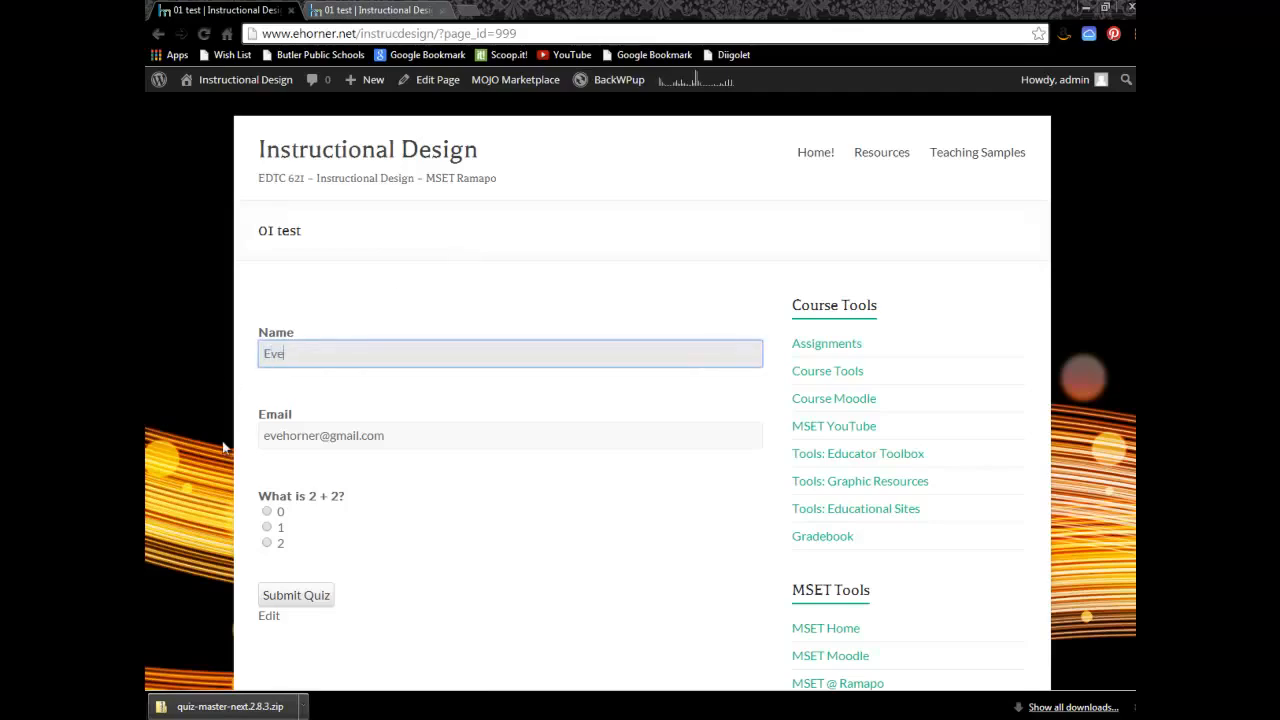
# Answer 2 to 'What is 2 + 2?' on the live page and submit the quiz
pyautogui.click(267, 542)
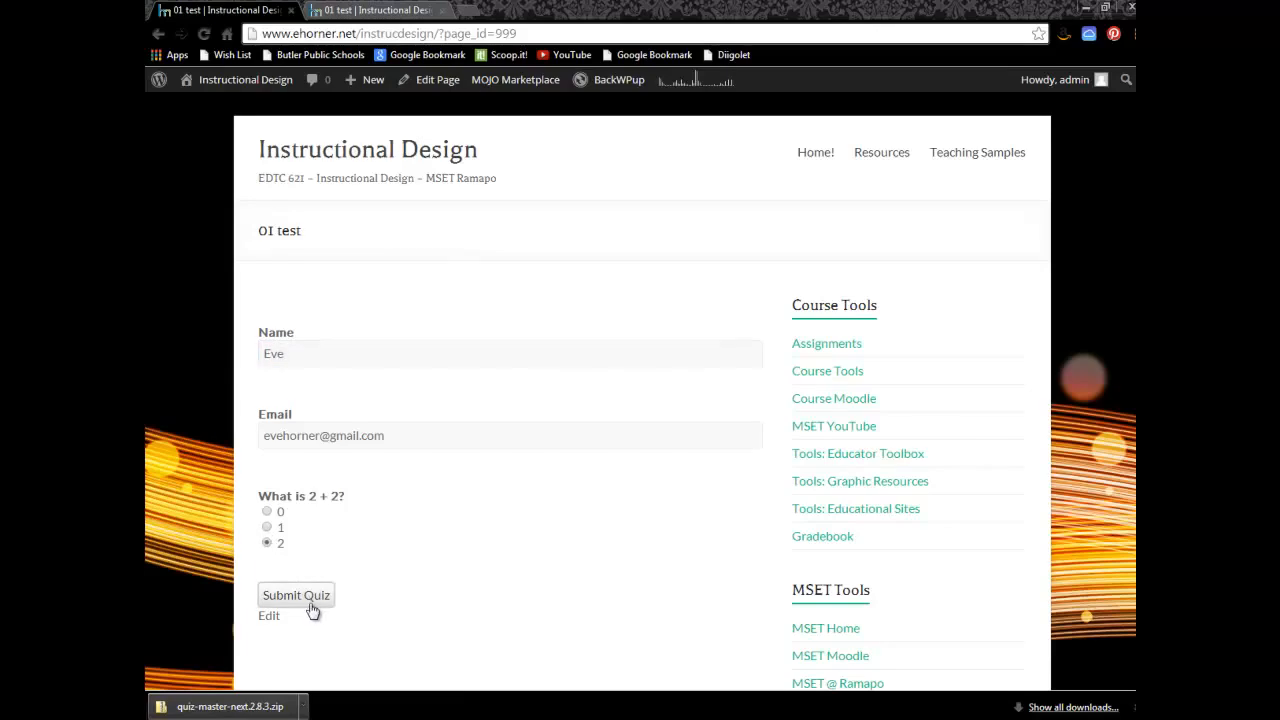
pyautogui.click(296, 594)
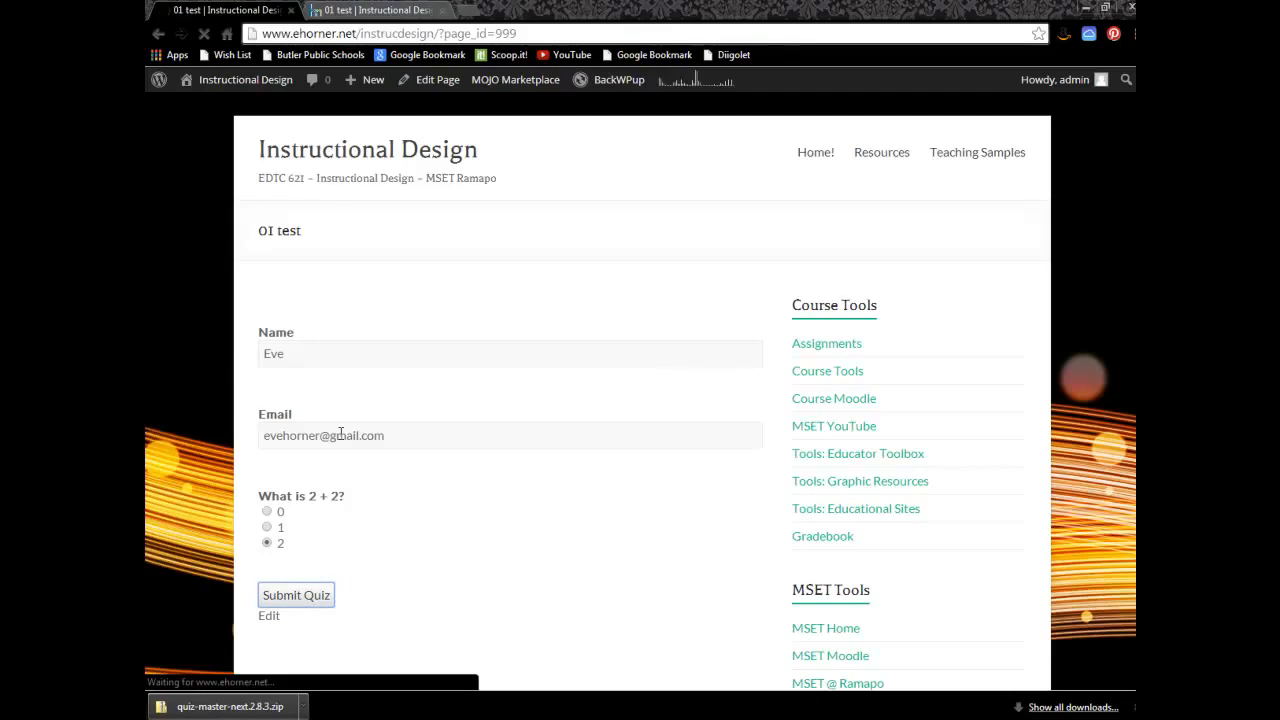
pyautogui.click(296, 594)
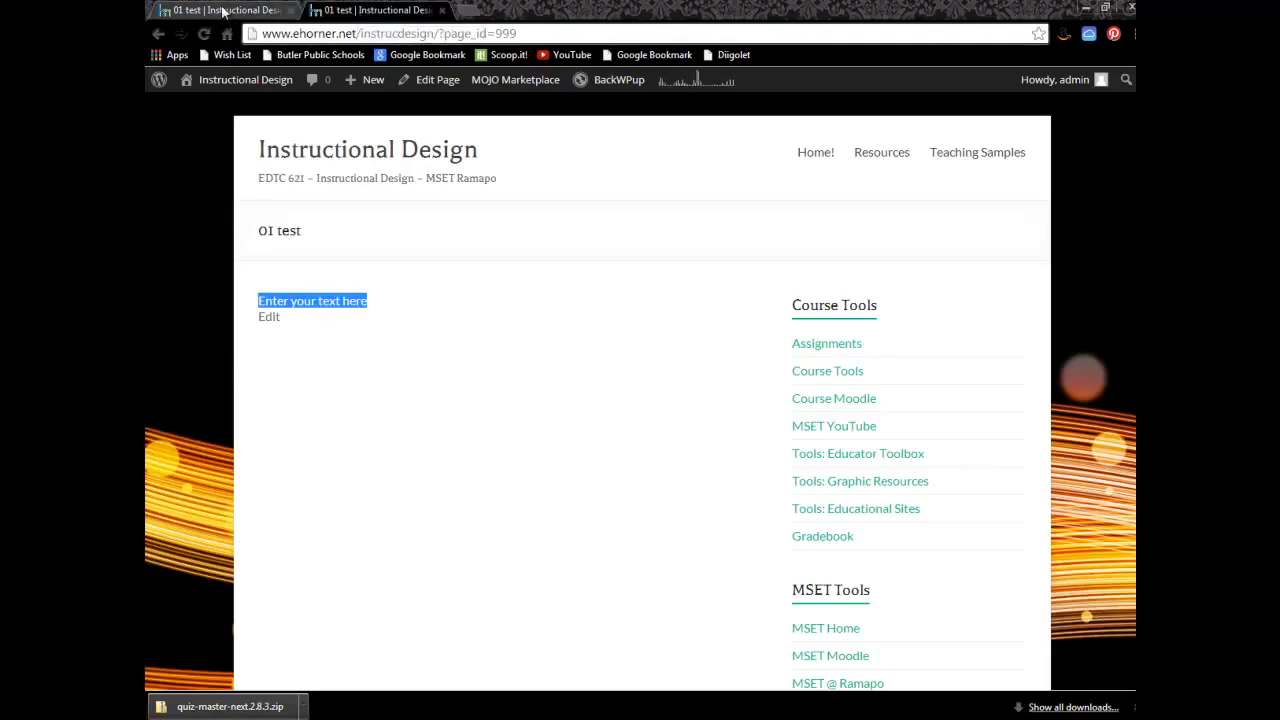
# Open the admin Dashboard from the site-name menu and scroll through its panels
pyautogui.click(245, 79)
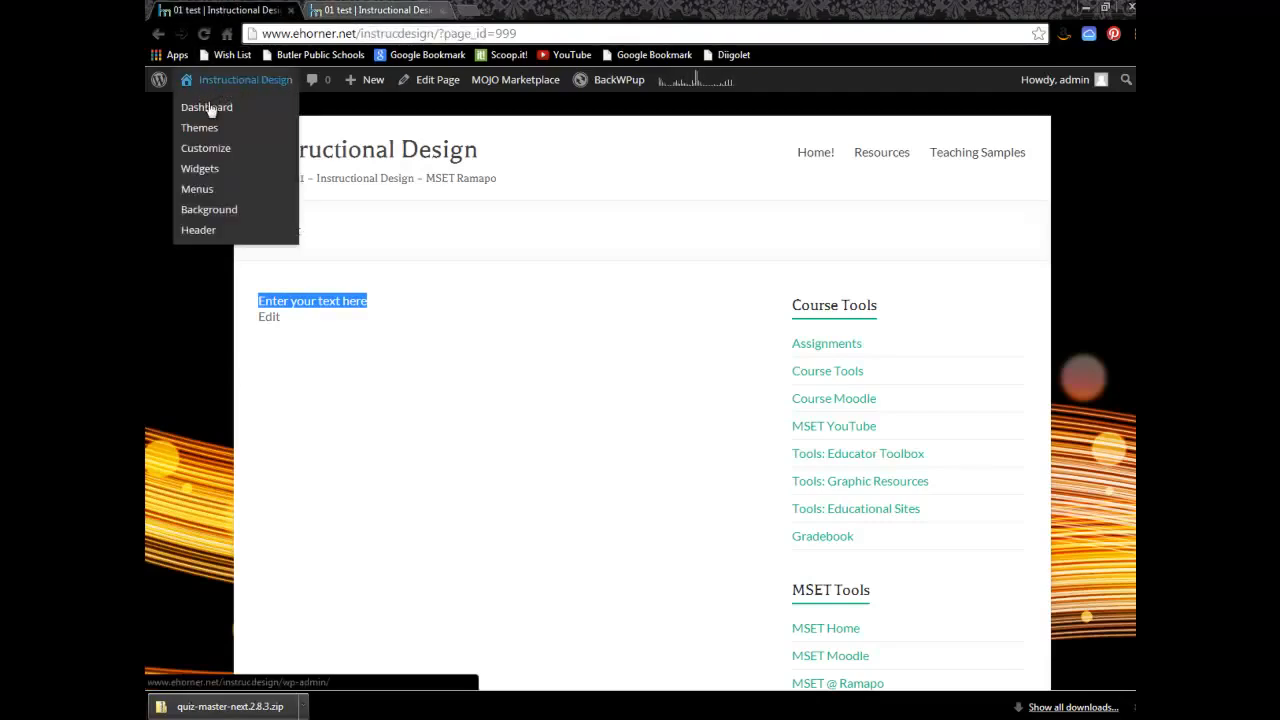
pyautogui.click(206, 107)
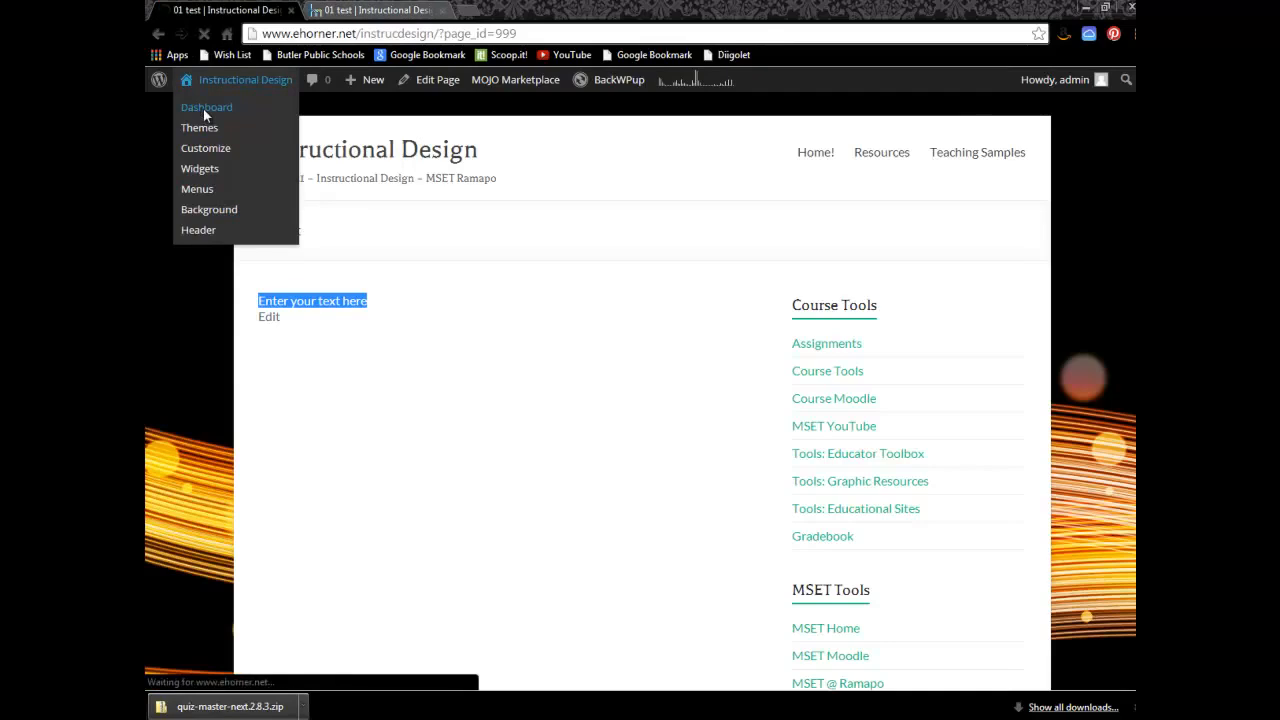
pyautogui.click(206, 107)
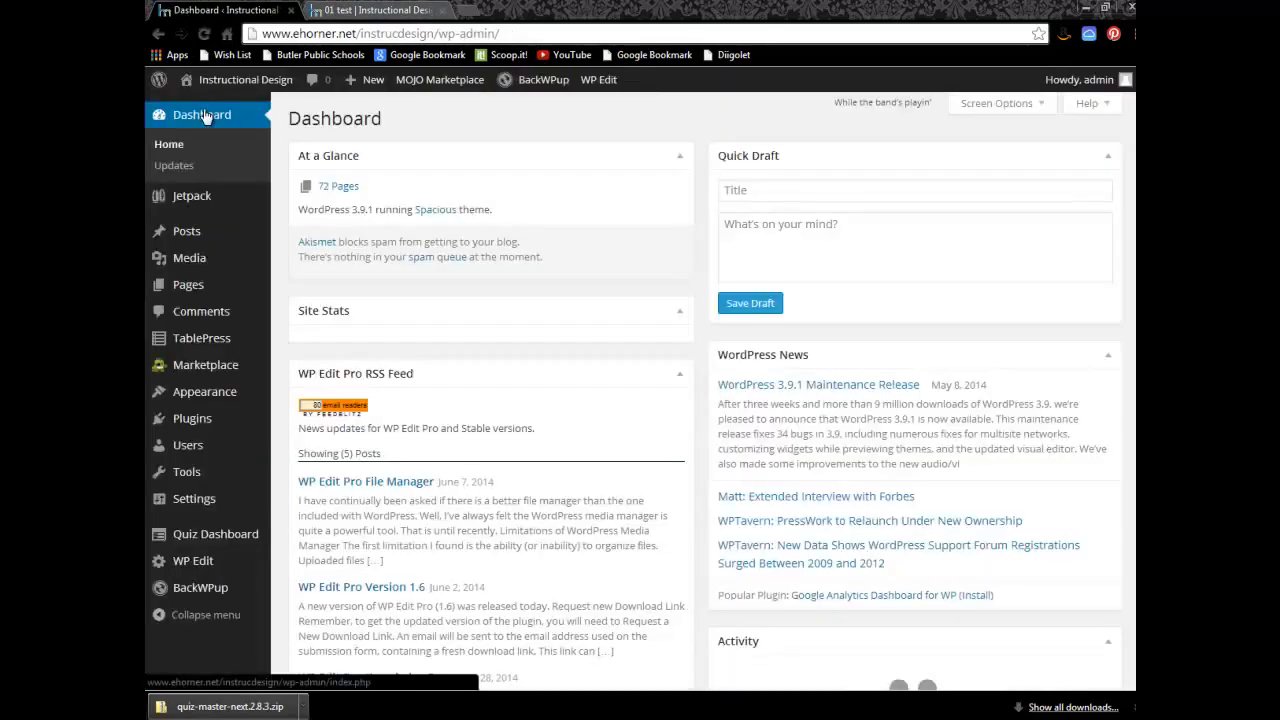
pyautogui.click(679, 310)
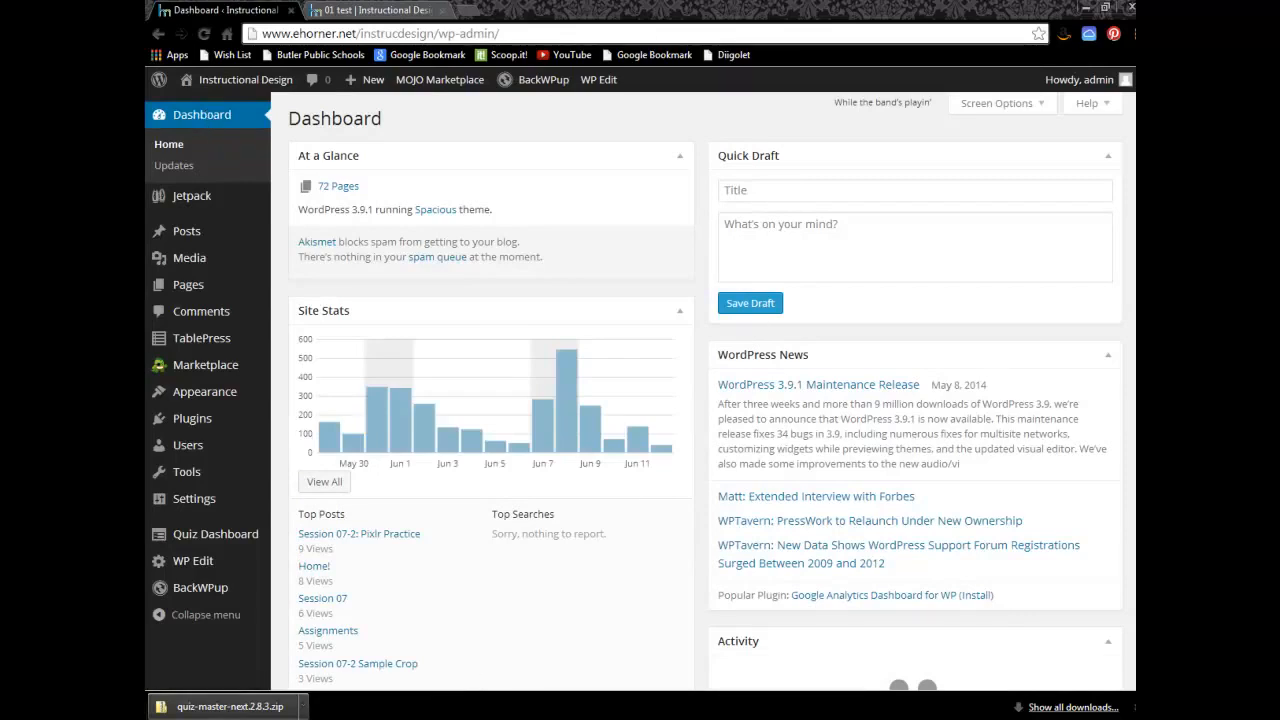
pyautogui.scroll(-3)
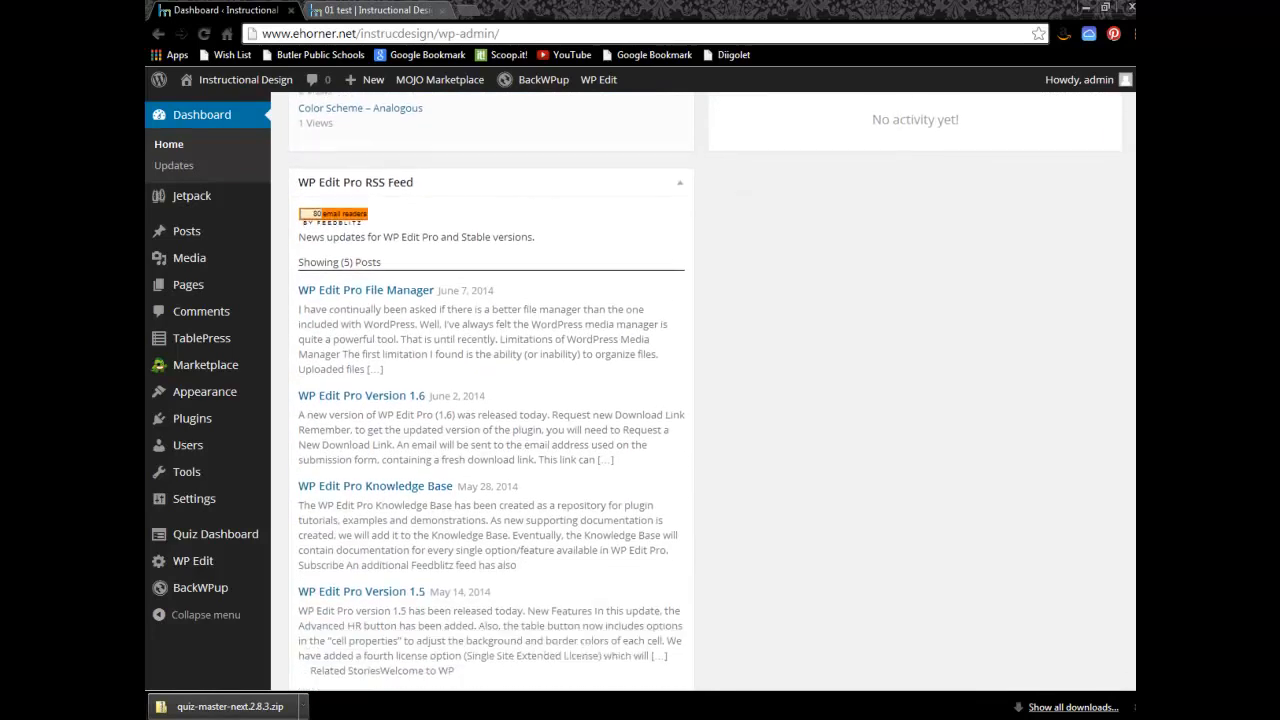
pyautogui.scroll(-3)
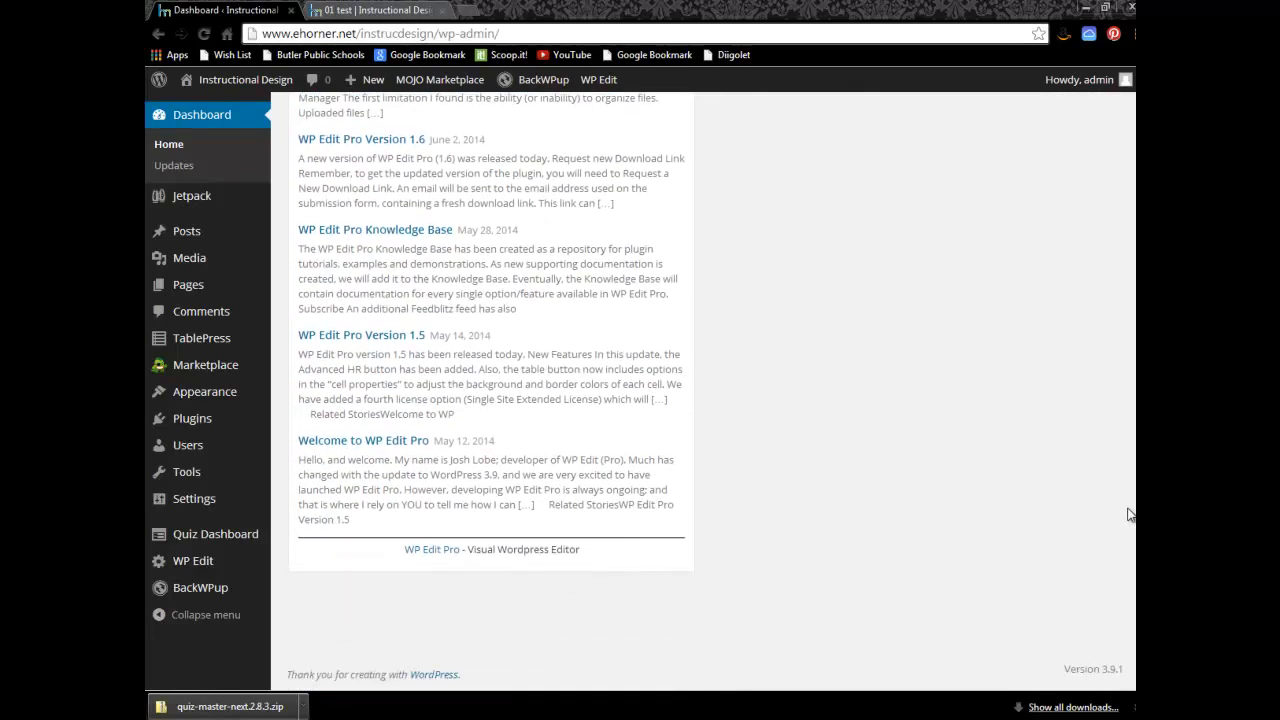